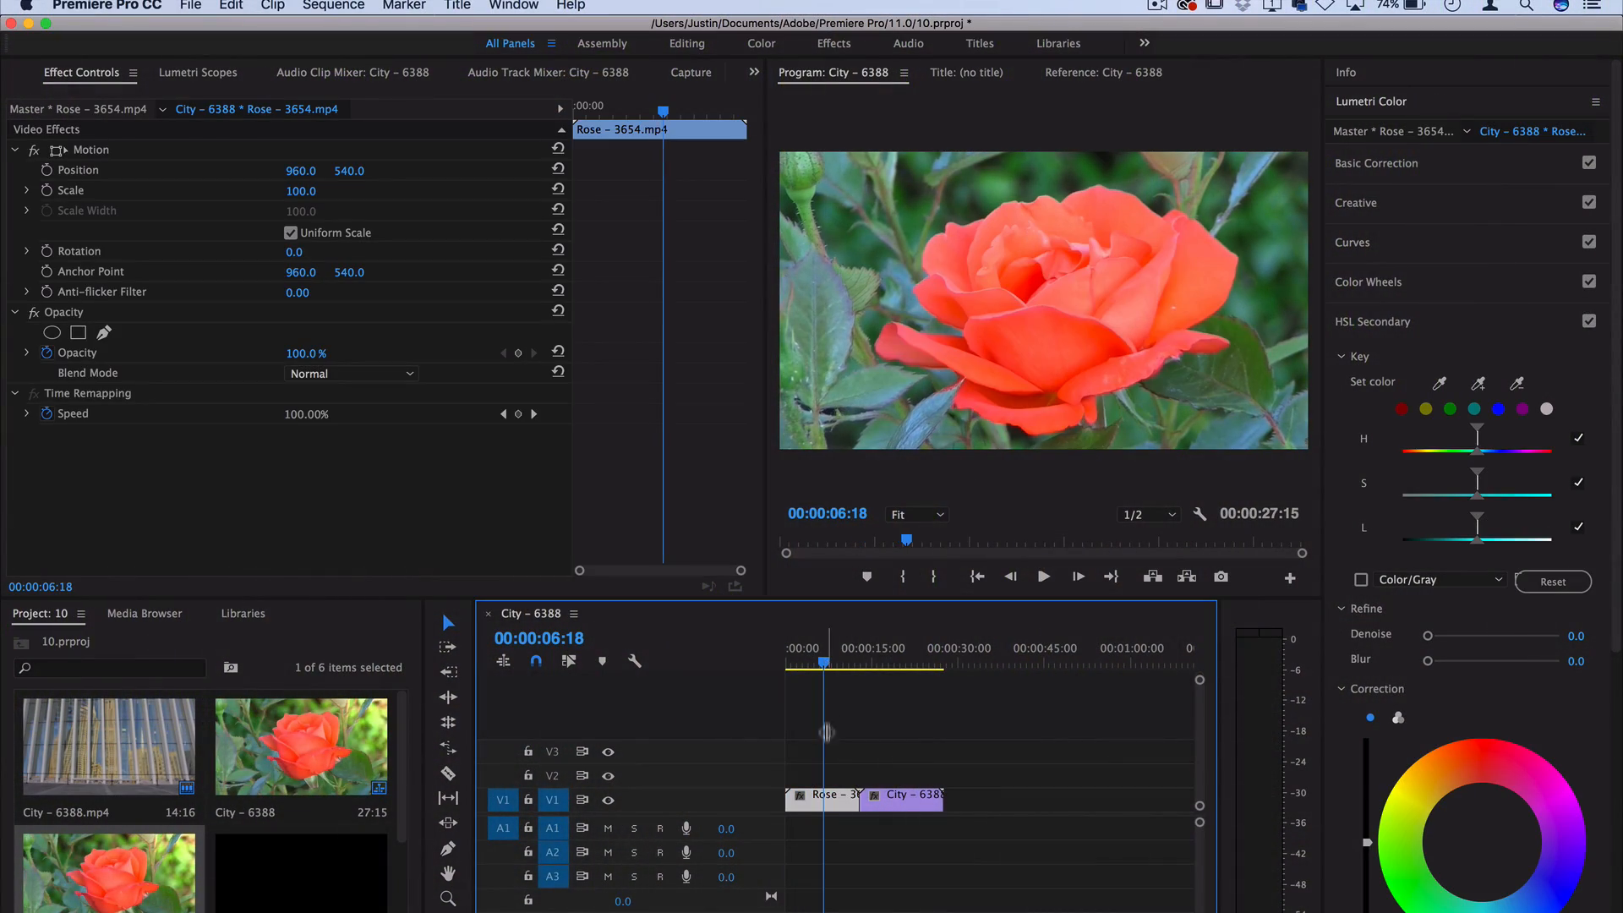
Step: Preview the city clip, then return to a frame of the rose clip
{"action": "left_click", "coordinate": [884, 664]}
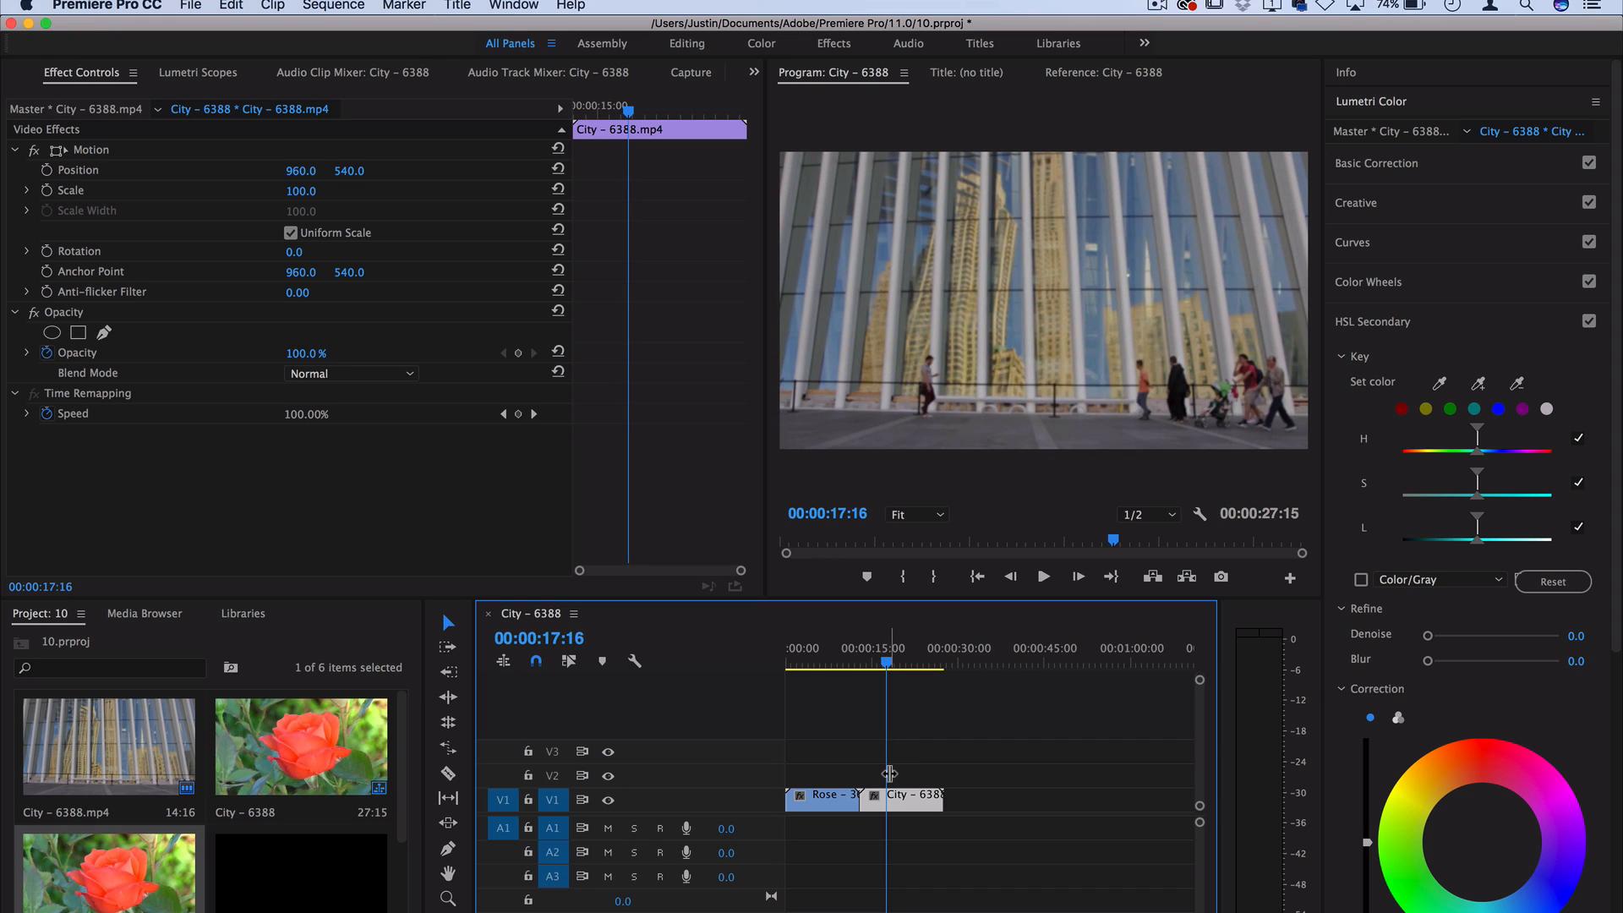
{"action": "mouse_move", "coordinate": [872, 777]}
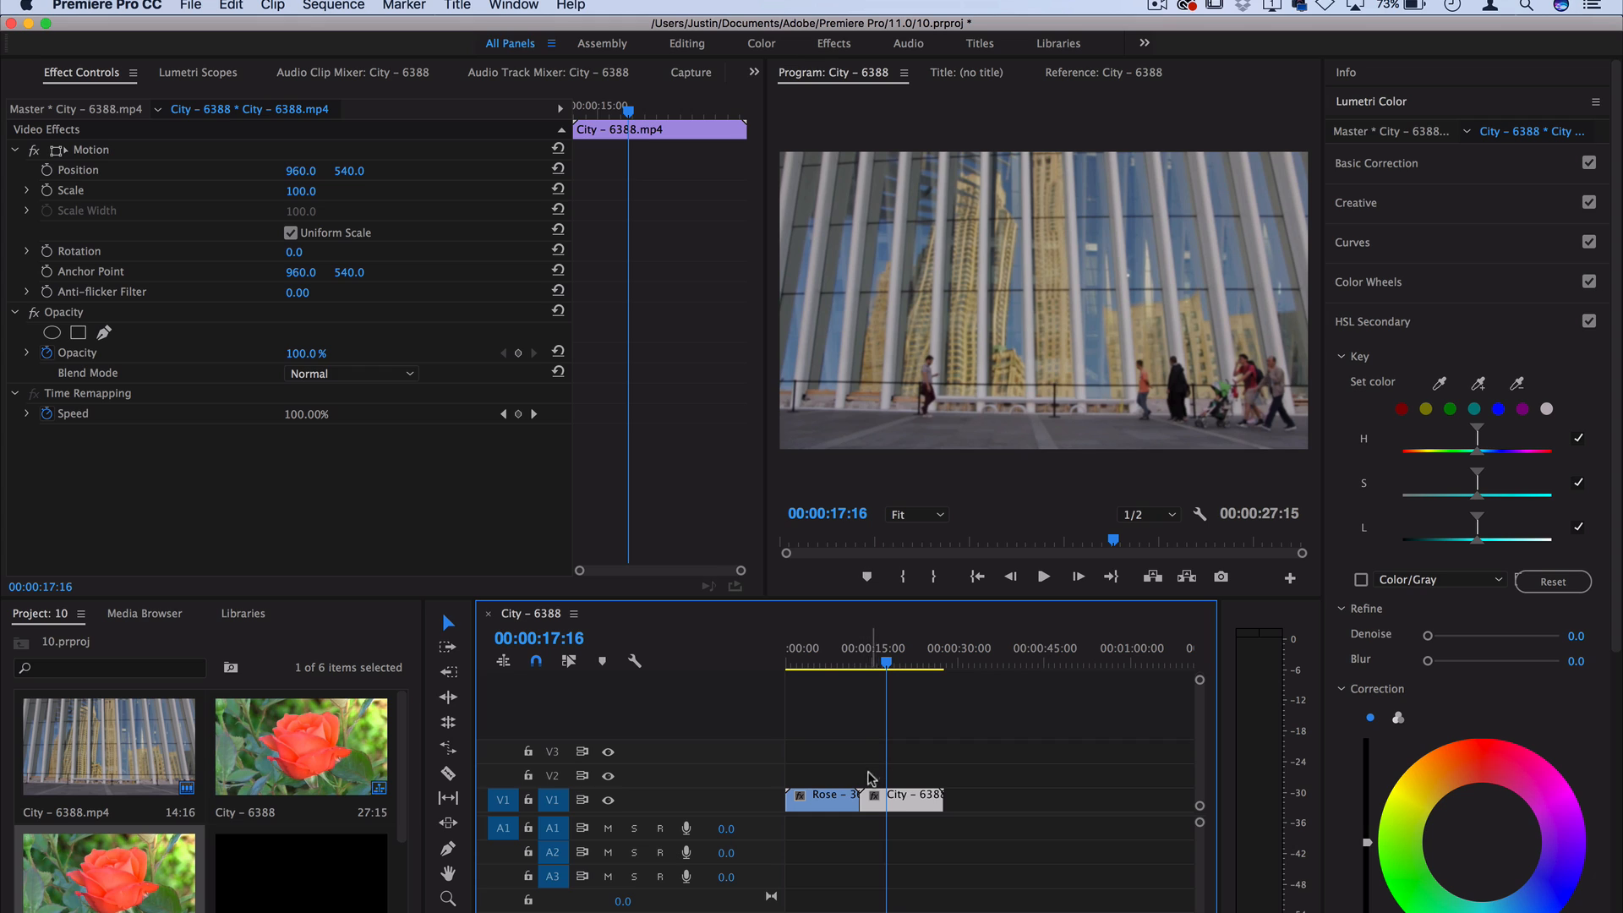
{"action": "left_click", "coordinate": [829, 660]}
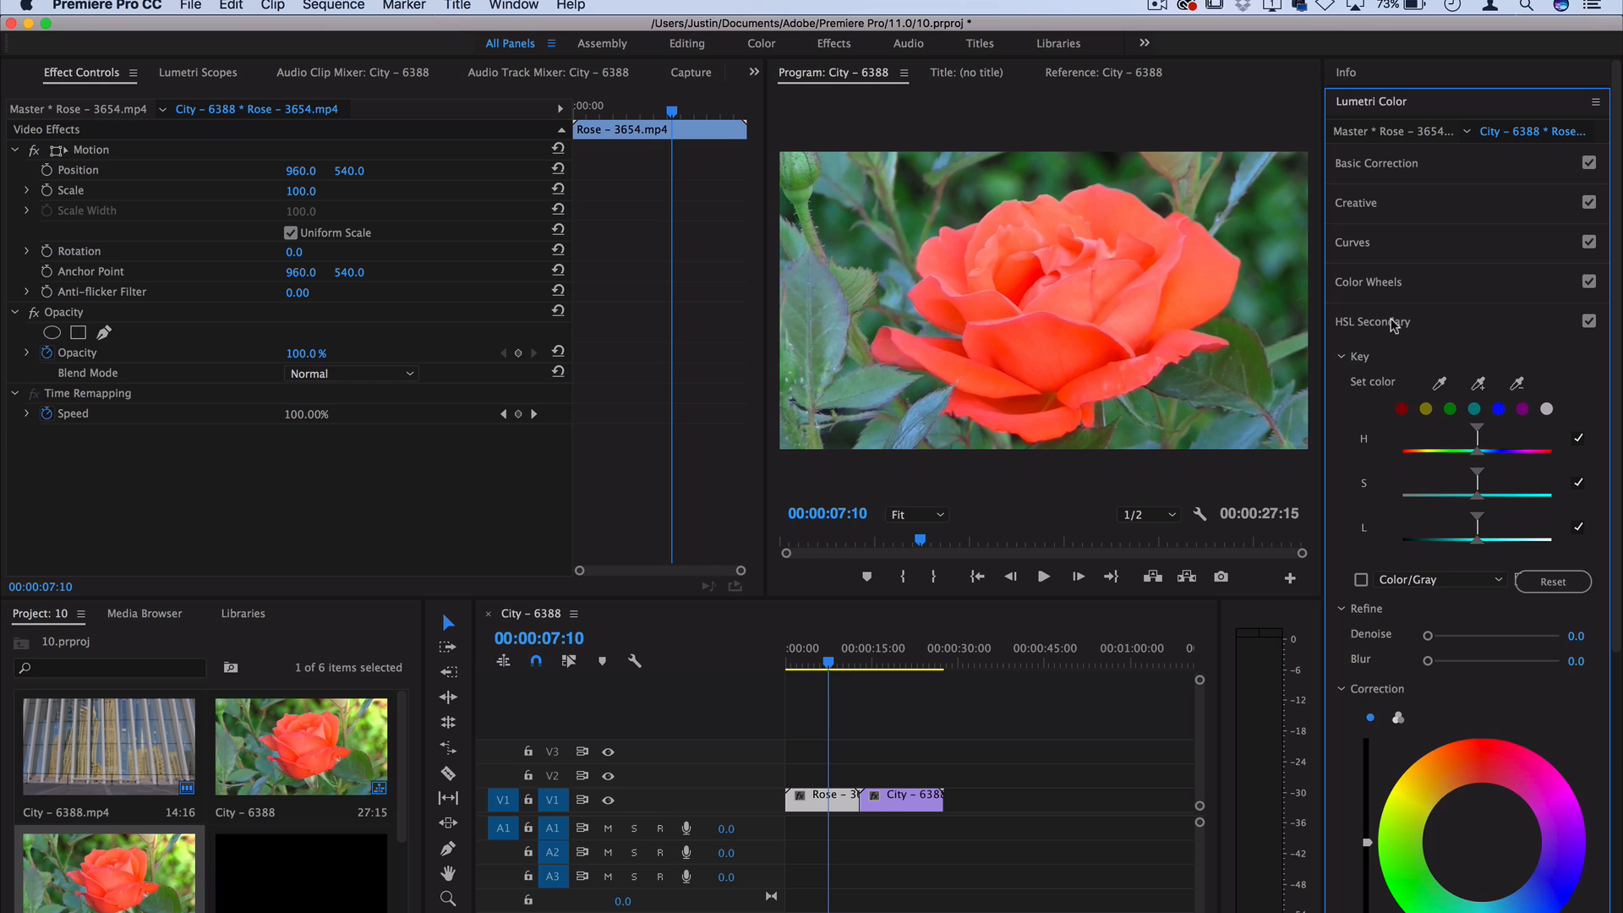
{"action": "scroll", "scroll_direction": "down", "scroll_amount": 3}
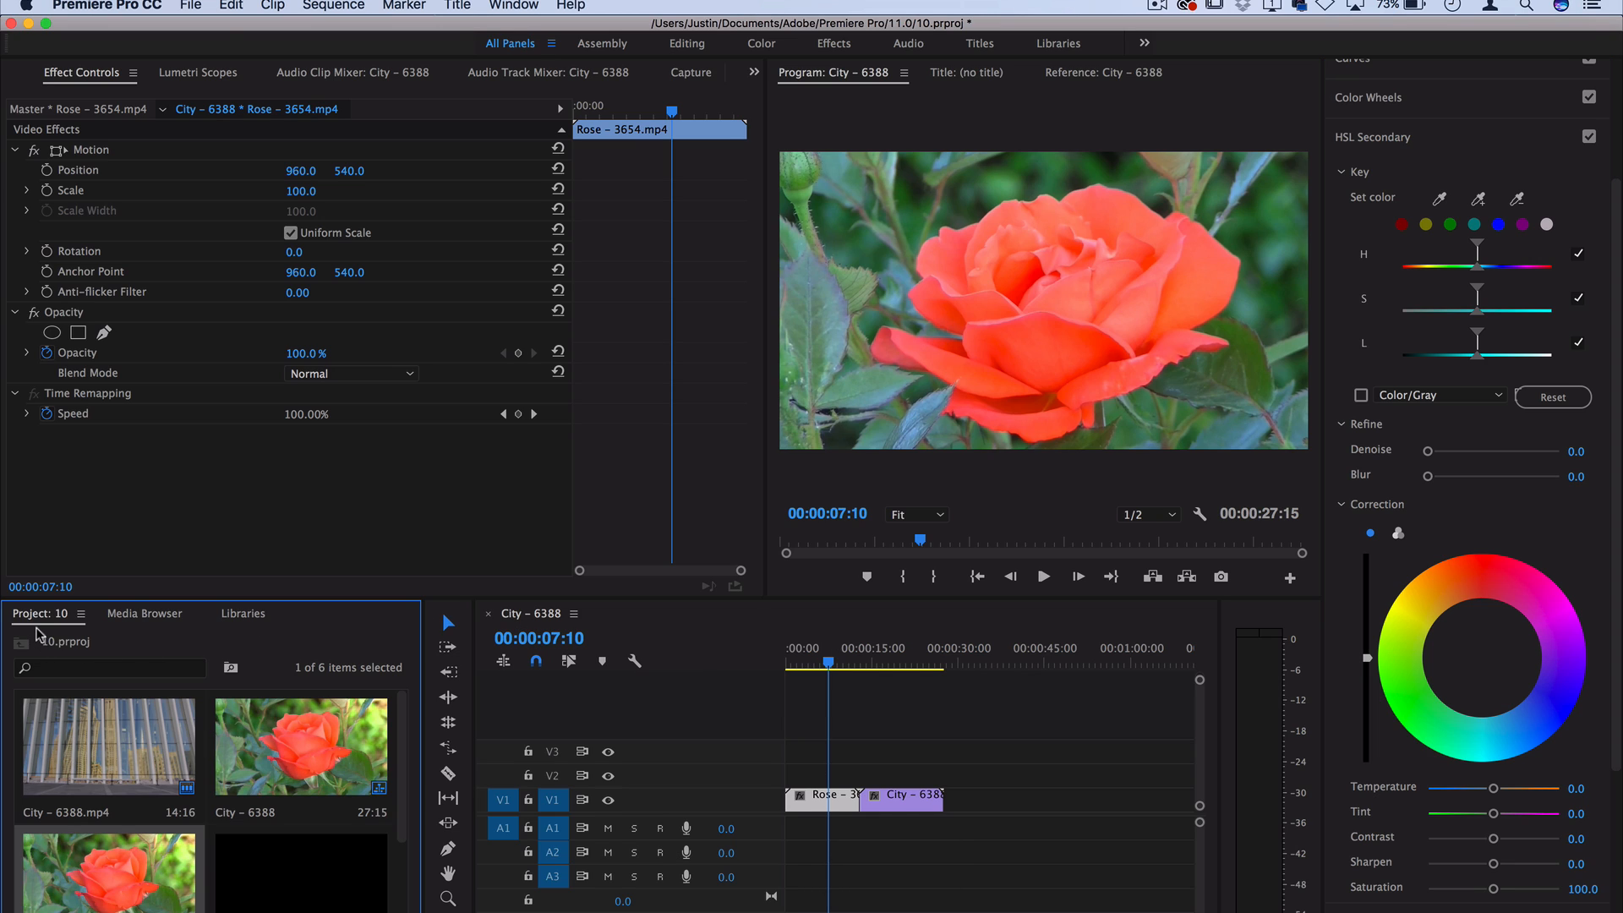
Step: Create a new adjustment layer, accepting its default video settings
{"action": "left_click", "coordinate": [207, 7]}
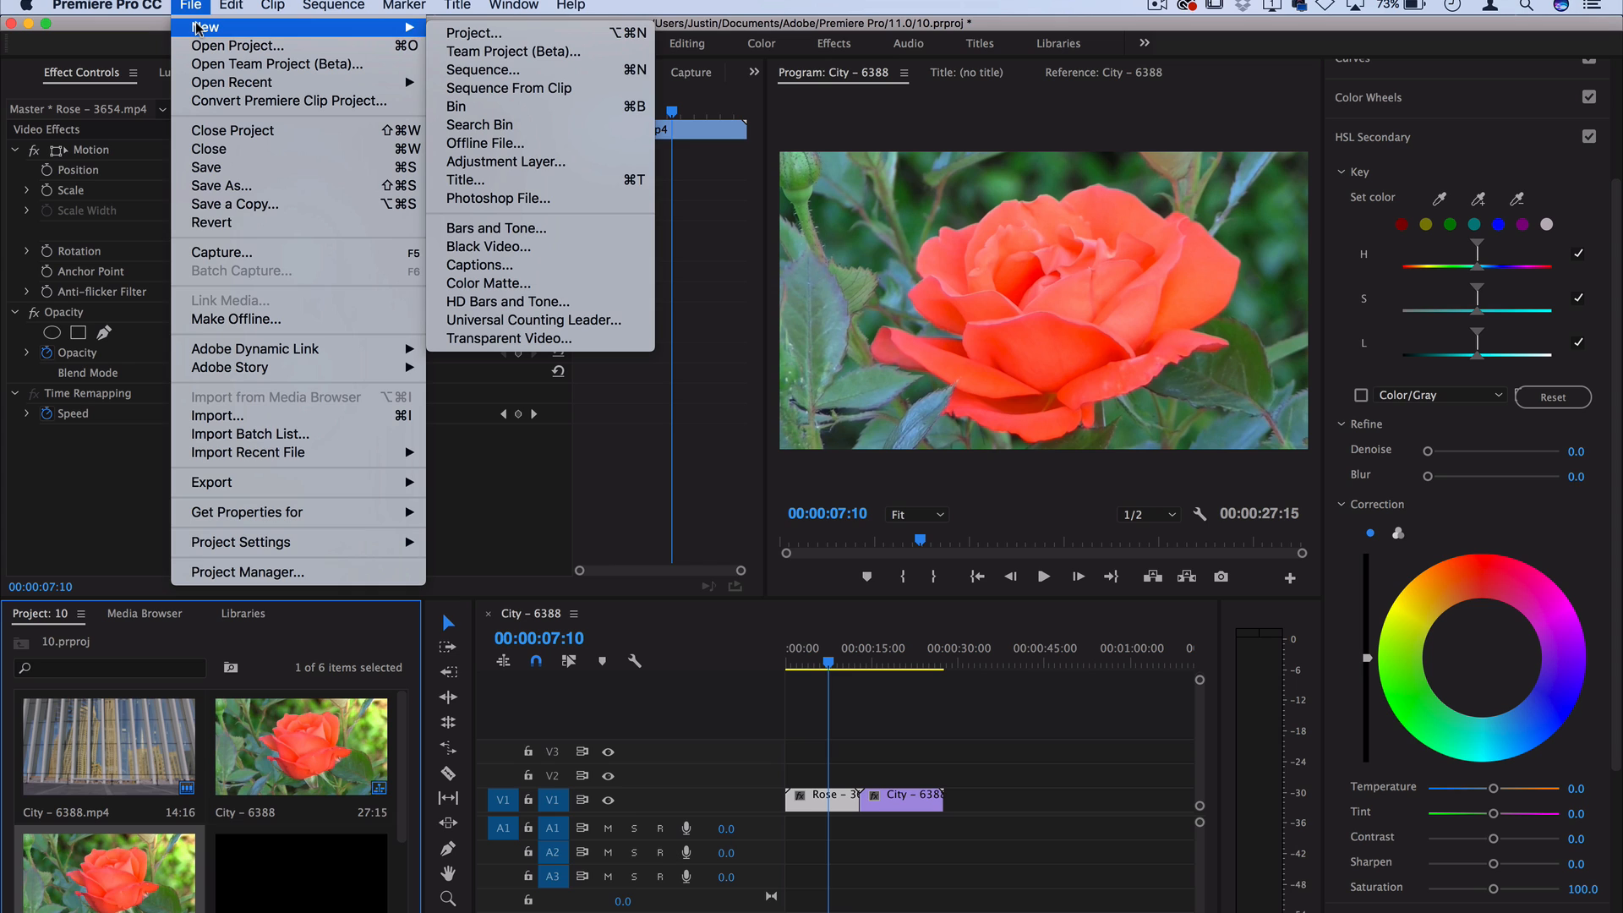
{"action": "left_click", "coordinate": [505, 162]}
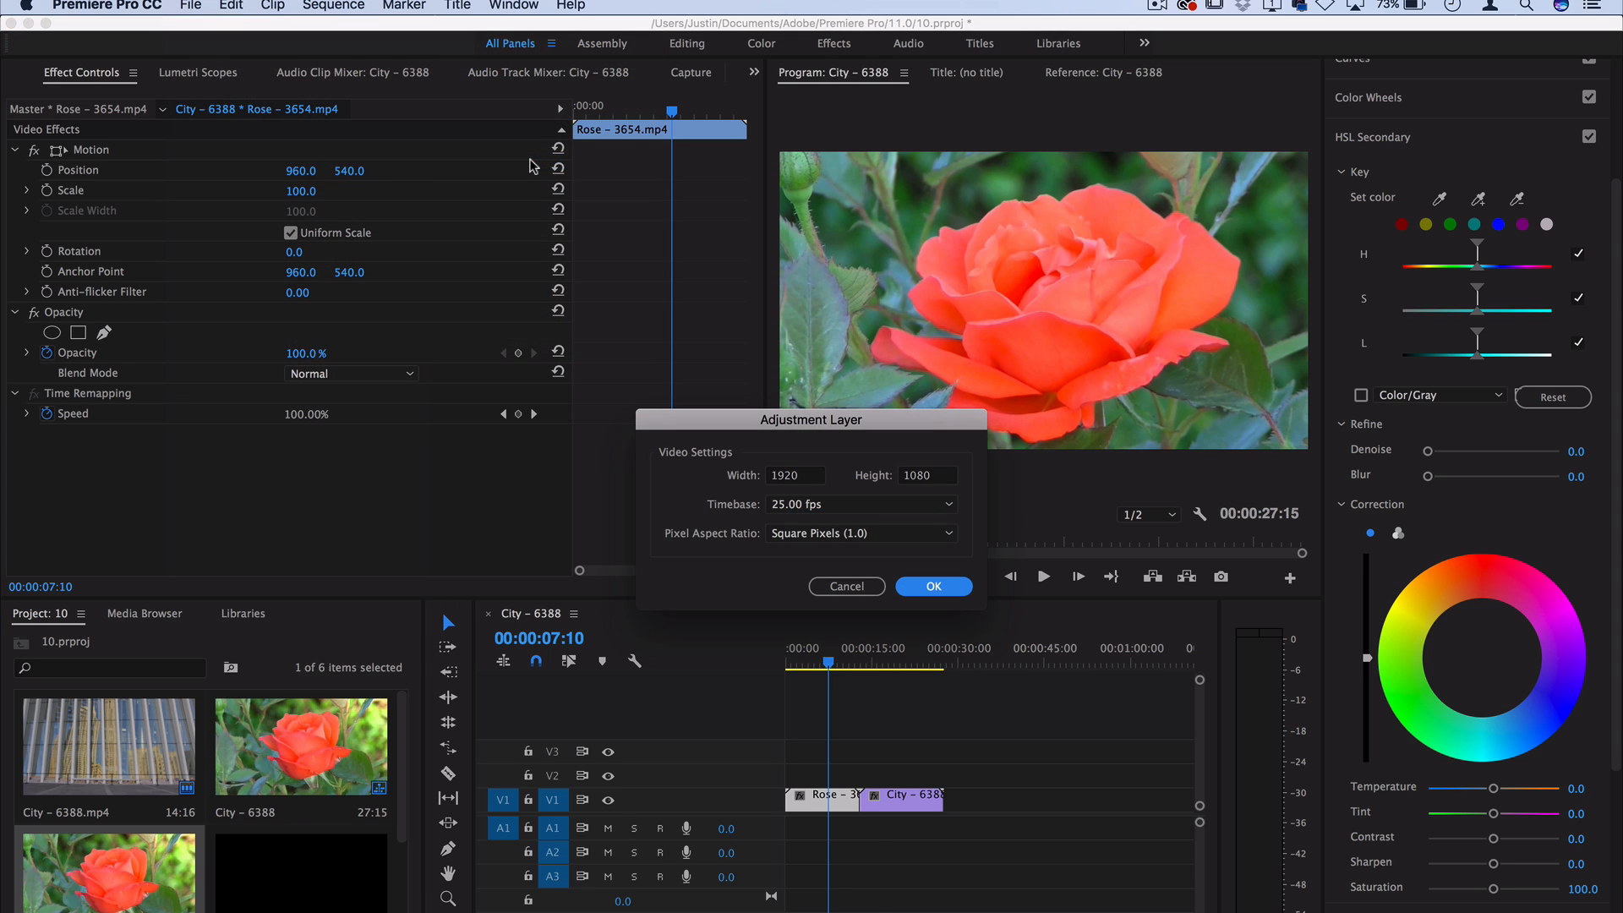
{"action": "left_click", "coordinate": [933, 585]}
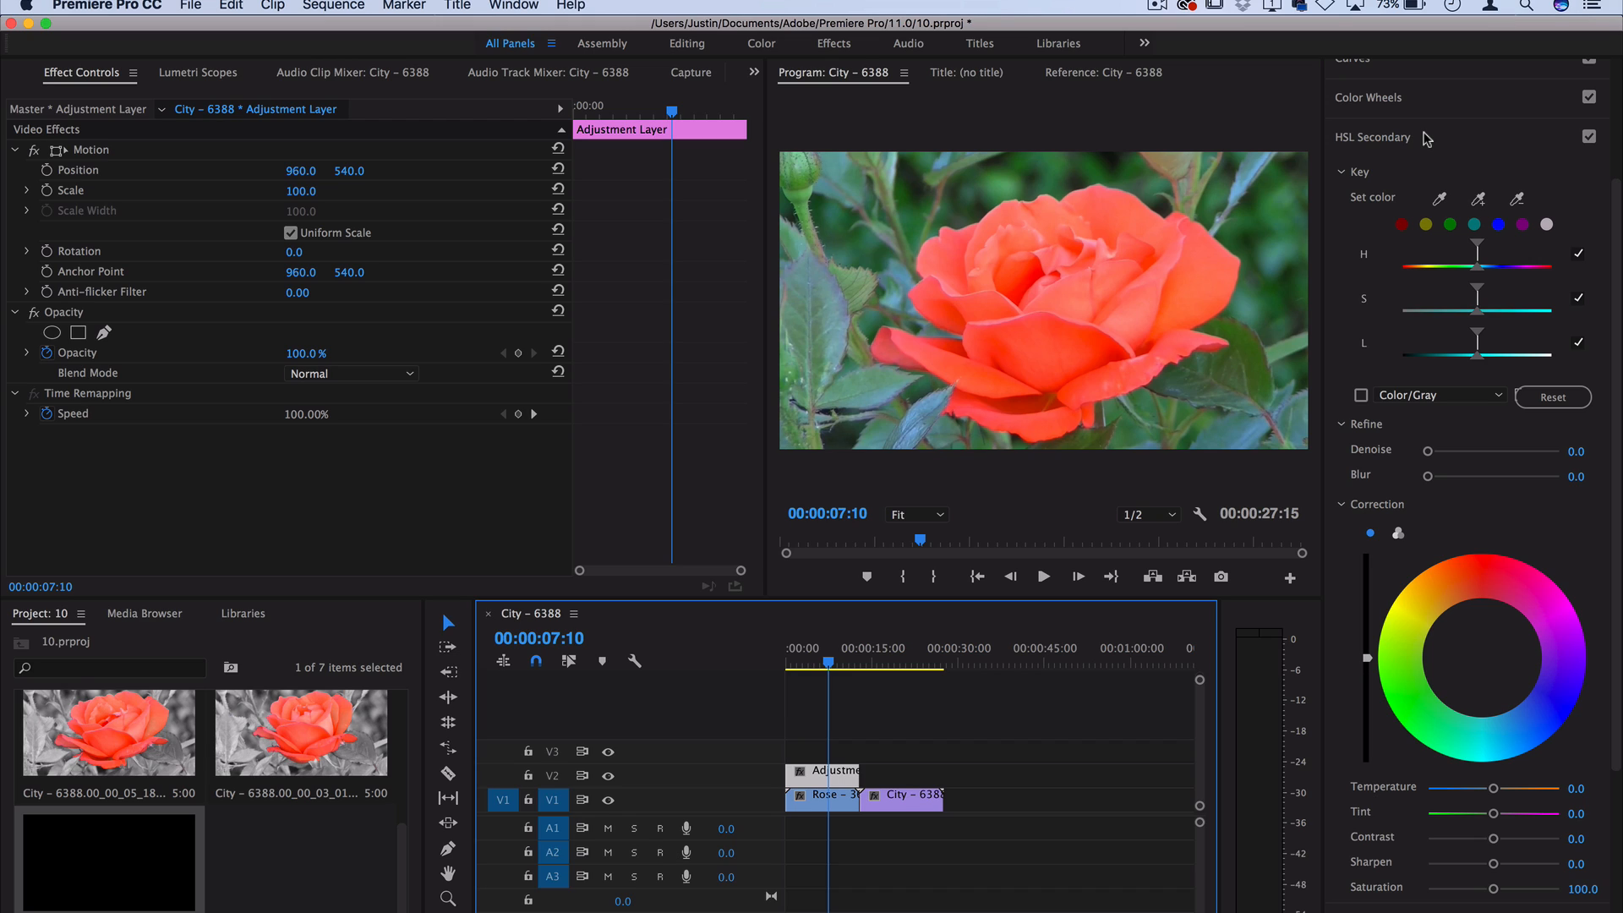
{"action": "mouse_move", "coordinate": [1382, 172]}
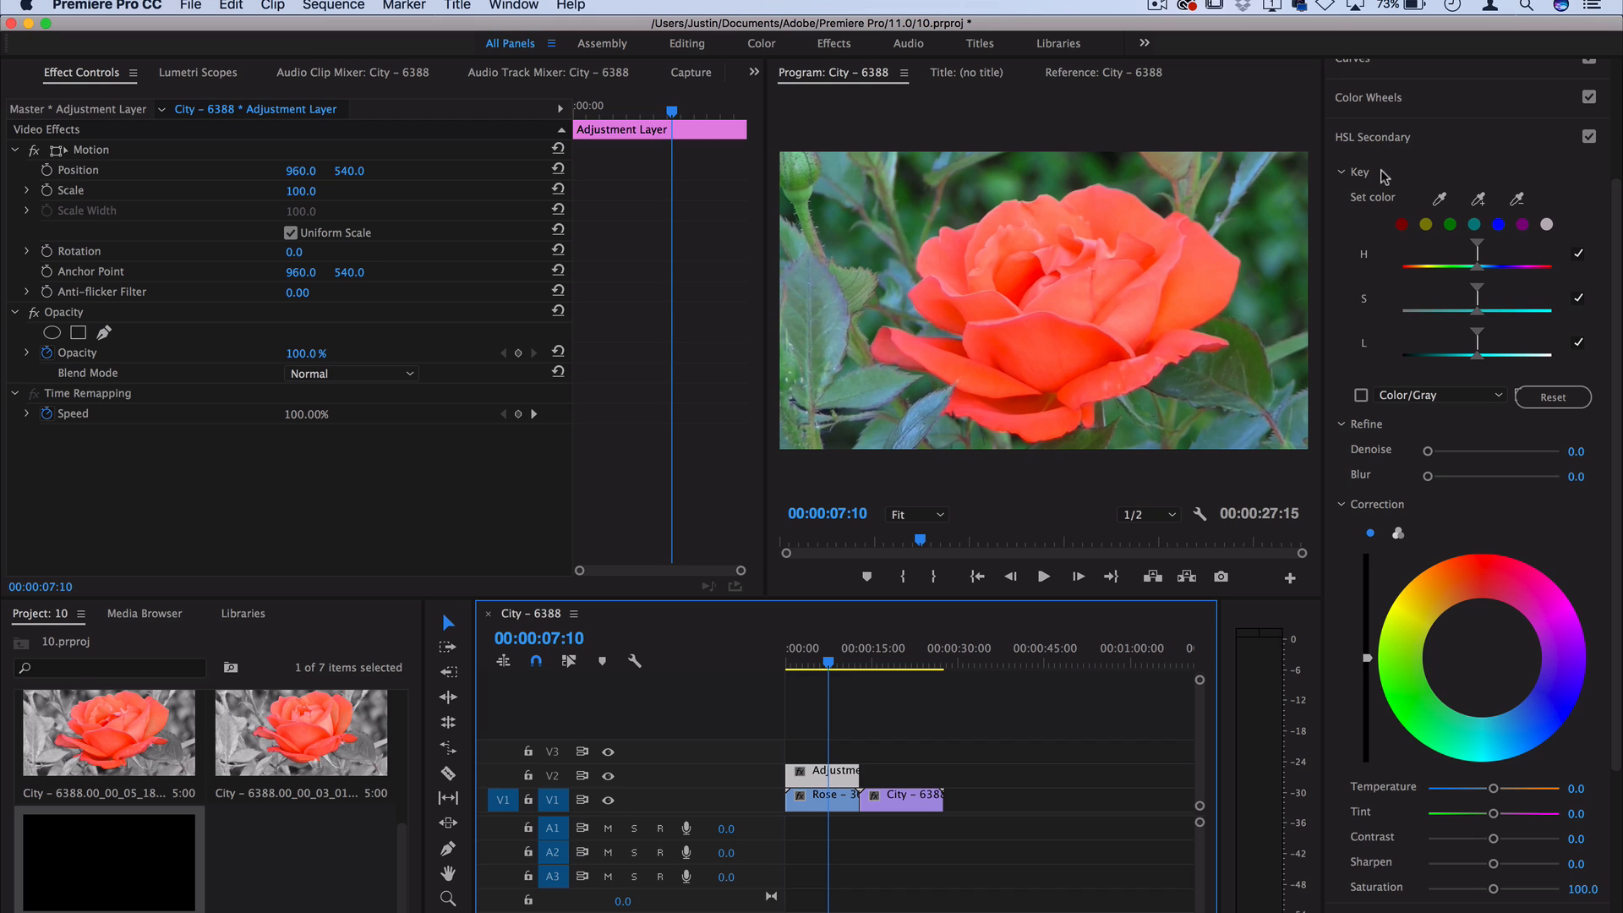
{"action": "mouse_move", "coordinate": [1377, 183]}
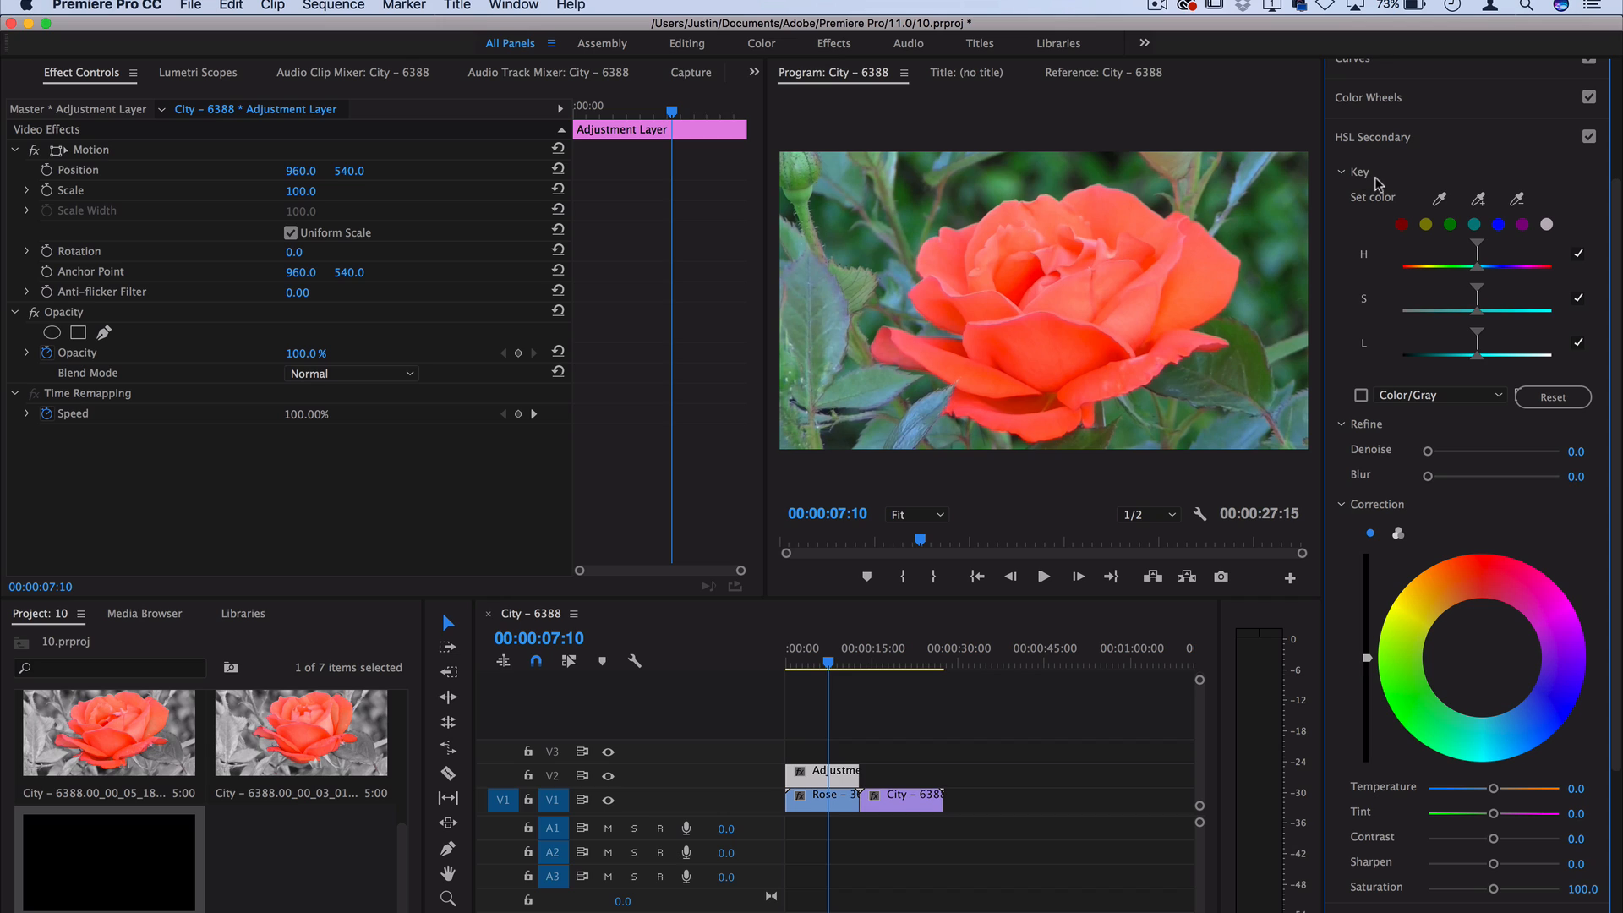
{"action": "mouse_move", "coordinate": [1522, 823]}
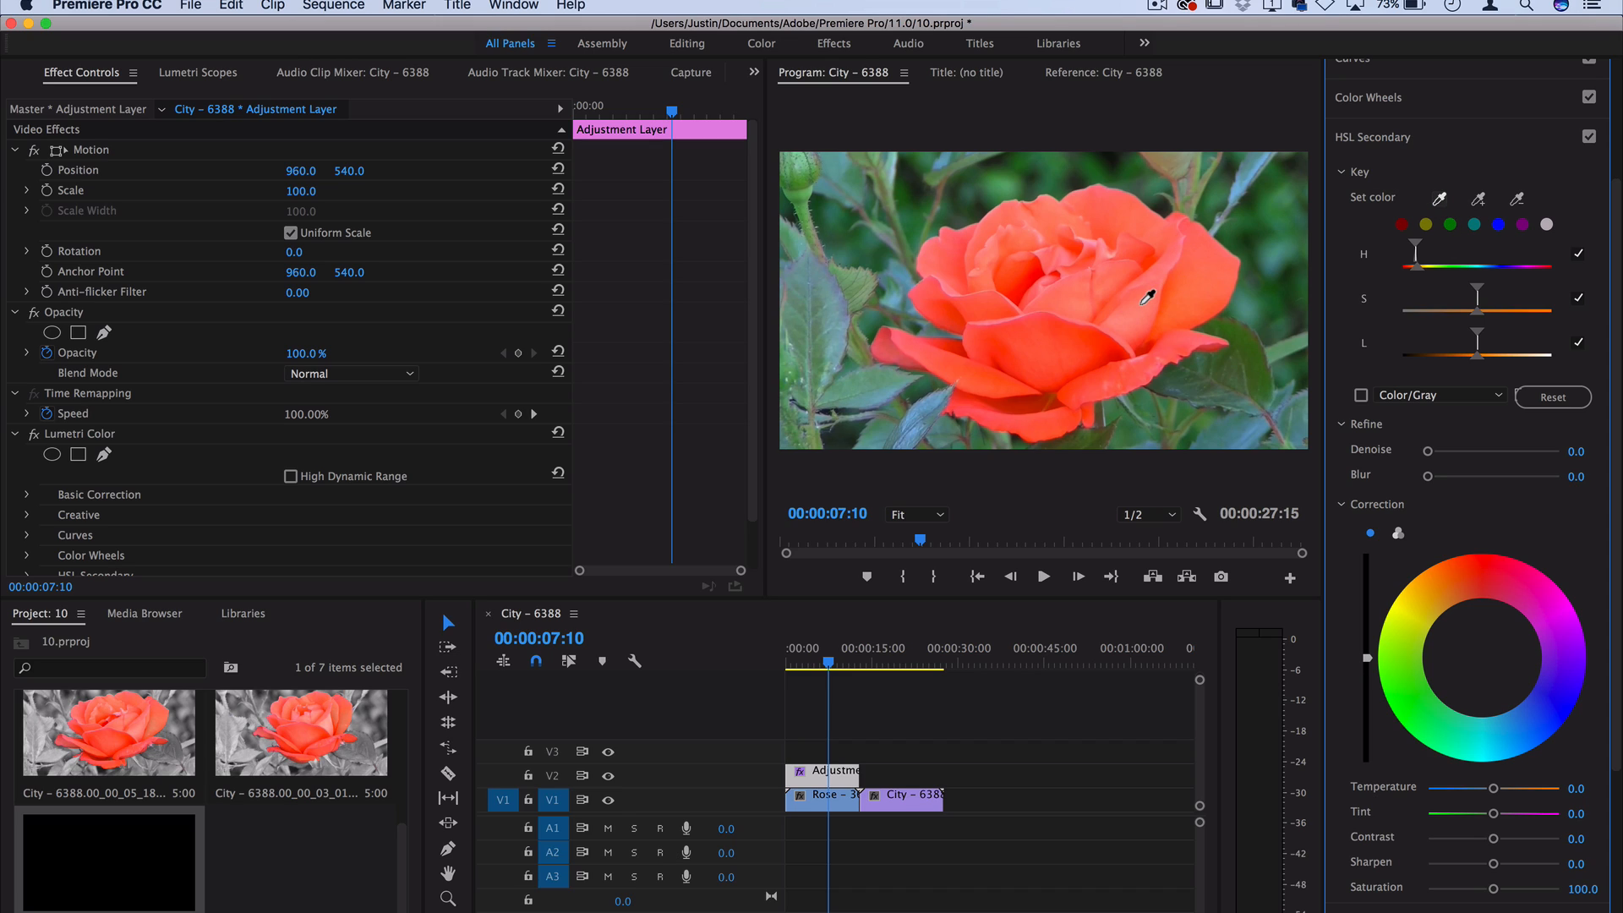
{"action": "mouse_move", "coordinate": [1082, 341]}
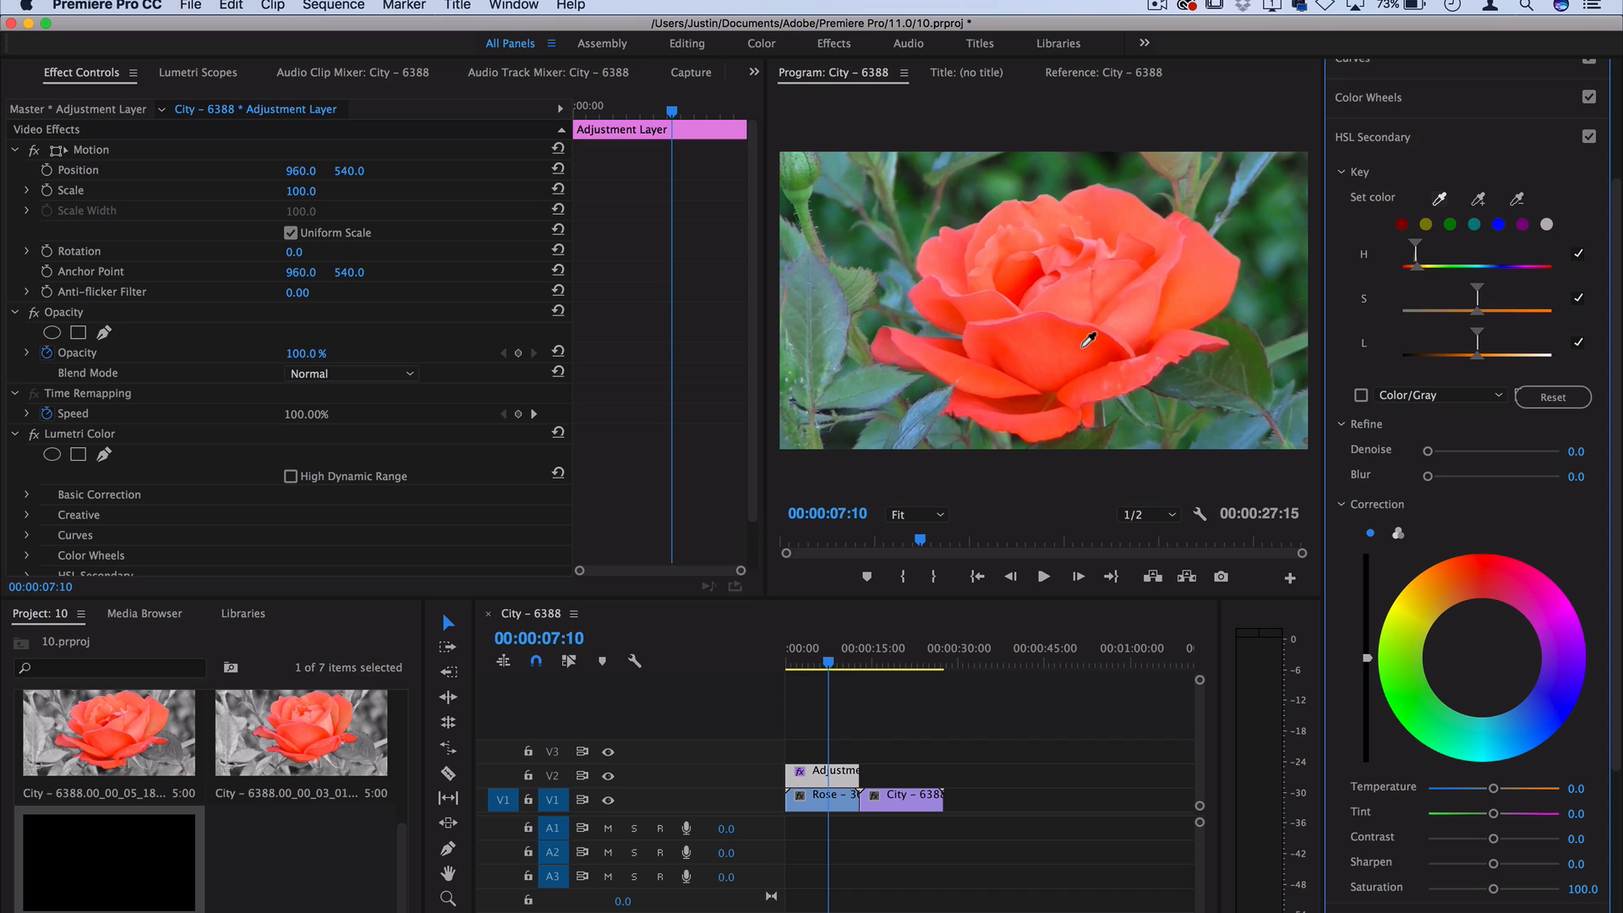
{"action": "mouse_move", "coordinate": [1061, 328]}
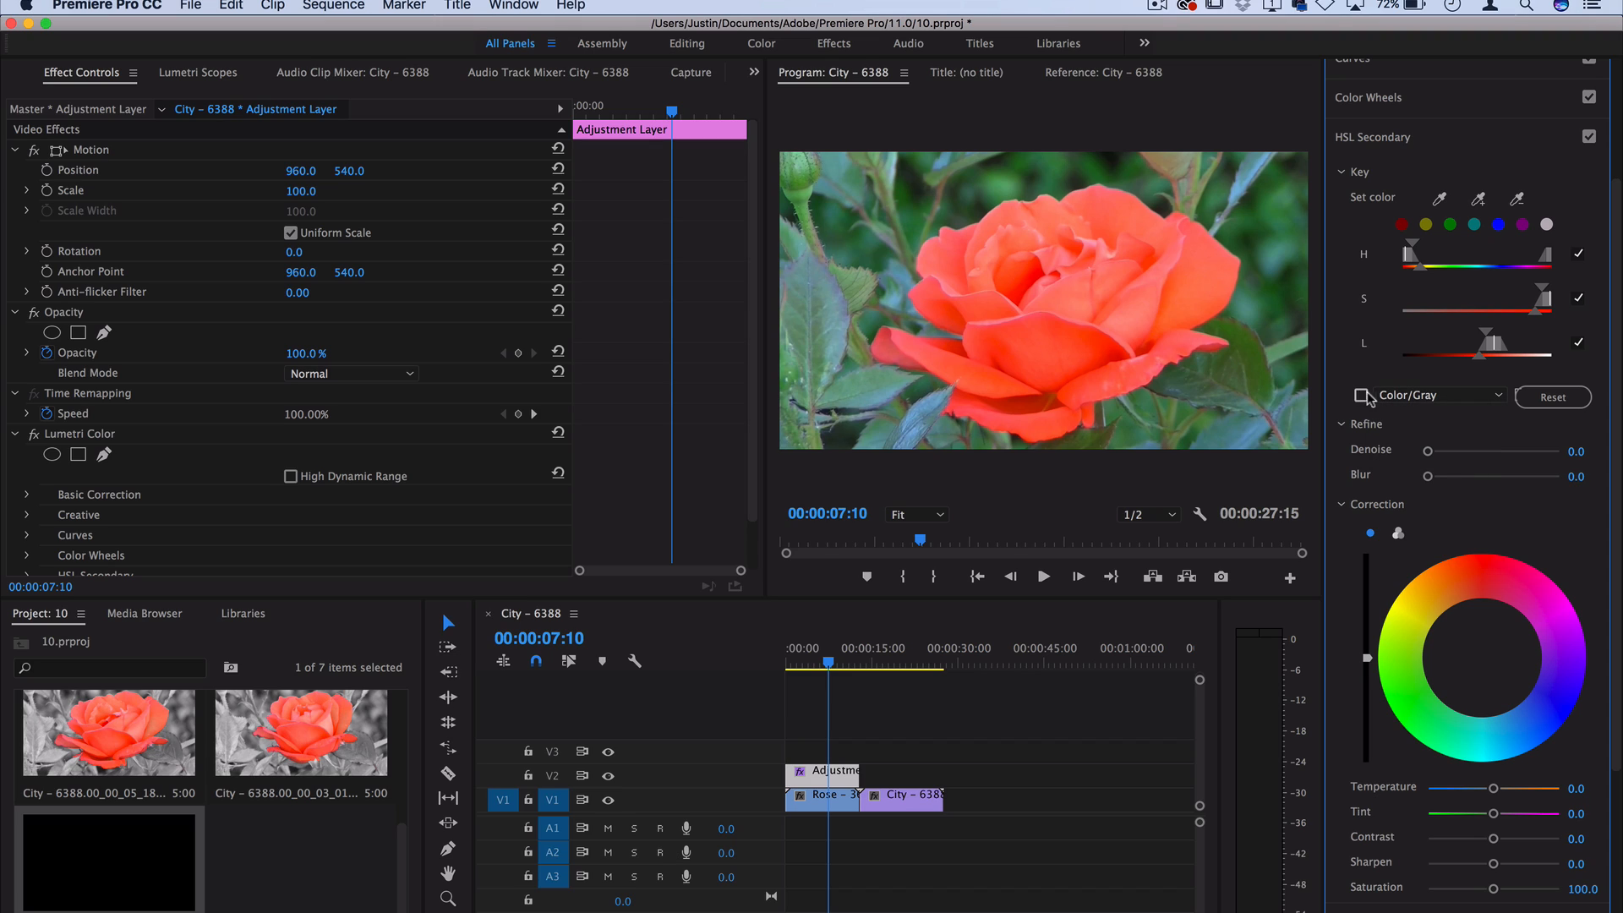
Step: Preview the rose key as a mask, trying Color/Gray and Color/Black, then White/Black
{"action": "left_click", "coordinate": [1361, 395]}
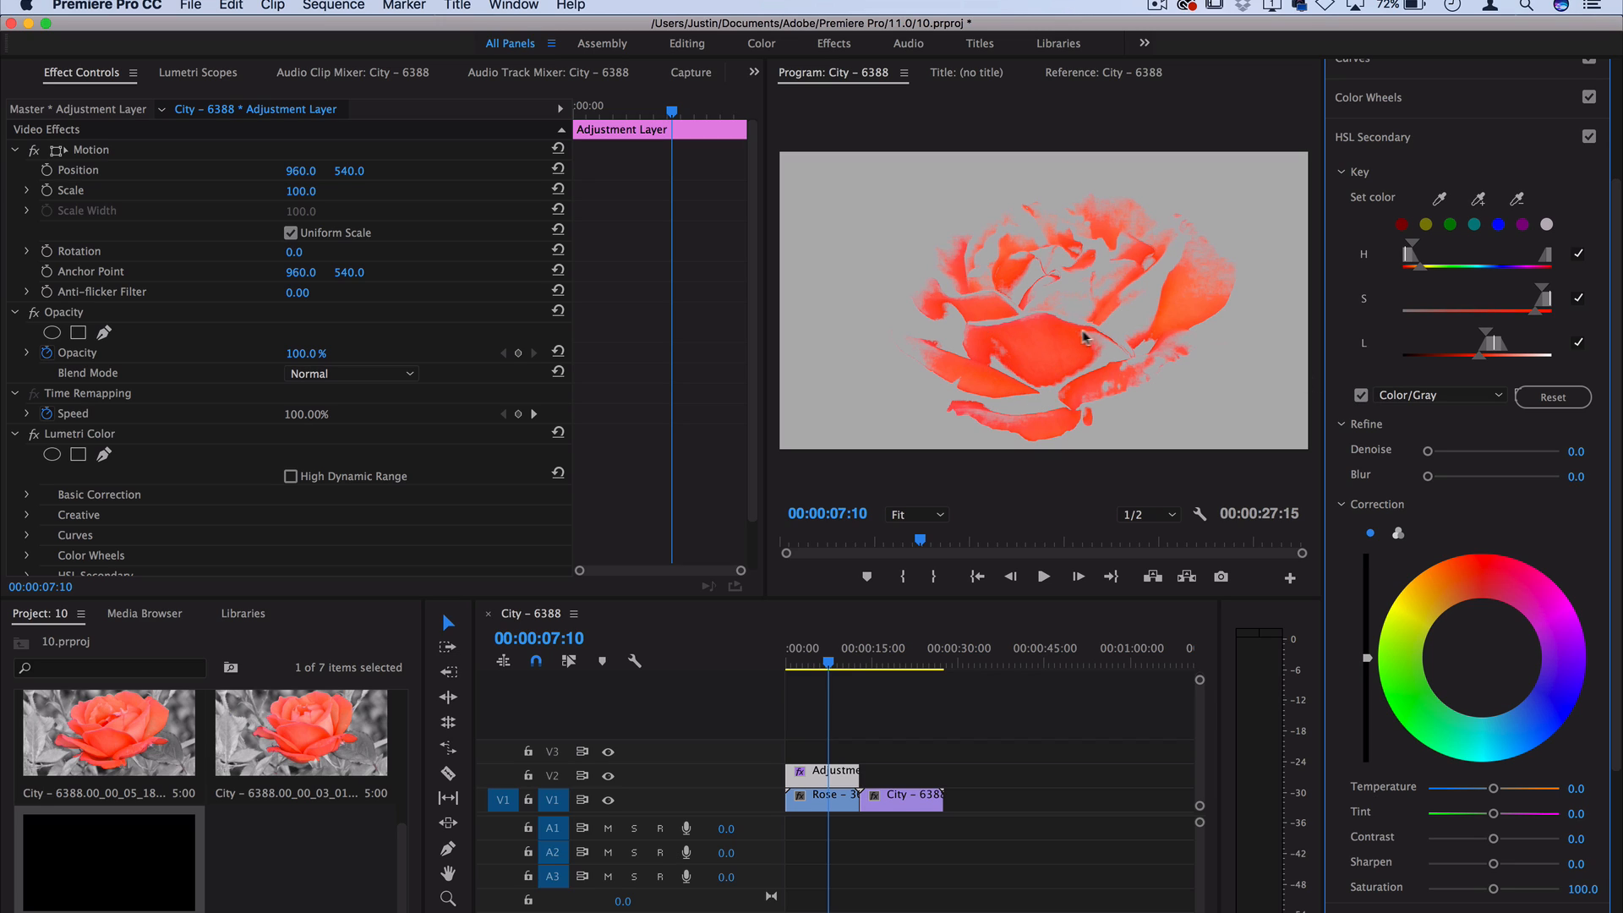
{"action": "left_click", "coordinate": [1438, 394]}
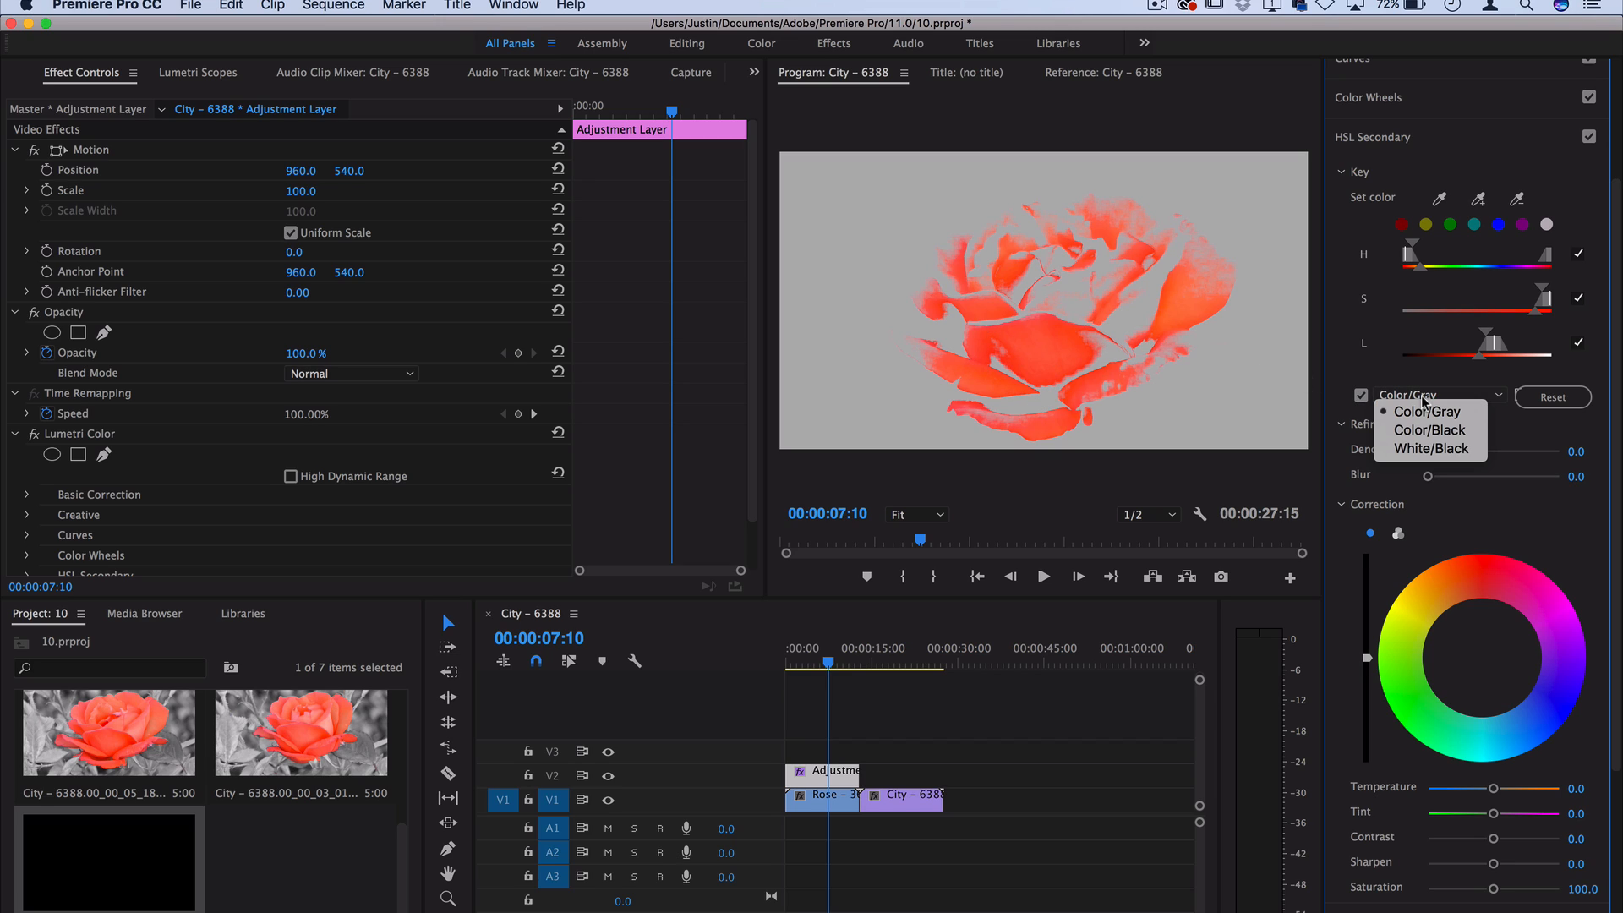
{"action": "left_click", "coordinate": [1428, 429]}
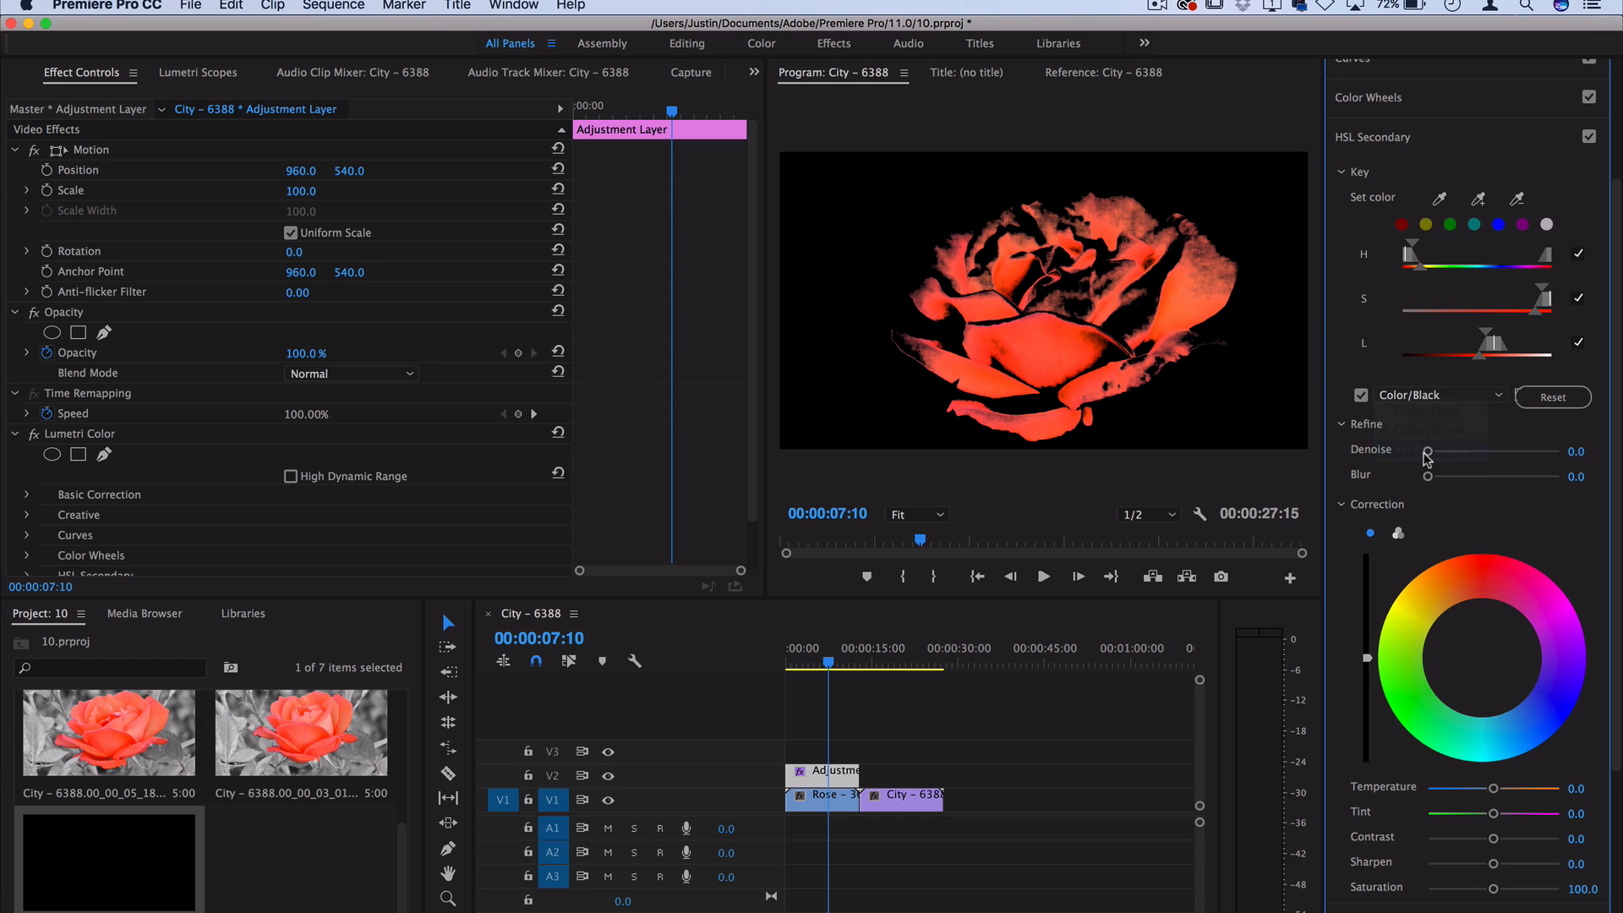
{"action": "left_click", "coordinate": [1440, 395]}
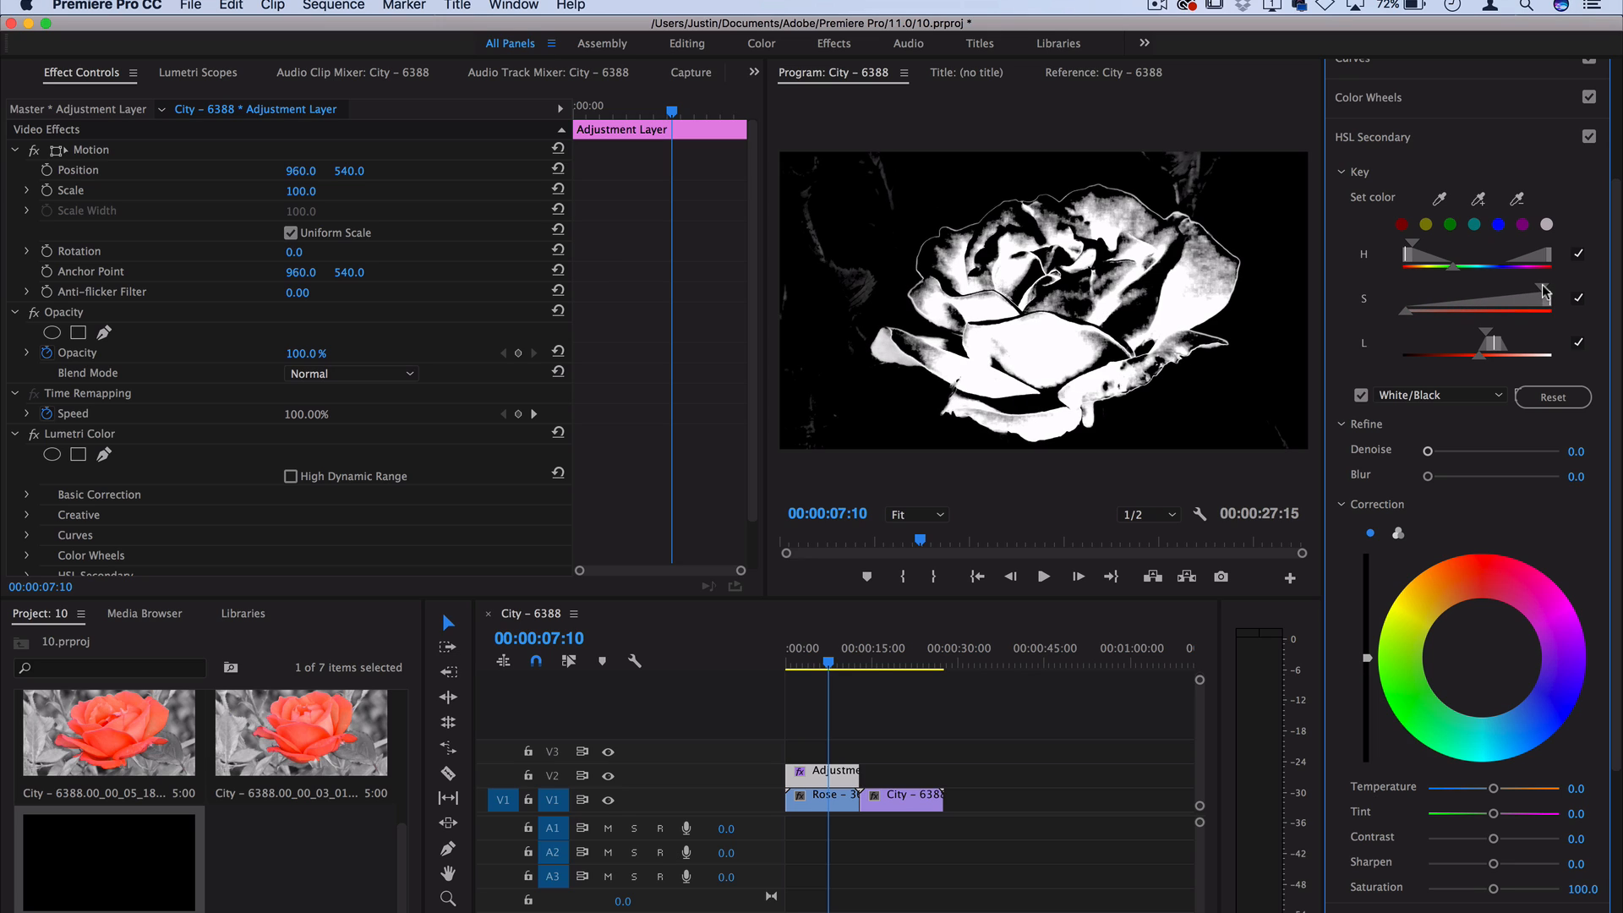
Step: Widen the key's saturation and lightness ranges and sample more rose petals
{"action": "left_click_drag", "start_coordinate": [1542, 298], "coordinate": [1470, 298]}
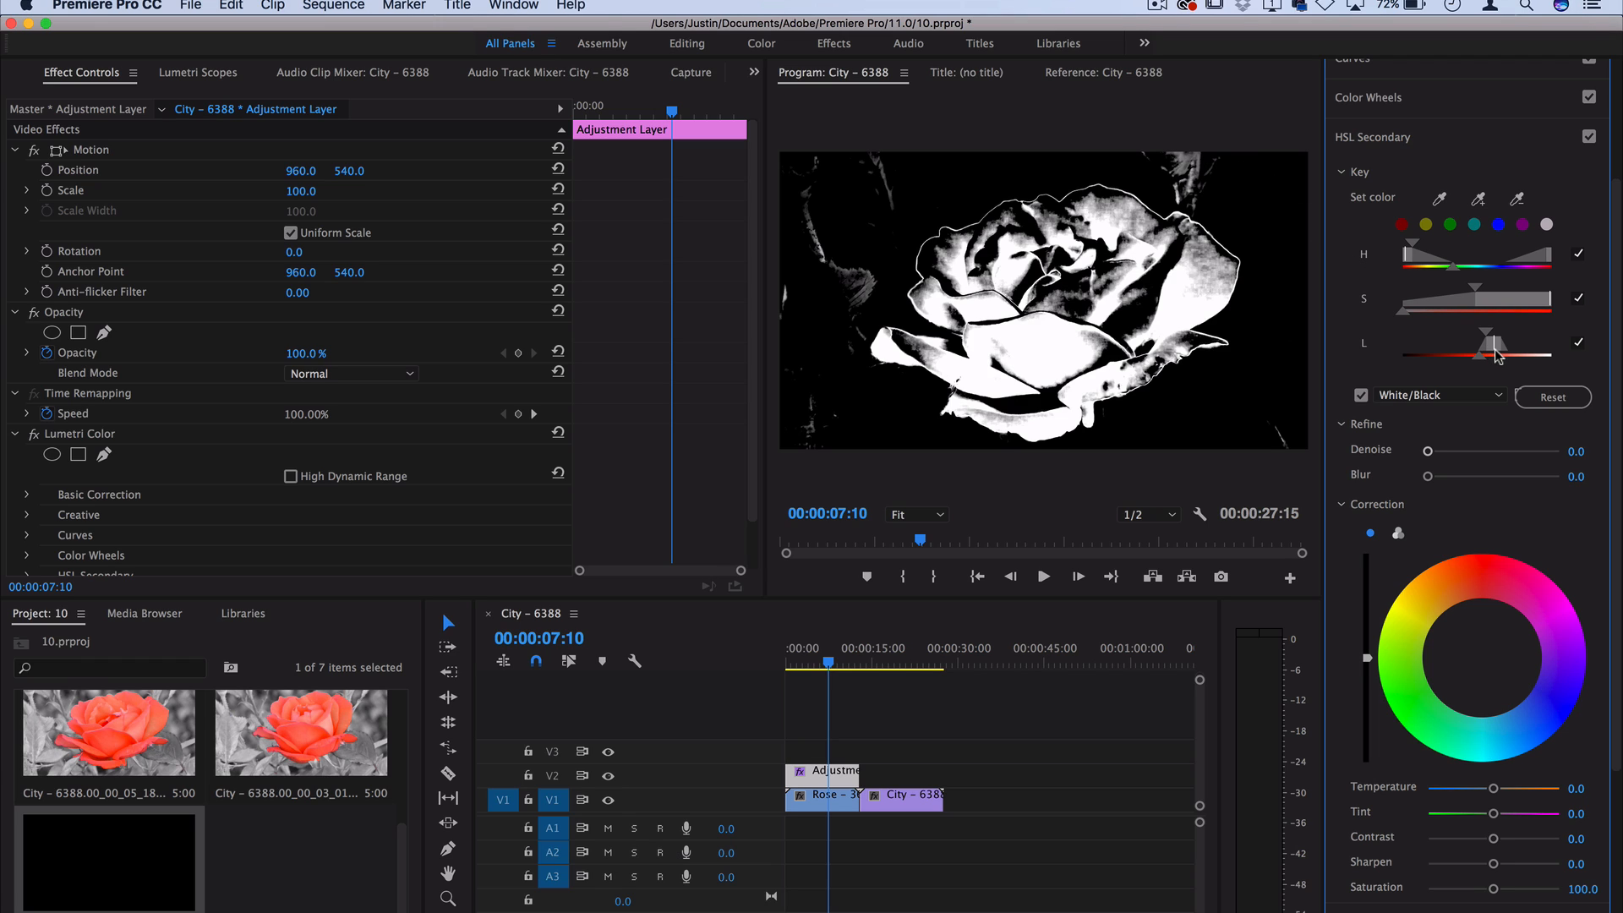
{"action": "left_click_drag", "start_coordinate": [1495, 356], "coordinate": [1454, 356]}
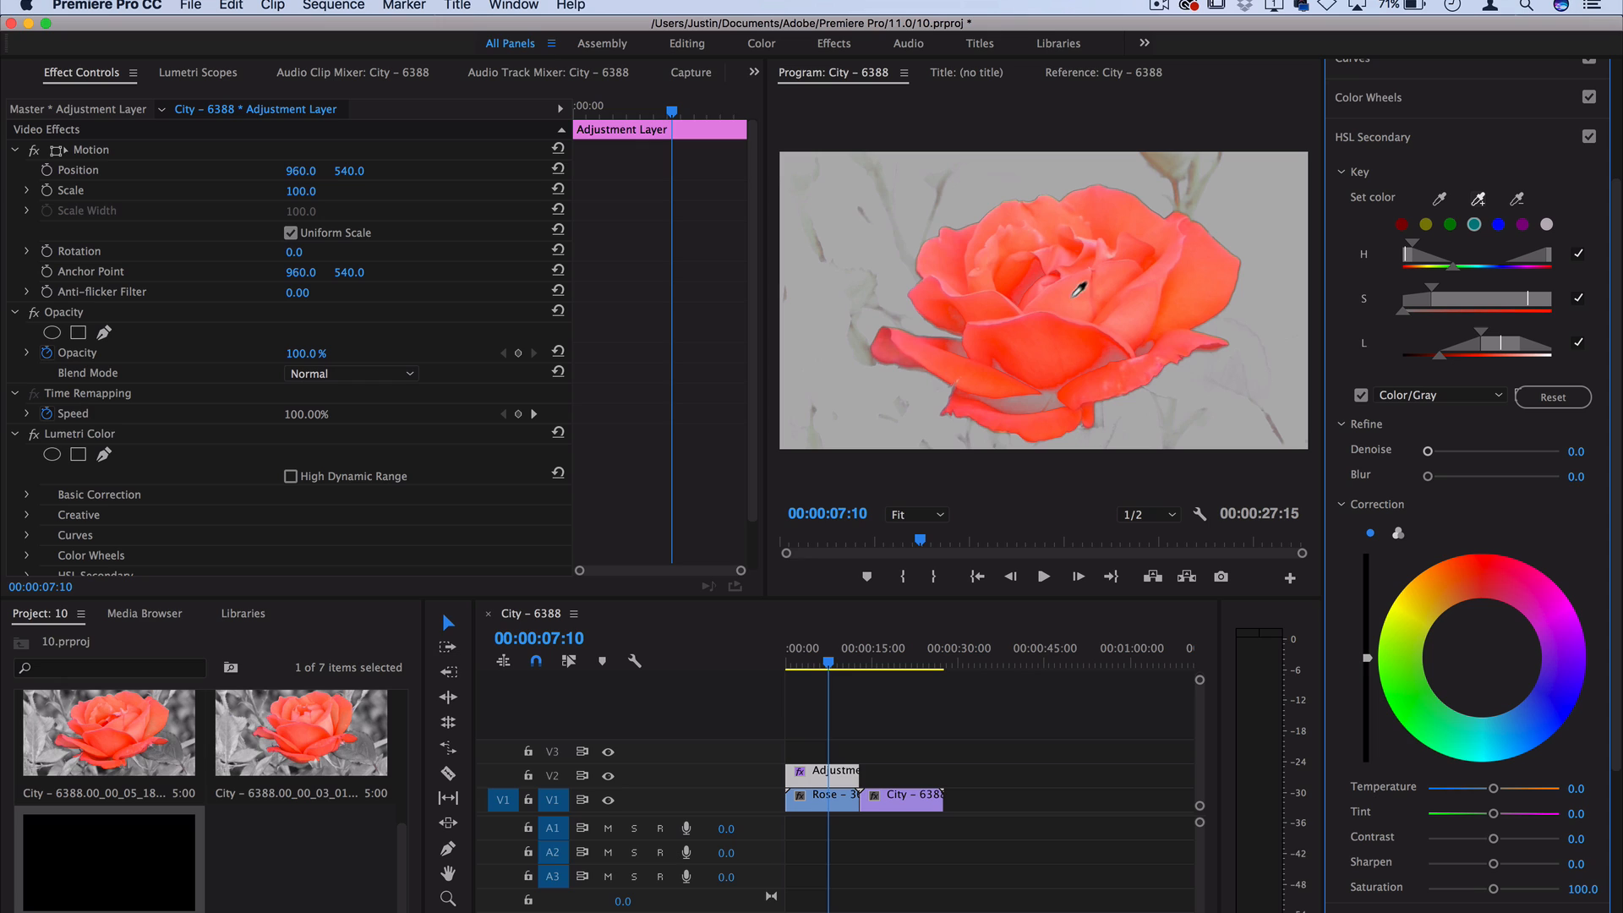
{"action": "left_click", "coordinate": [1515, 201]}
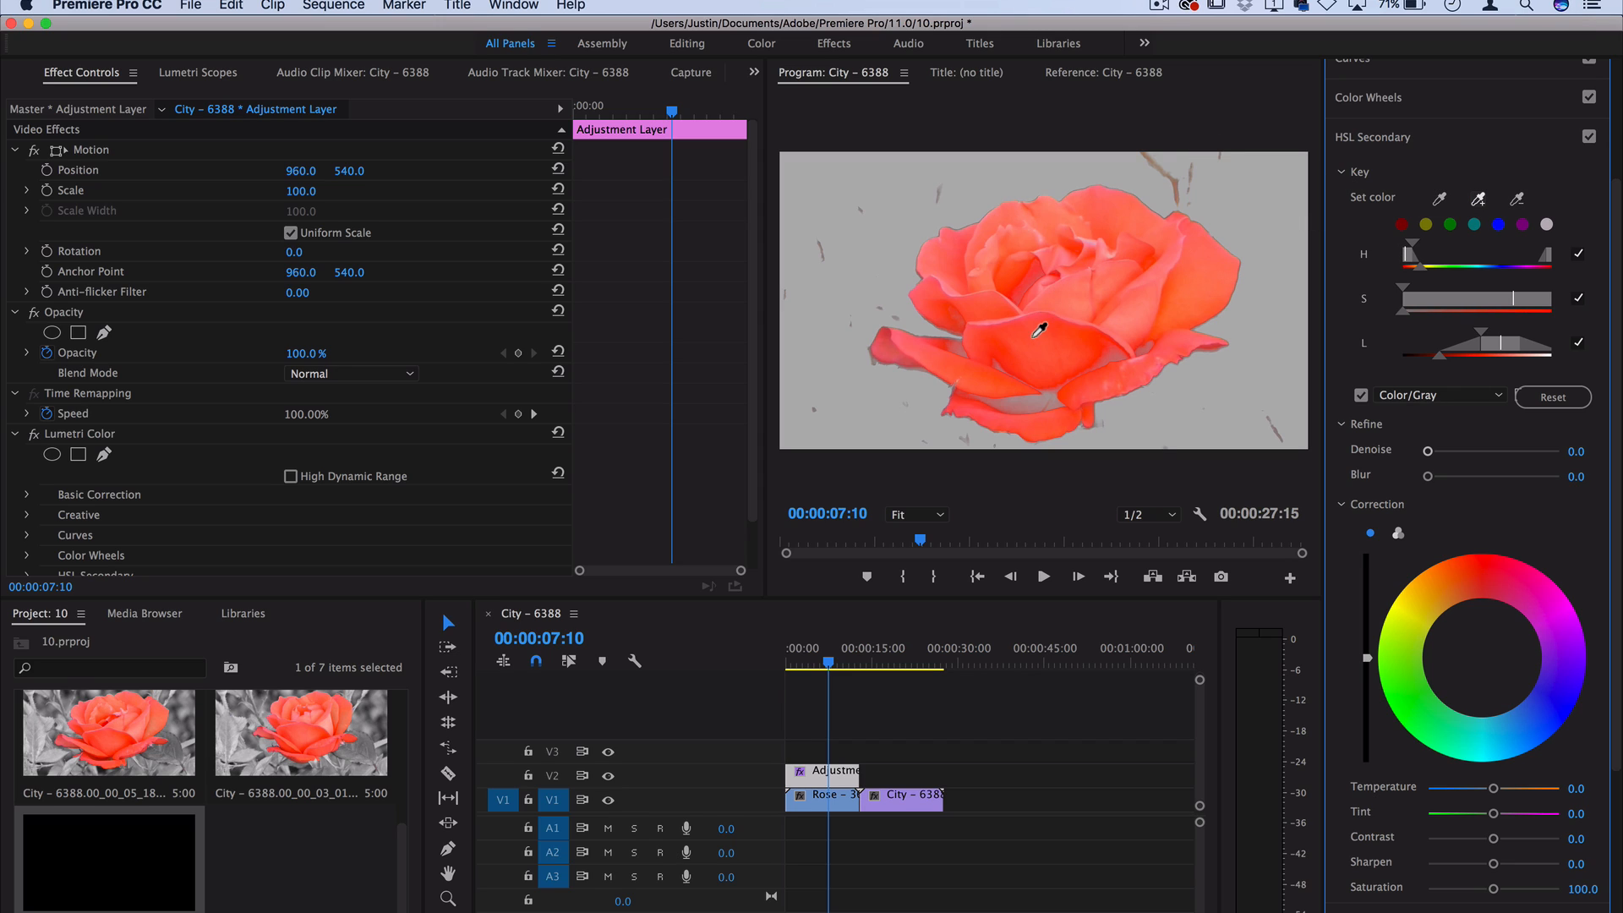
{"action": "mouse_move", "coordinate": [1202, 171]}
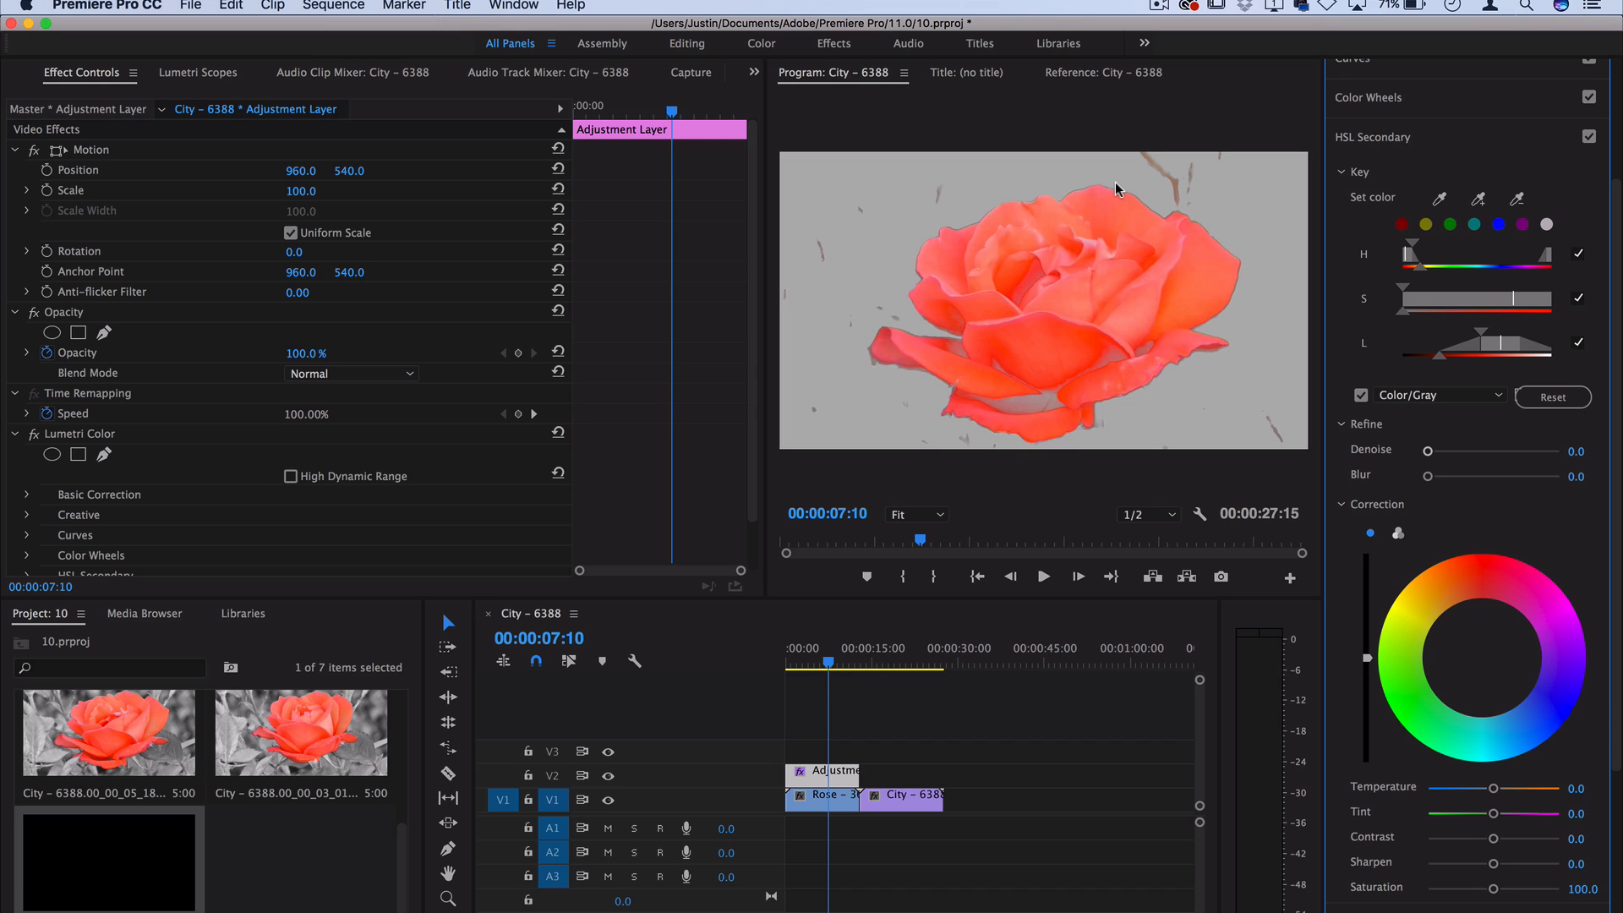
{"action": "mouse_move", "coordinate": [1367, 454]}
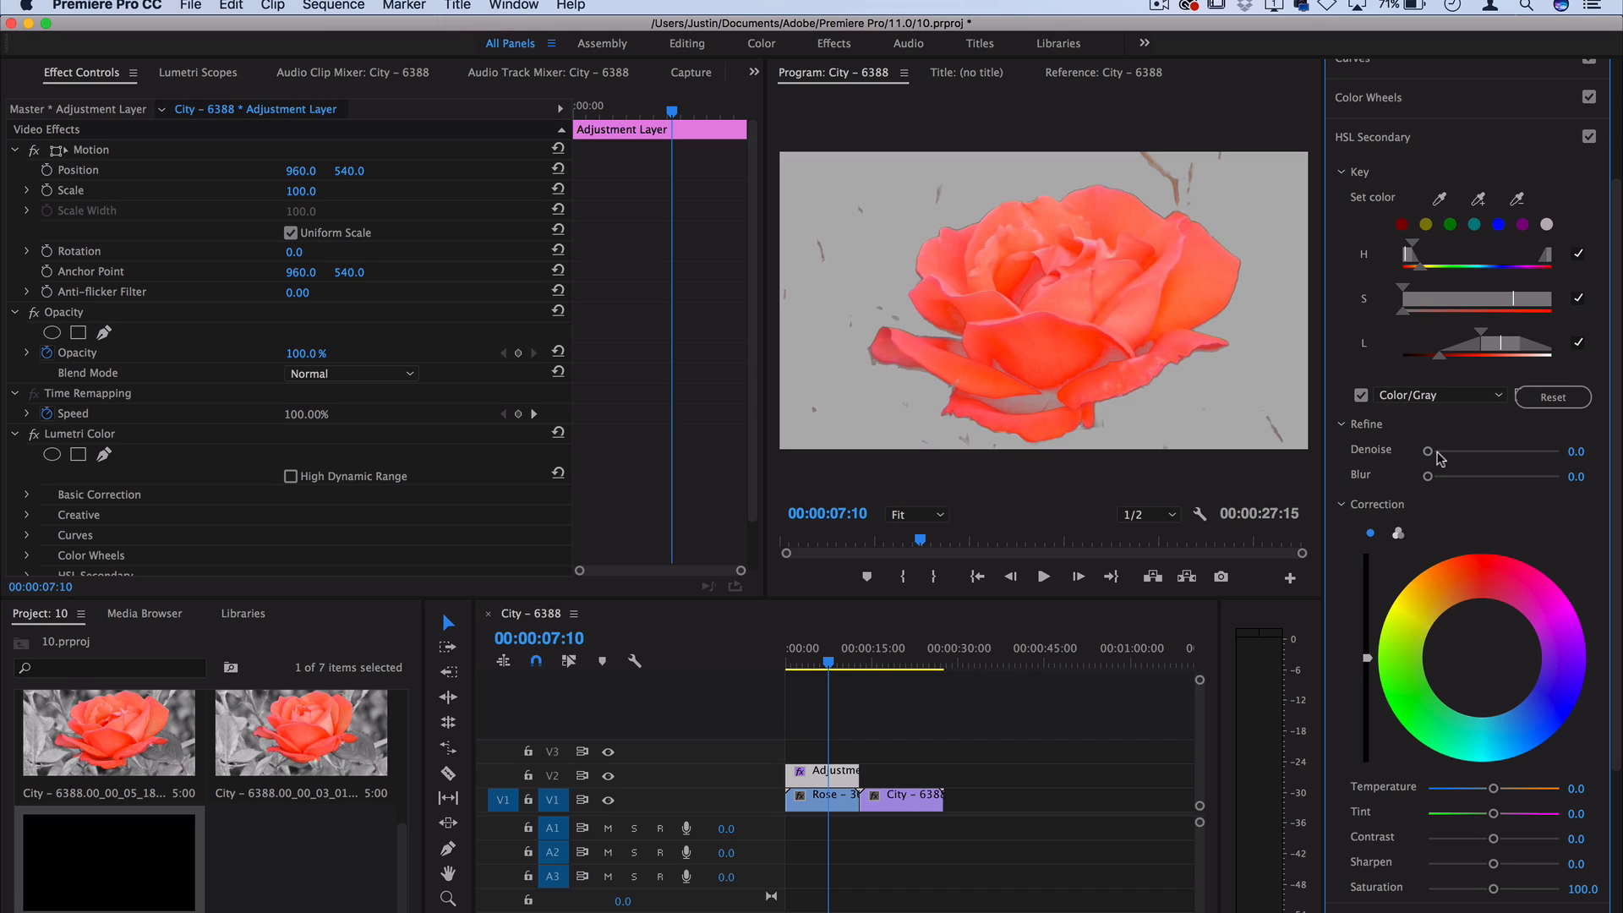
Step: Raise key Denoise to 39 and settle Blur on a small value after testing
{"action": "left_click_drag", "start_coordinate": [1426, 452], "coordinate": [1479, 451]}
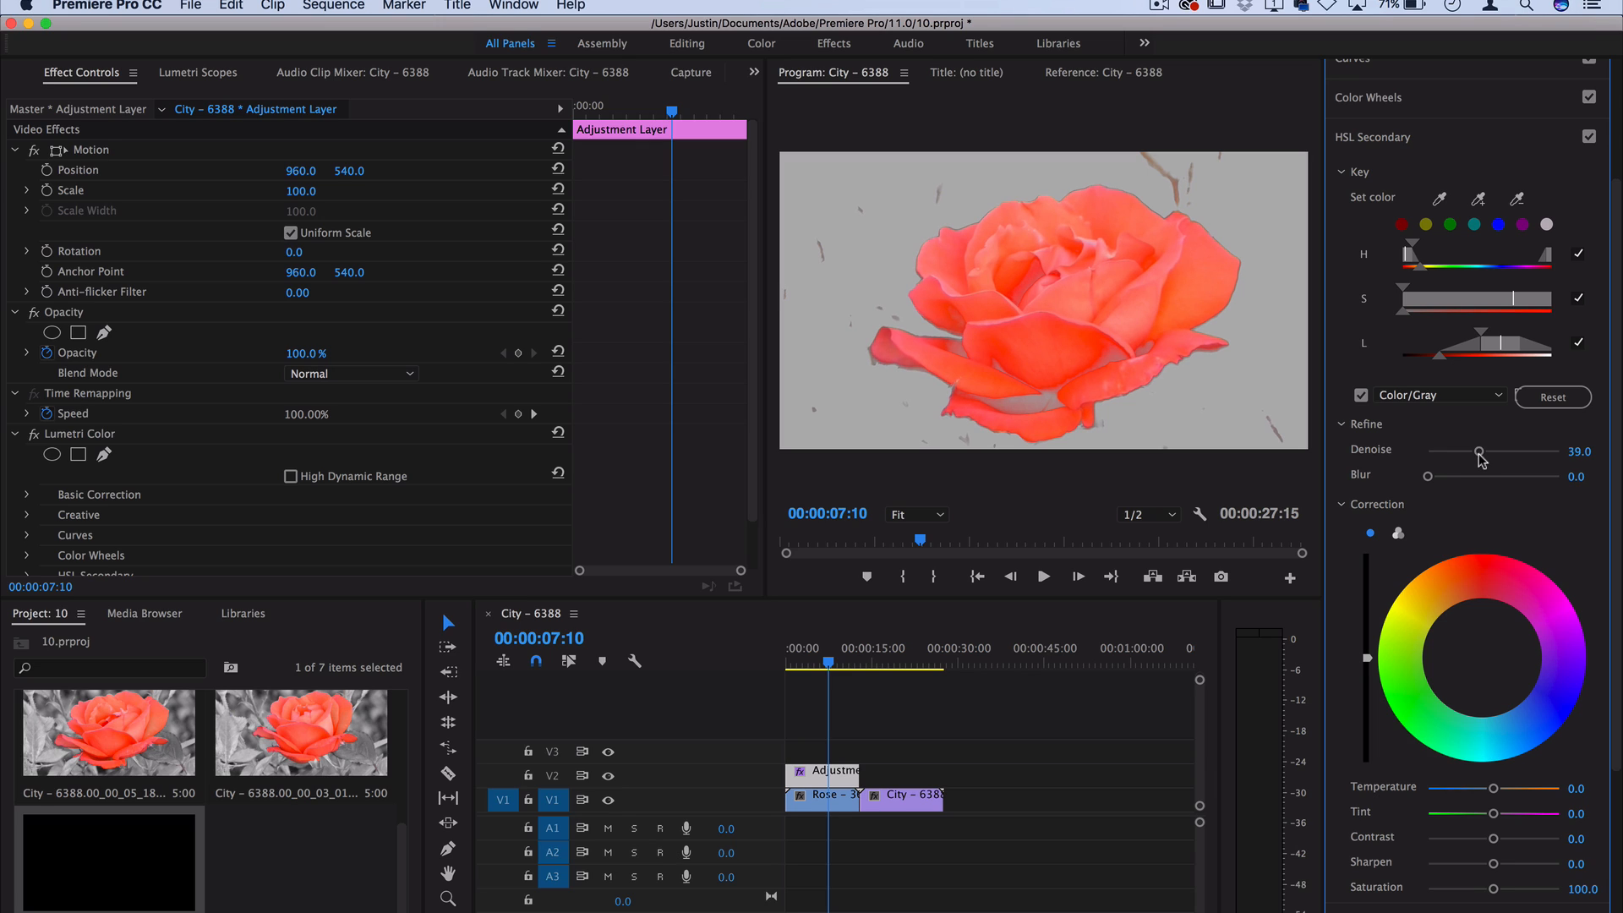
{"action": "left_click_drag", "start_coordinate": [1428, 477], "coordinate": [1443, 476]}
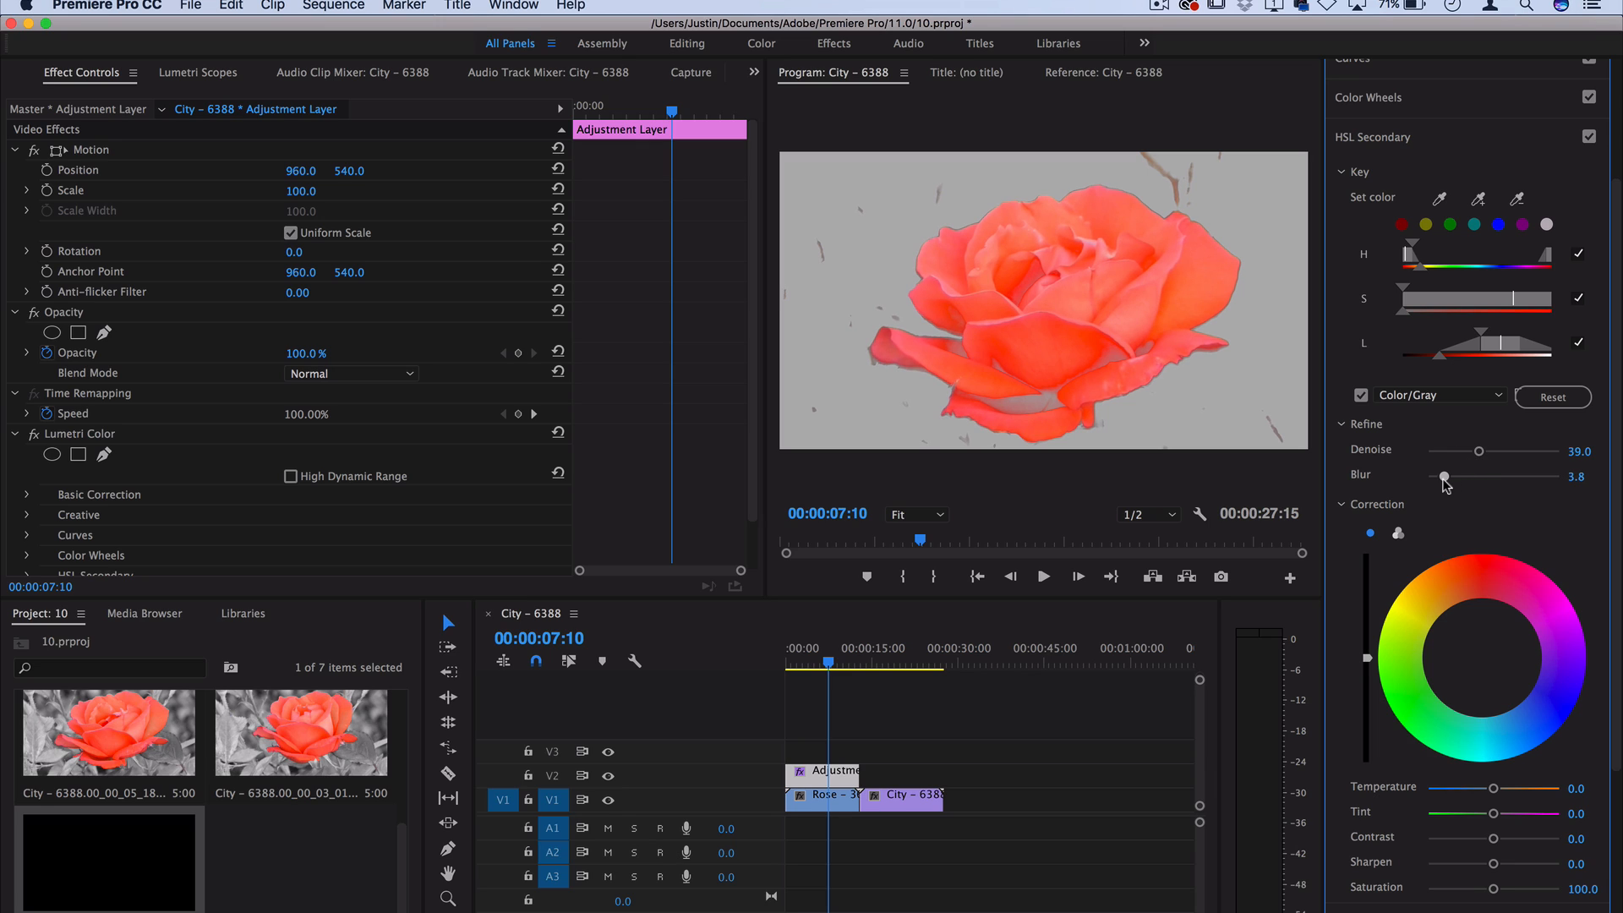
{"action": "left_click_drag", "start_coordinate": [1443, 477], "coordinate": [1426, 477]}
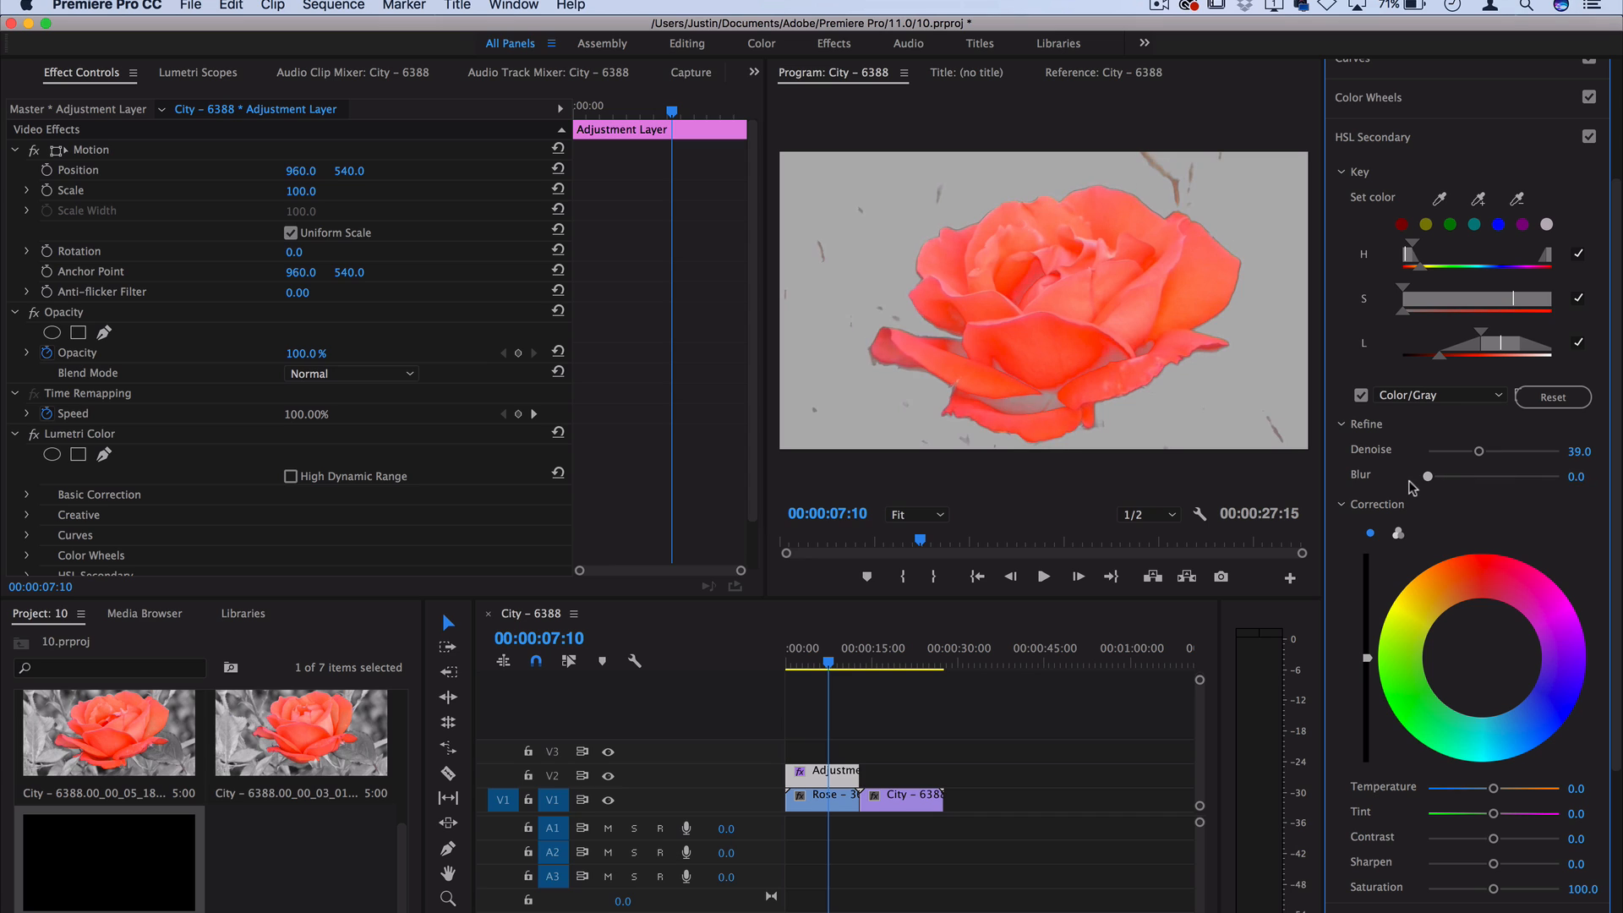
{"action": "left_click_drag", "start_coordinate": [1425, 476], "coordinate": [1536, 475]}
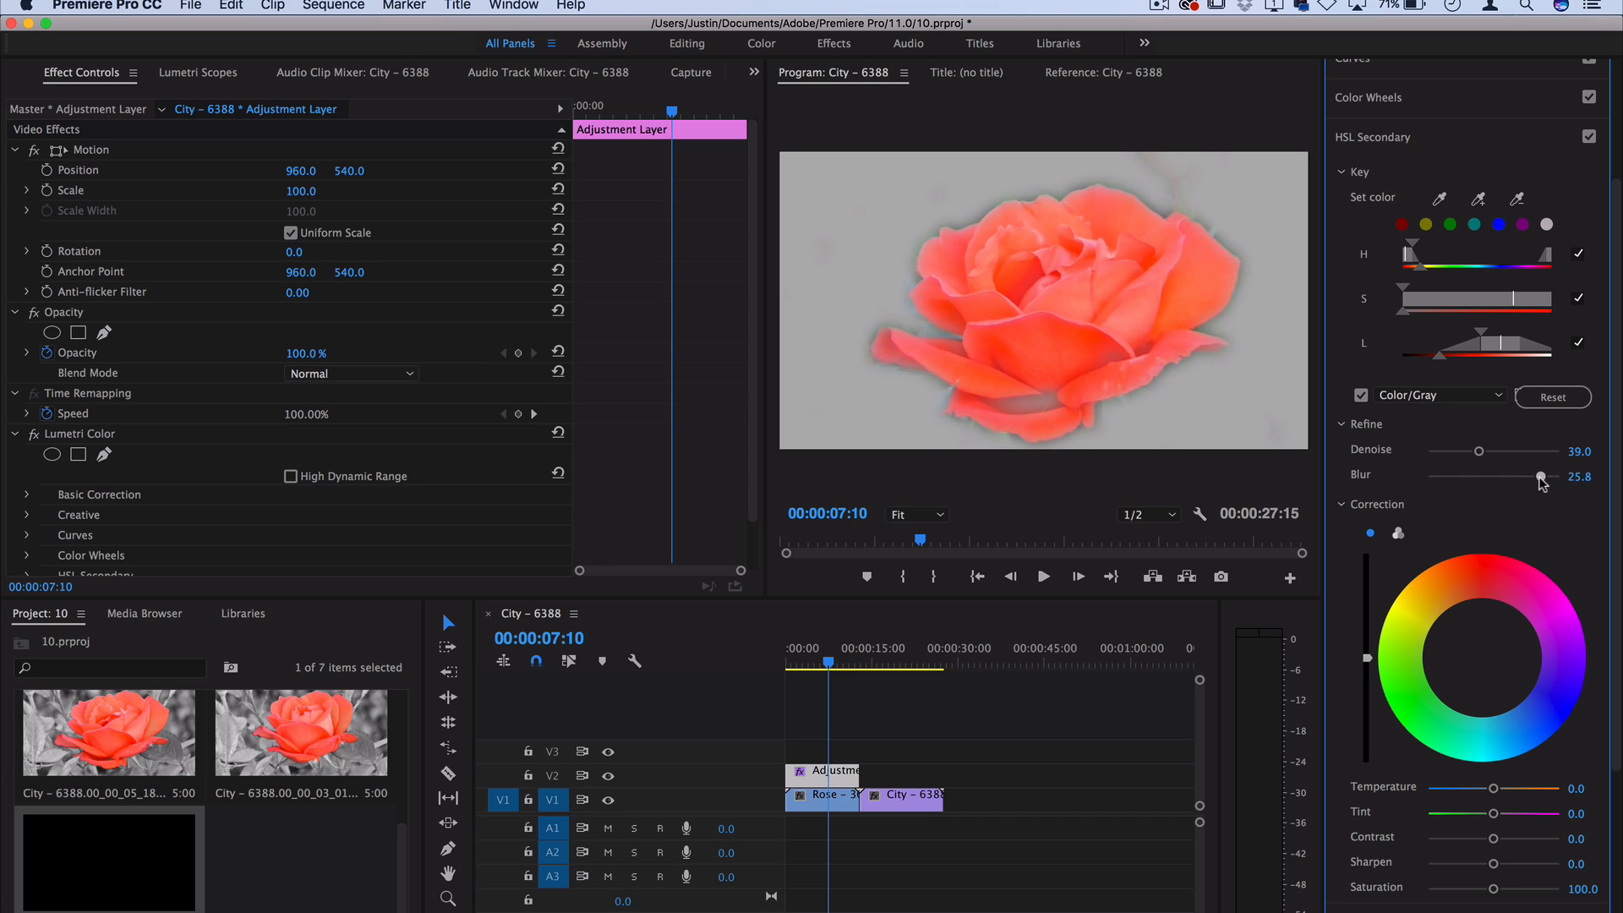
{"action": "left_click_drag", "start_coordinate": [1541, 480], "coordinate": [1439, 479]}
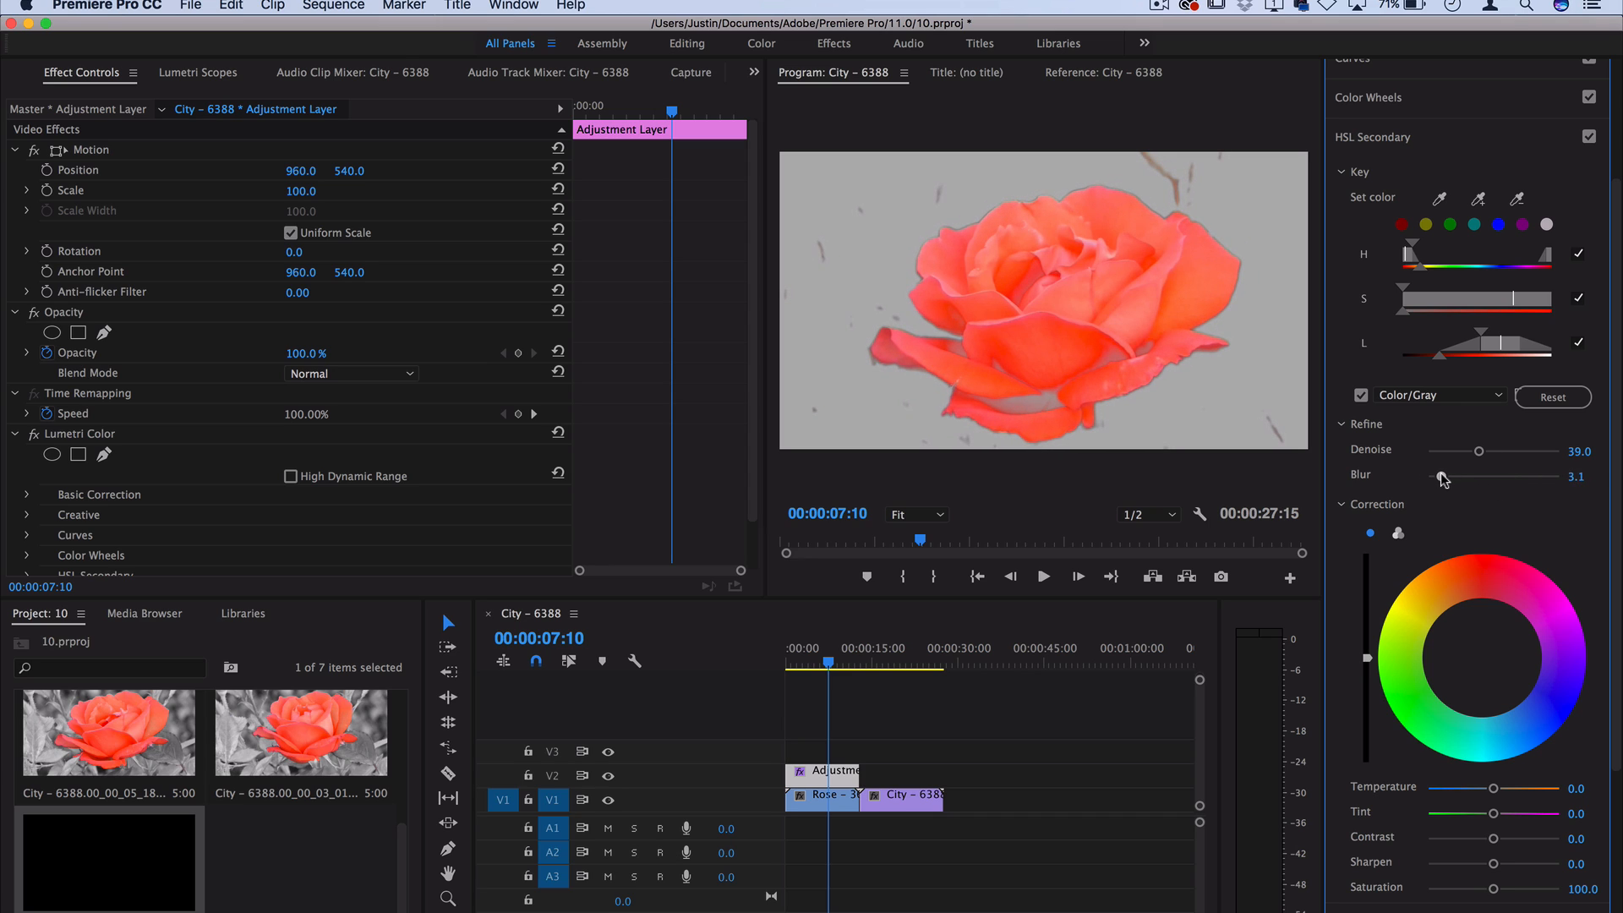
{"action": "left_click_drag", "start_coordinate": [1478, 478], "coordinate": [1452, 478]}
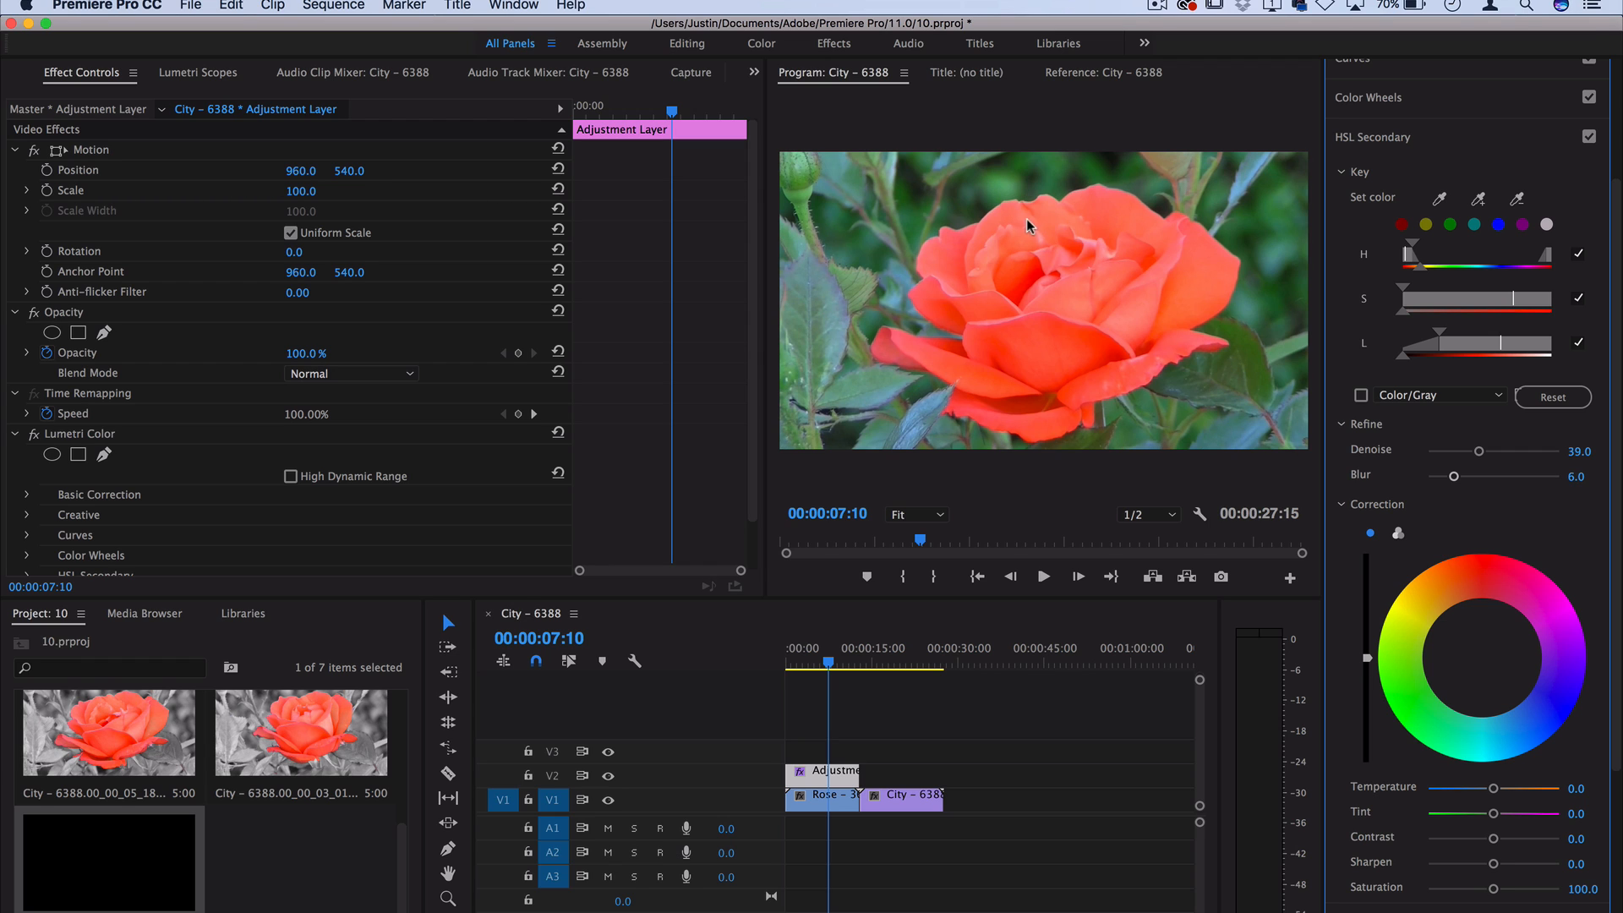
Step: Scroll the Lumetri panel down to the HSL Secondary correction wheels
{"action": "scroll", "scroll_direction": "down", "scroll_amount": 3}
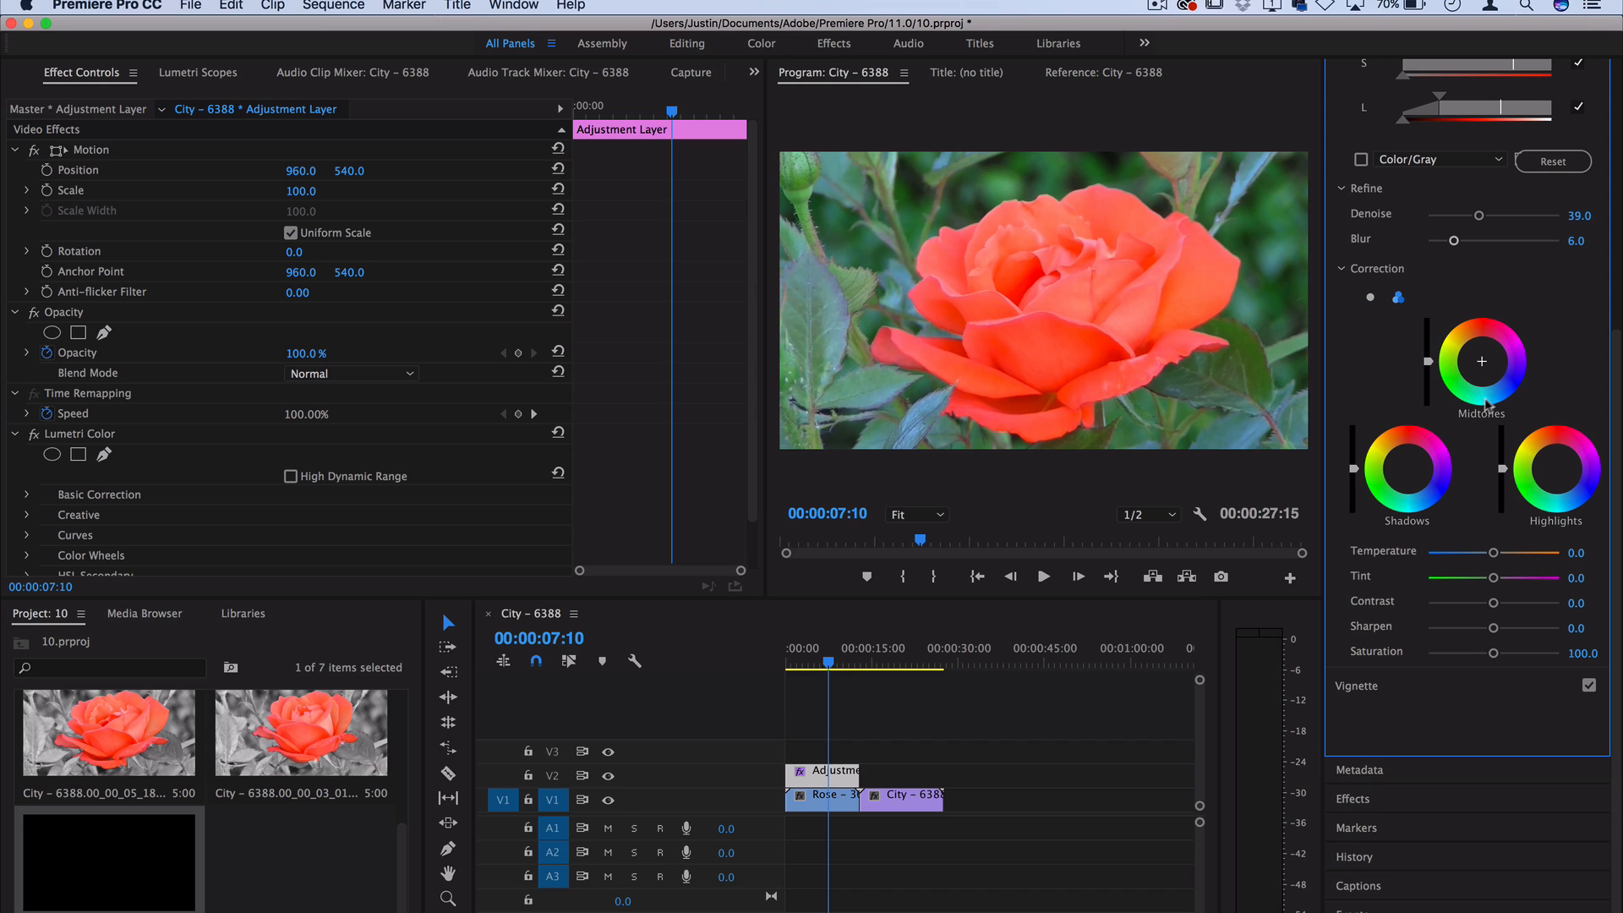
{"action": "mouse_move", "coordinate": [1465, 401]}
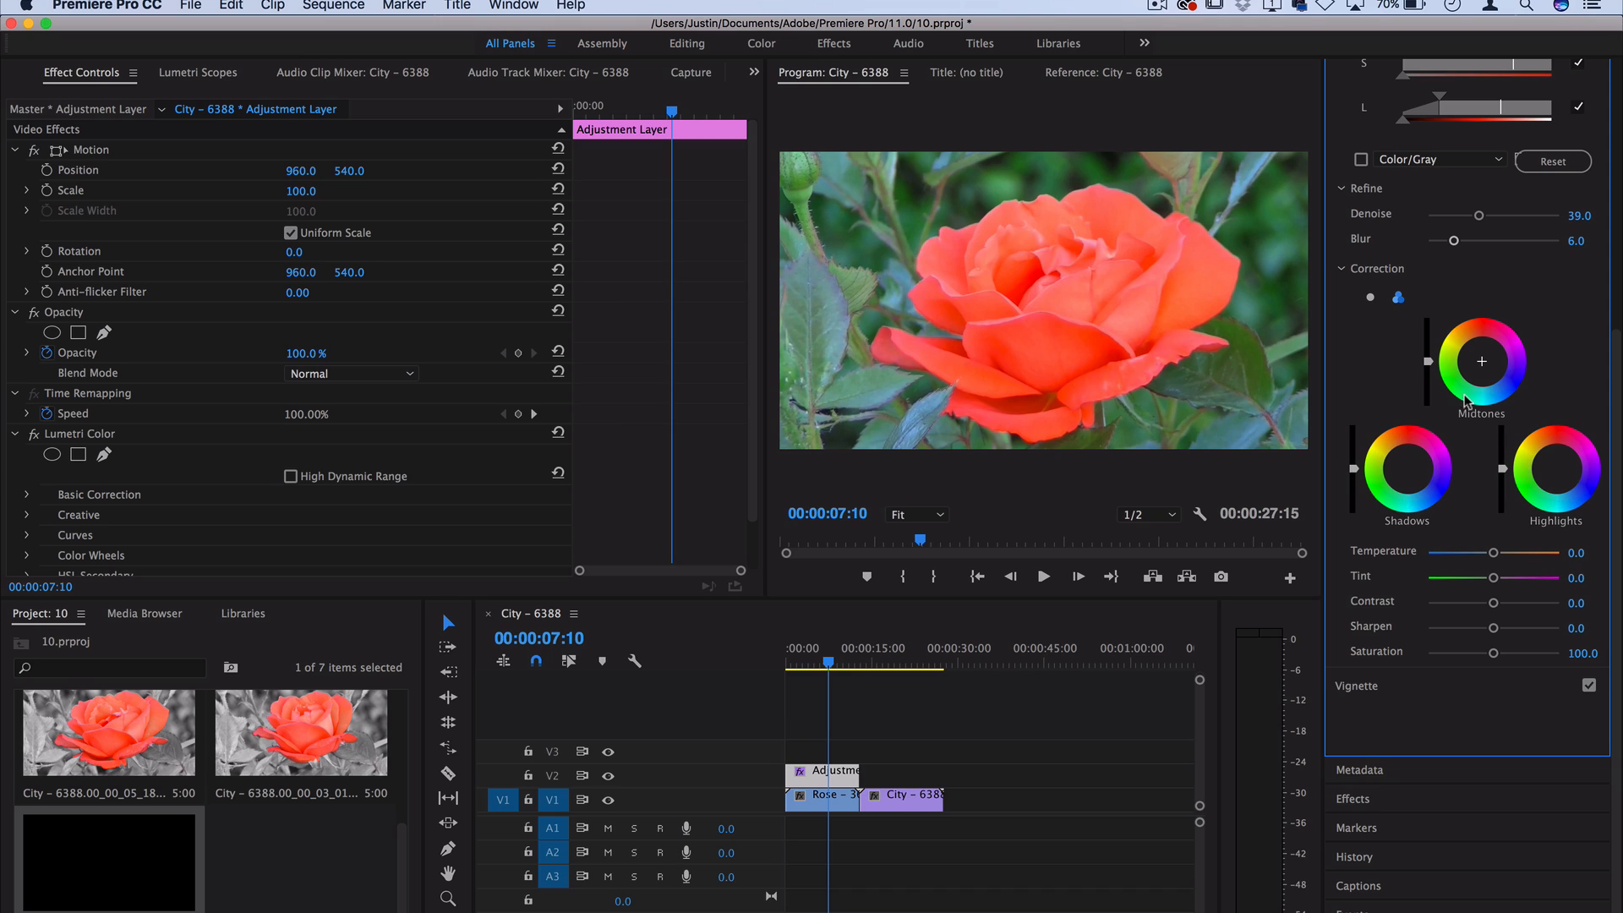
{"action": "mouse_move", "coordinate": [1510, 366]}
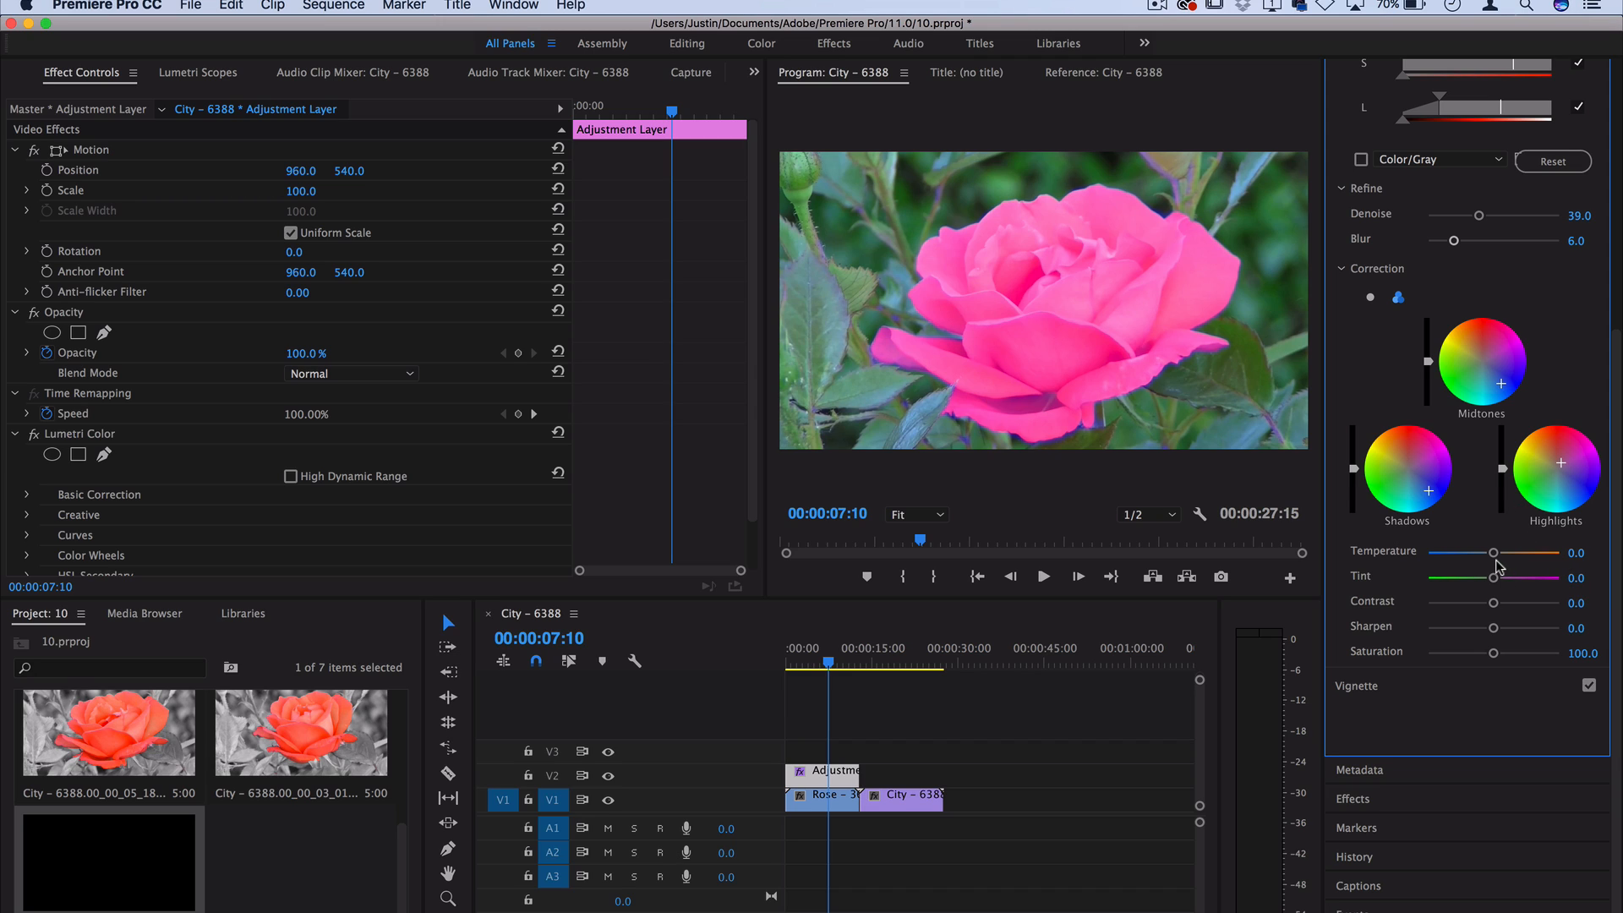
{"action": "mouse_move", "coordinate": [1493, 553]}
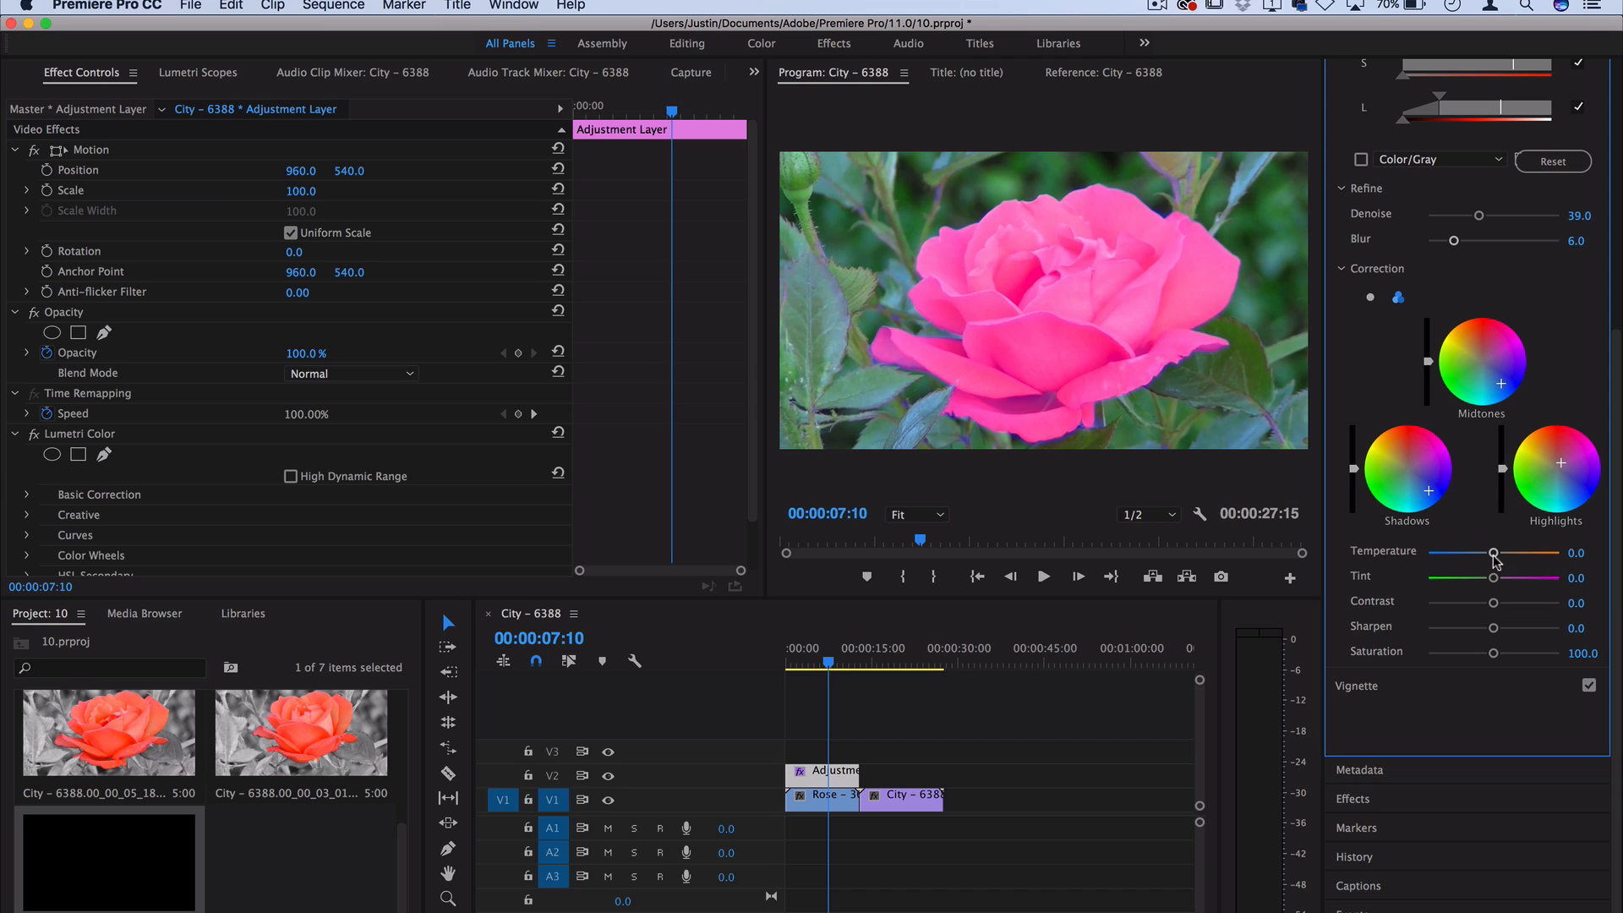
Step: Set rose Temperature 42.6, Tint 1.5, Contrast 41.2, Sharpen 11.8 and lower Saturation
{"action": "left_click_drag", "start_coordinate": [1493, 552], "coordinate": [1461, 552]}
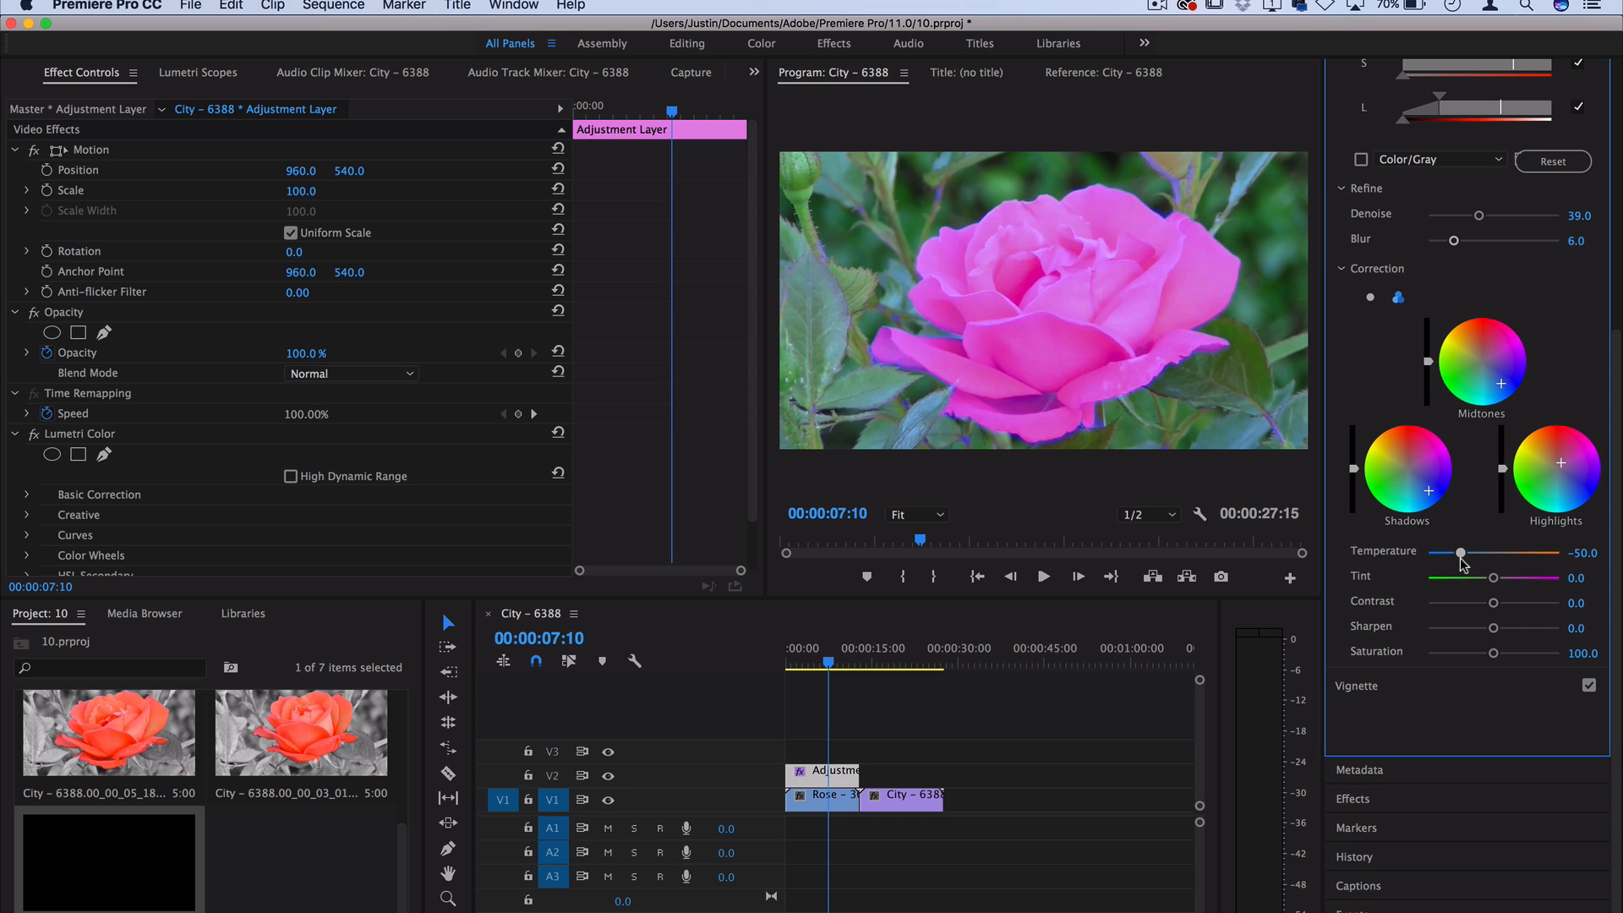
{"action": "left_click_drag", "start_coordinate": [1460, 552], "coordinate": [1520, 552]}
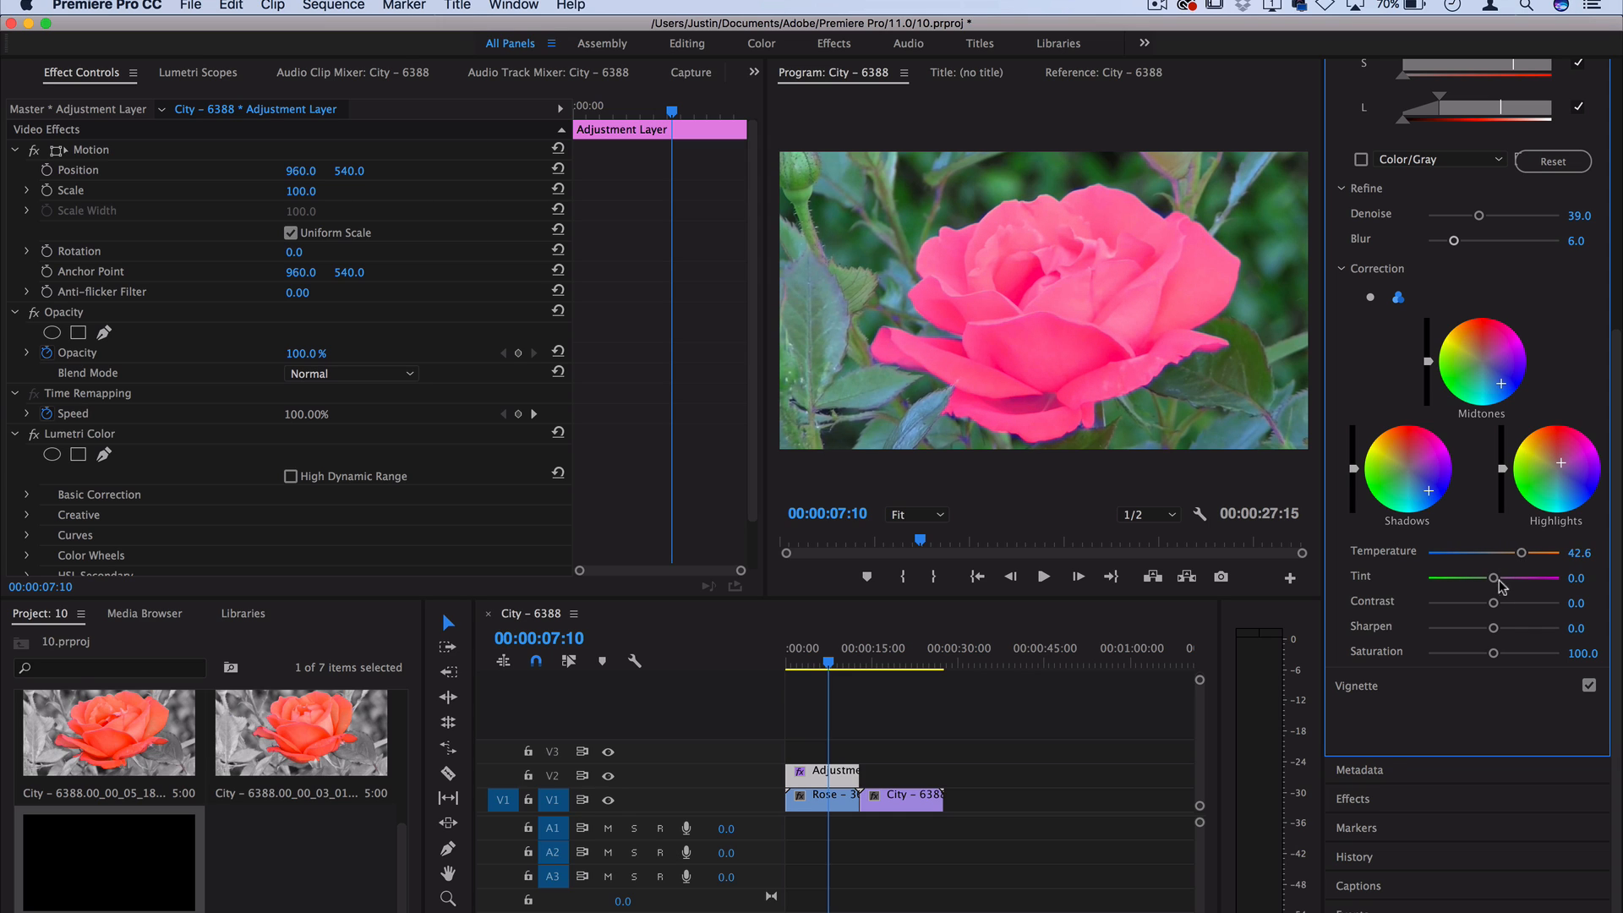
{"action": "left_click_drag", "start_coordinate": [1492, 578], "coordinate": [1494, 578]}
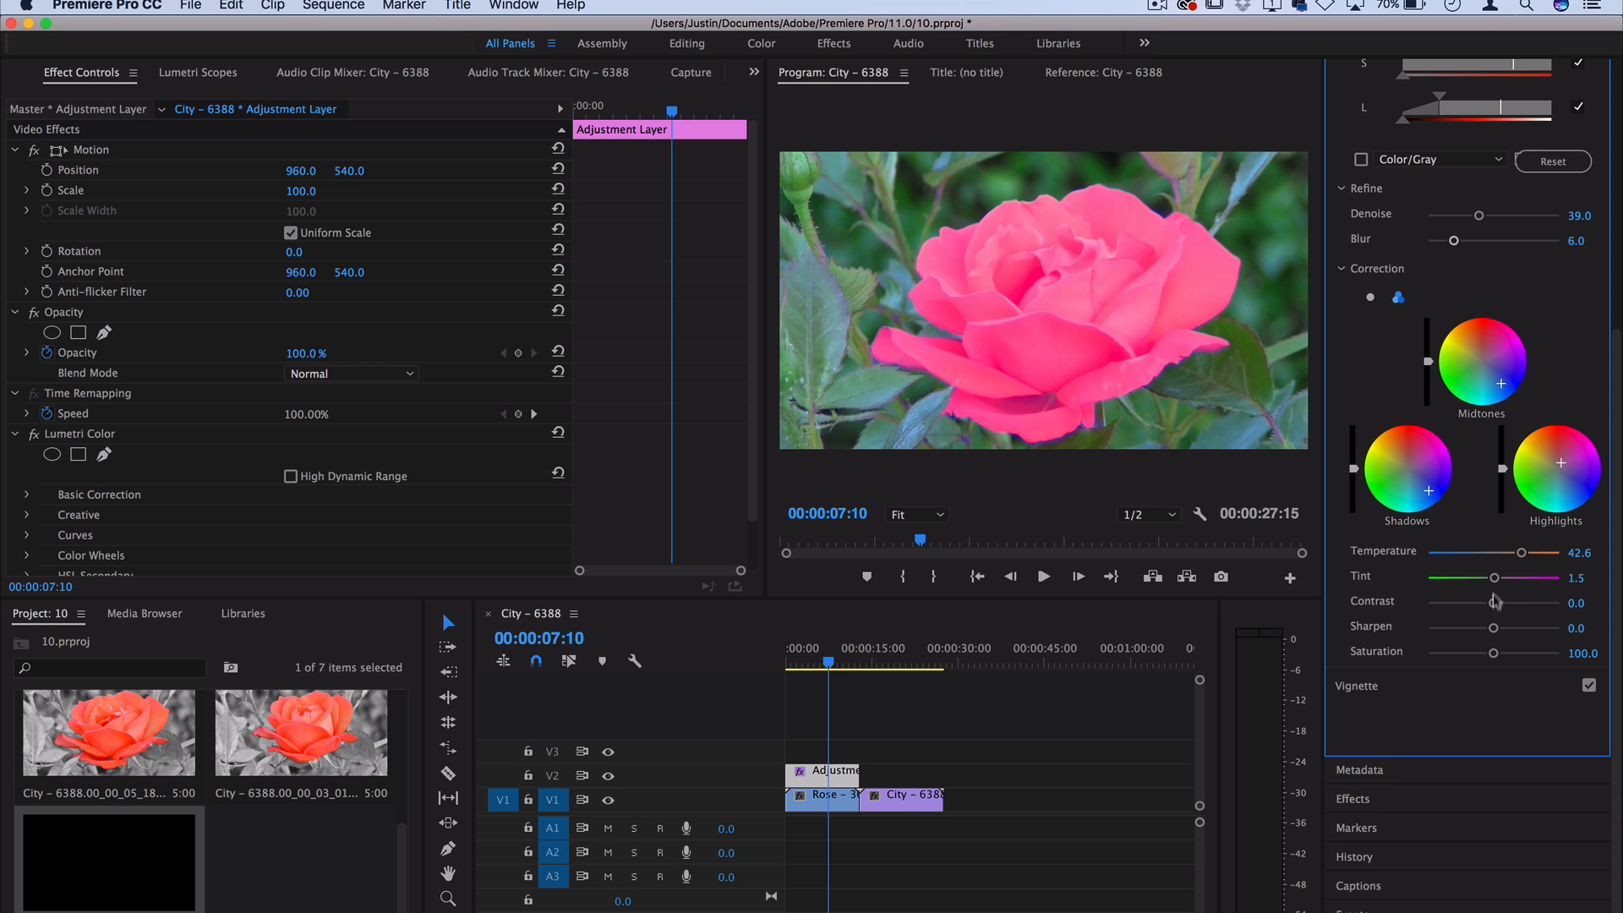
{"action": "left_click_drag", "start_coordinate": [1493, 601], "coordinate": [1519, 601]}
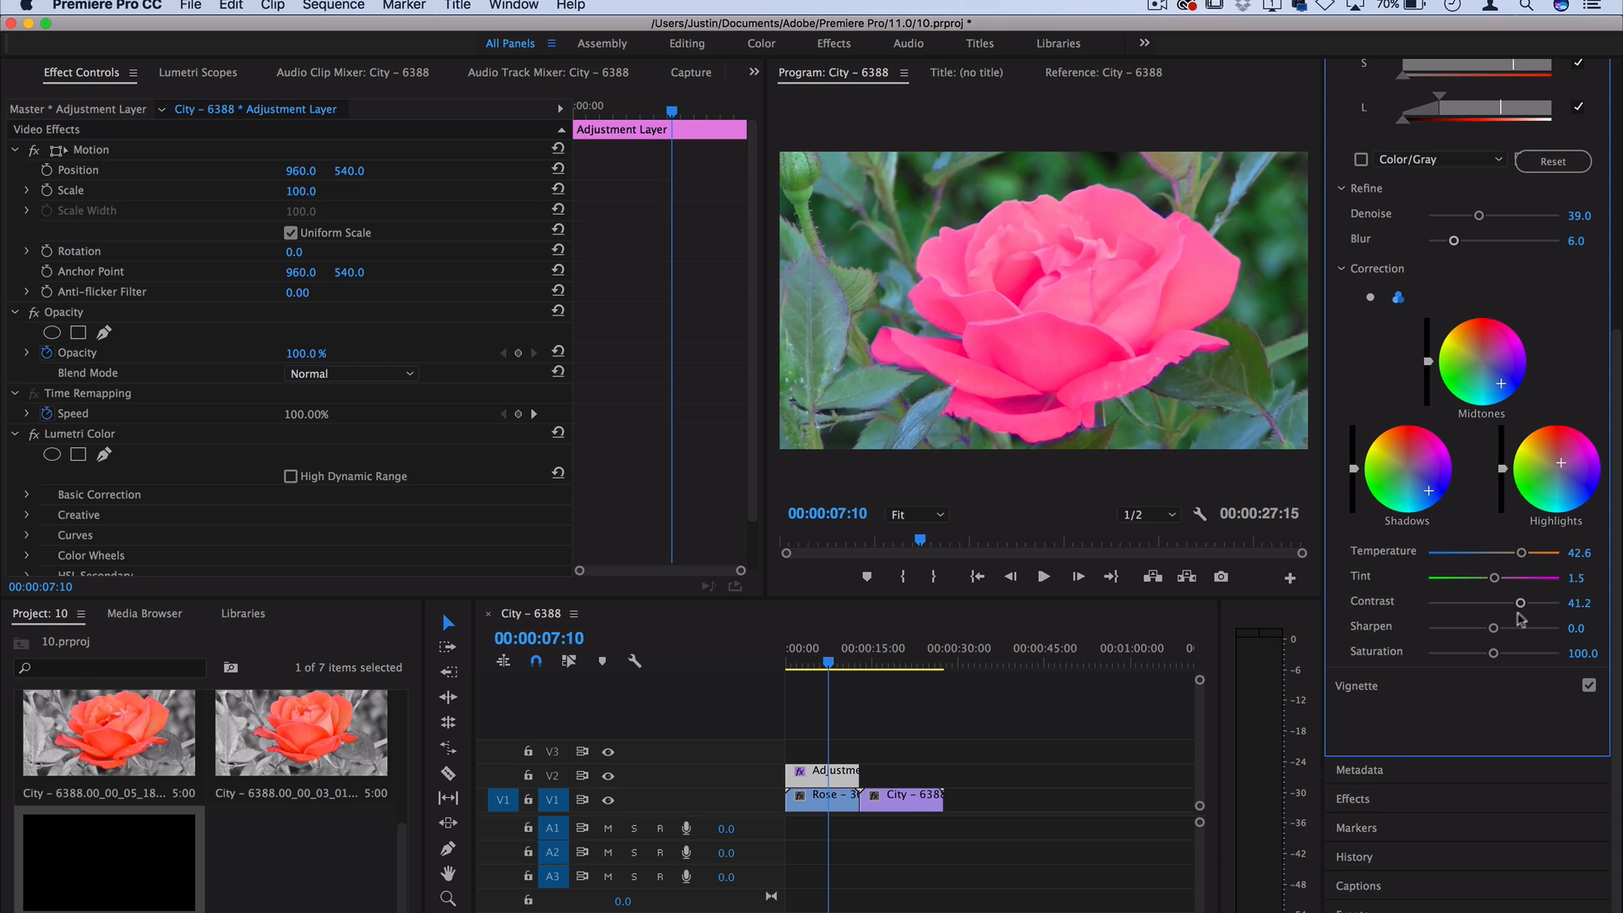
{"action": "left_click_drag", "start_coordinate": [1490, 628], "coordinate": [1502, 628]}
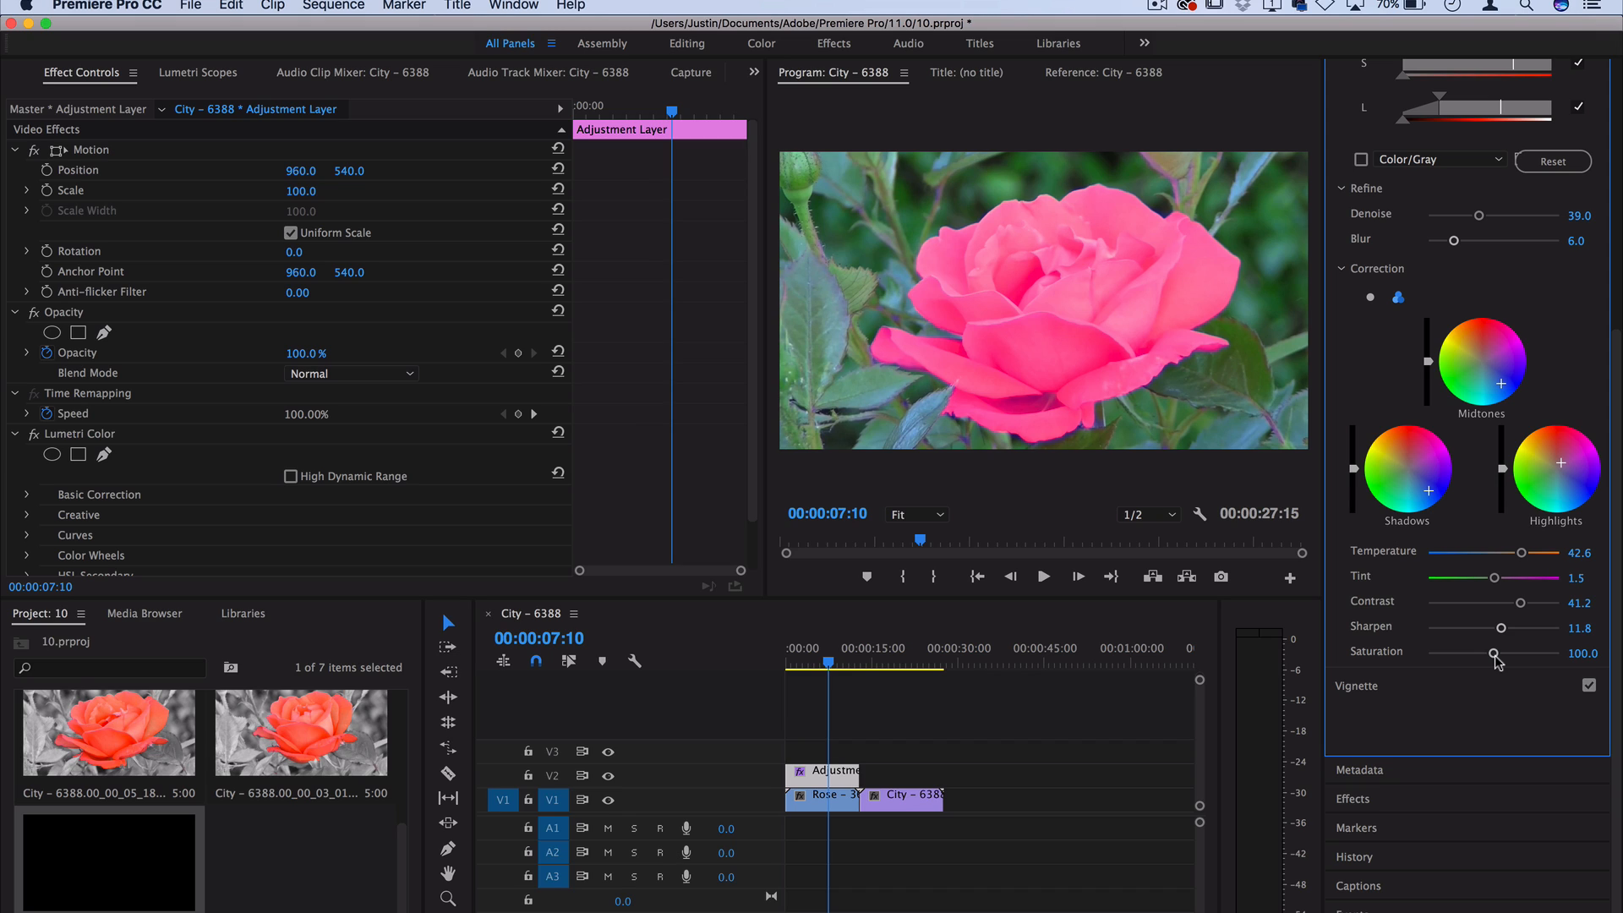
{"action": "left_click_drag", "start_coordinate": [1492, 654], "coordinate": [1541, 655]}
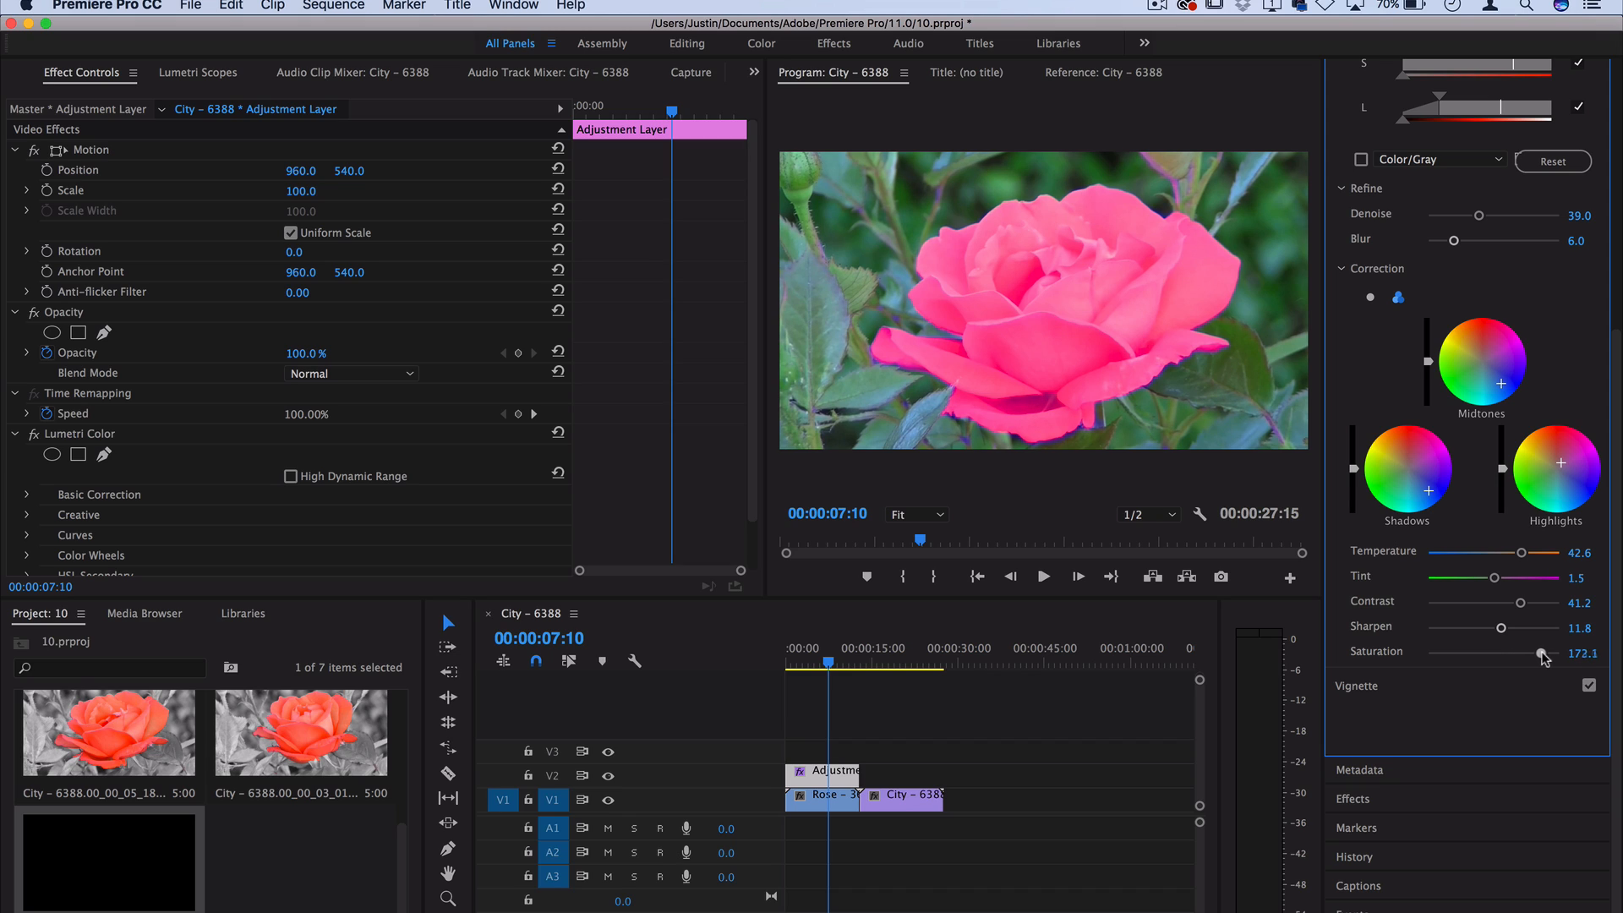
{"action": "left_click_drag", "start_coordinate": [1541, 654], "coordinate": [1523, 654]}
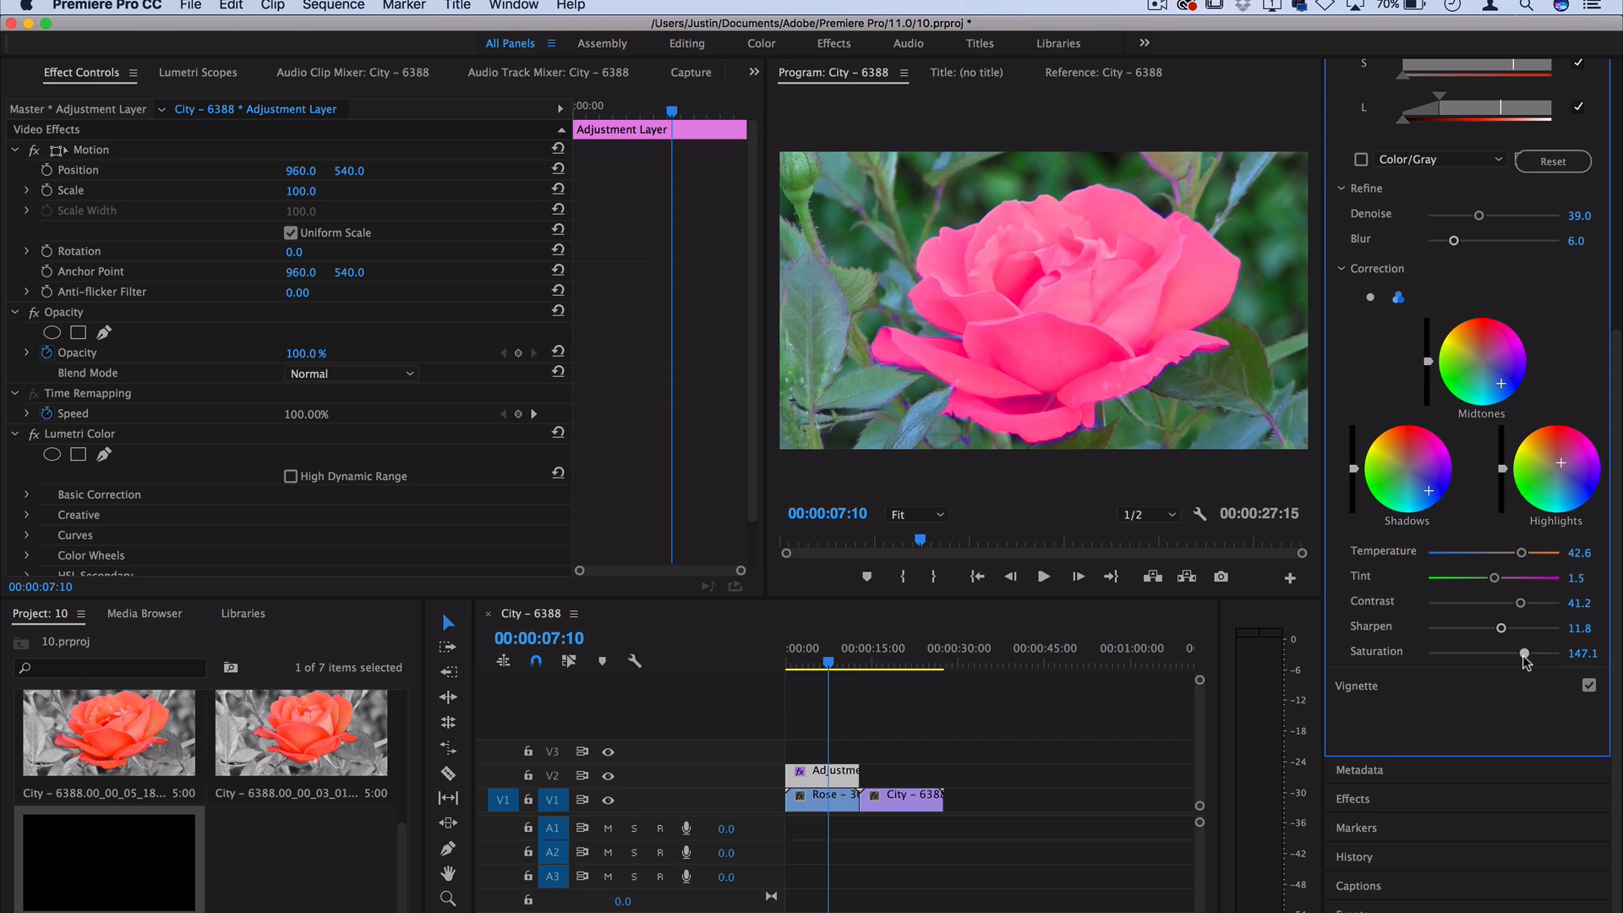
{"action": "left_click_drag", "start_coordinate": [1522, 653], "coordinate": [1427, 653]}
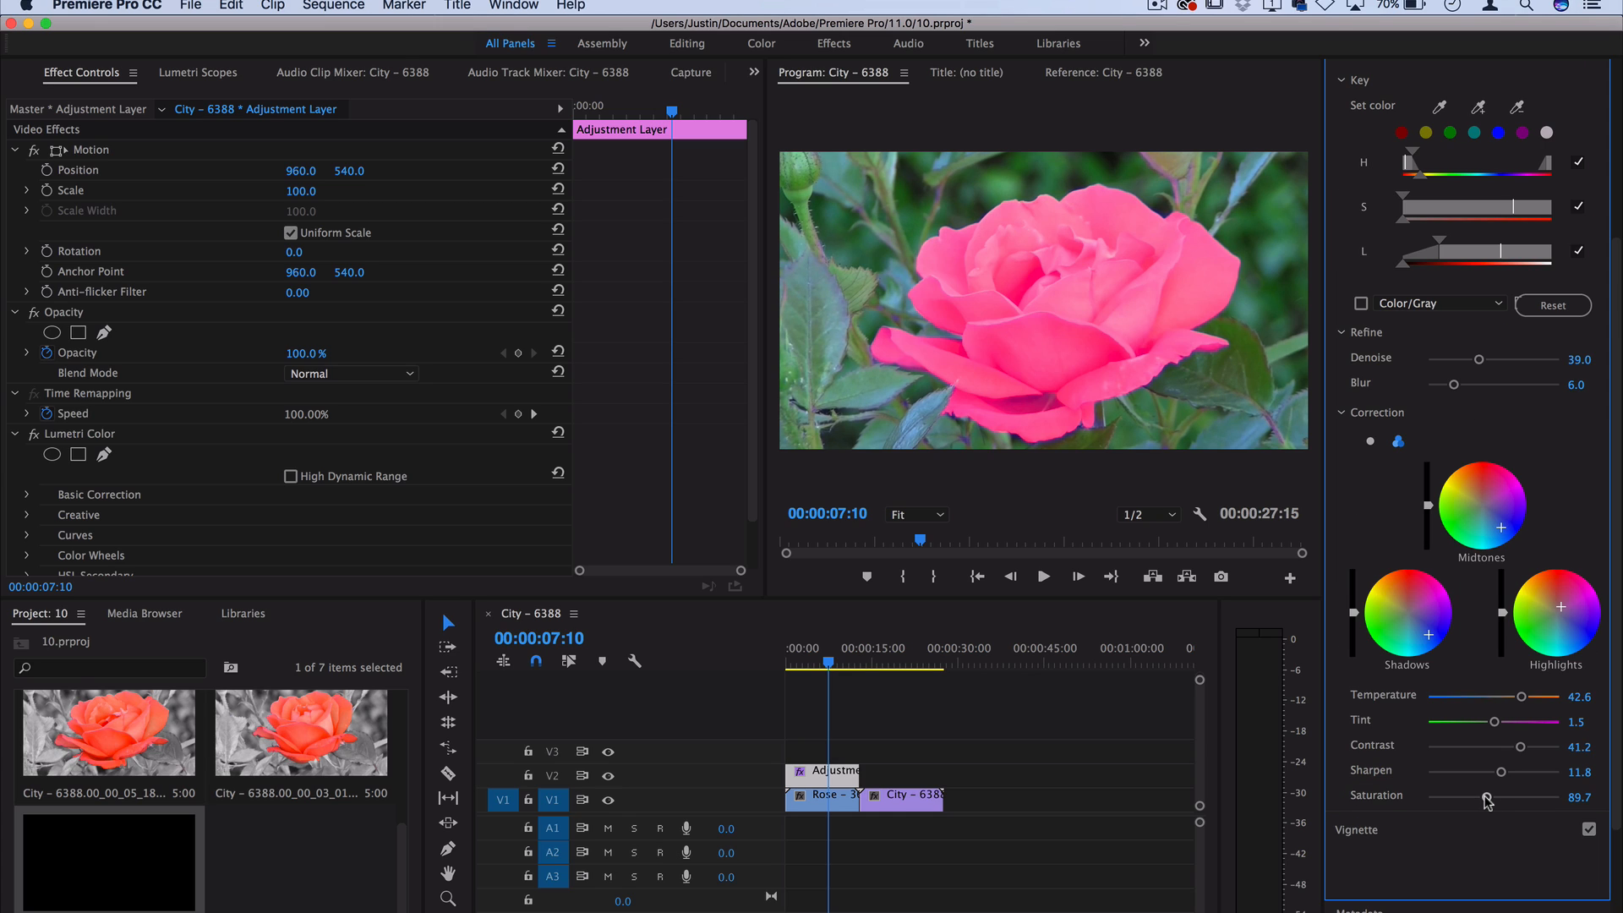
{"action": "left_click_drag", "start_coordinate": [1485, 797], "coordinate": [1428, 798]}
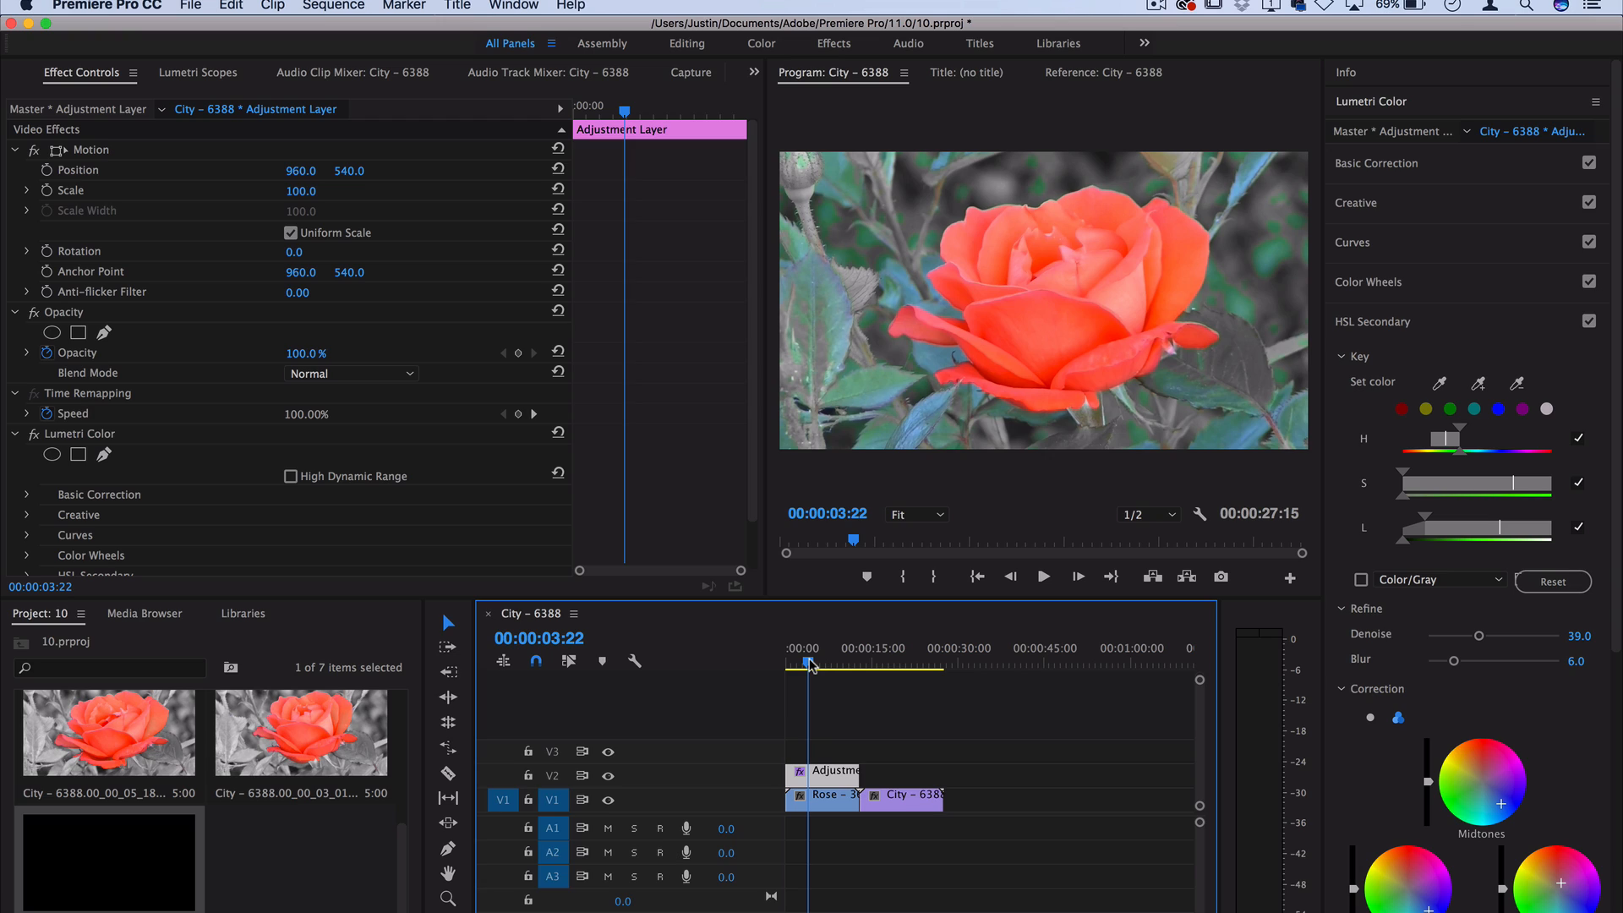
{"action": "mouse_move", "coordinate": [1422, 334]}
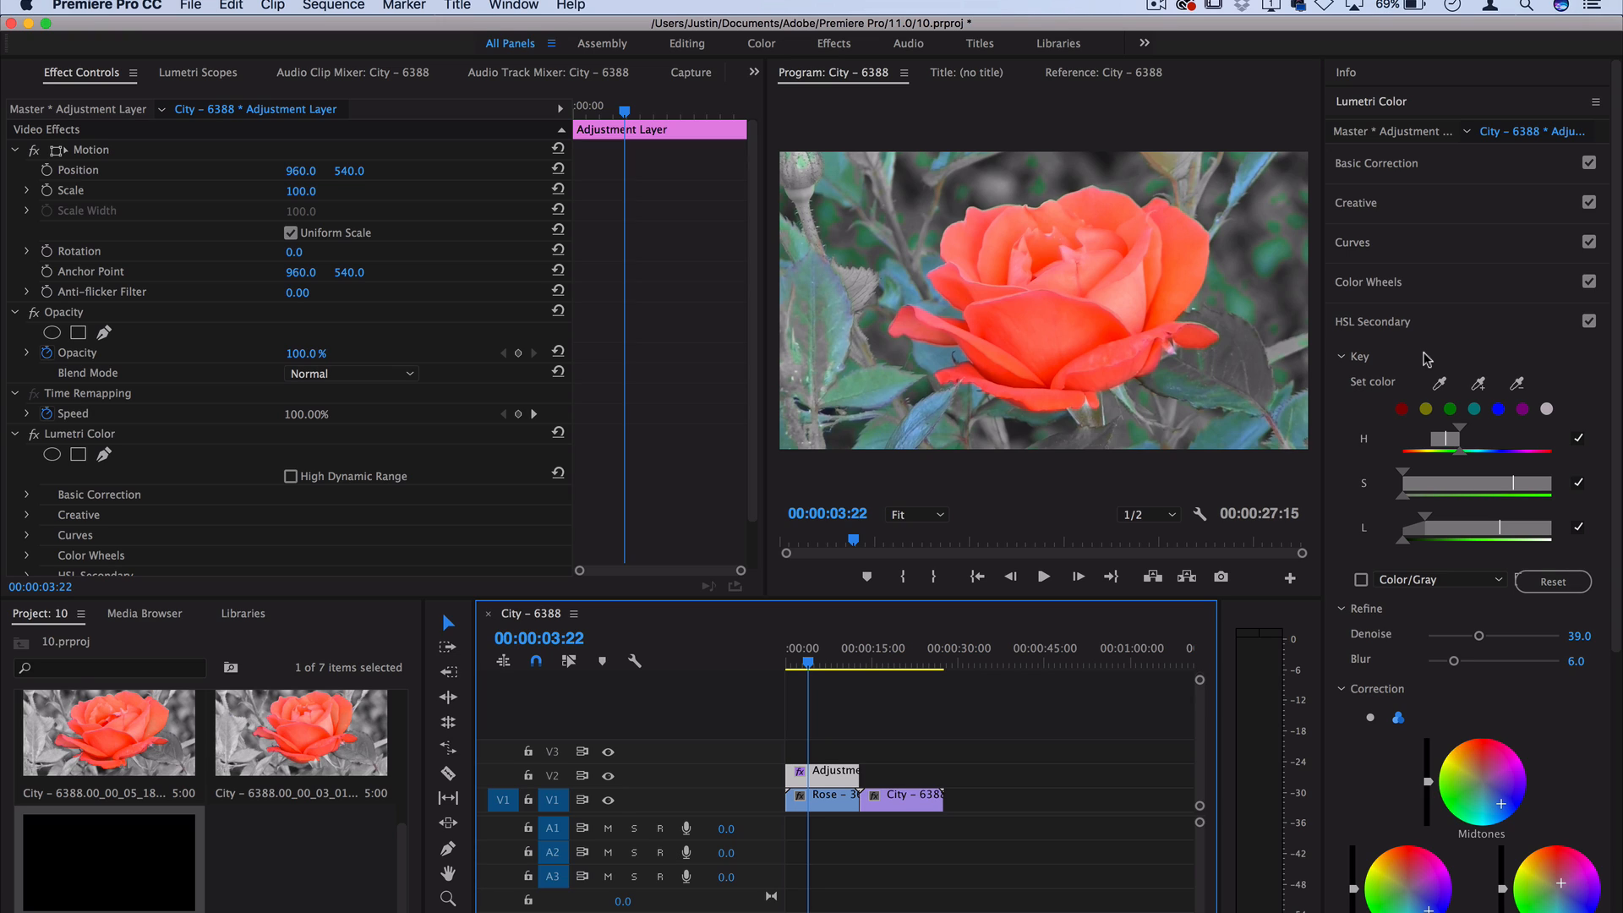
{"action": "mouse_move", "coordinate": [859, 702]}
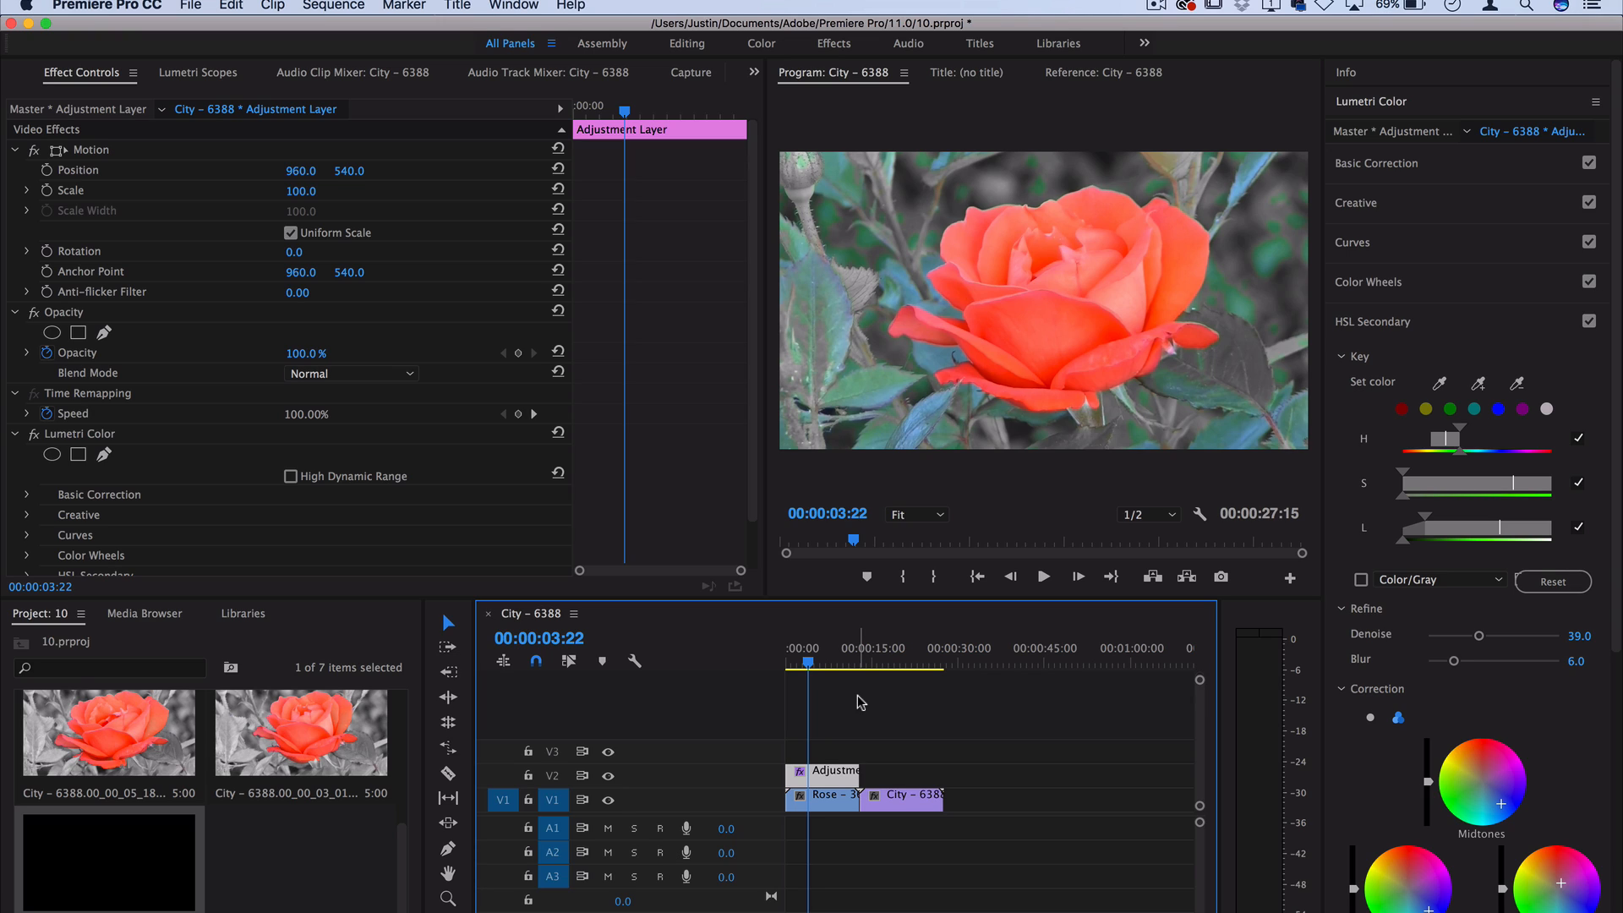
{"action": "mouse_move", "coordinate": [873, 674]}
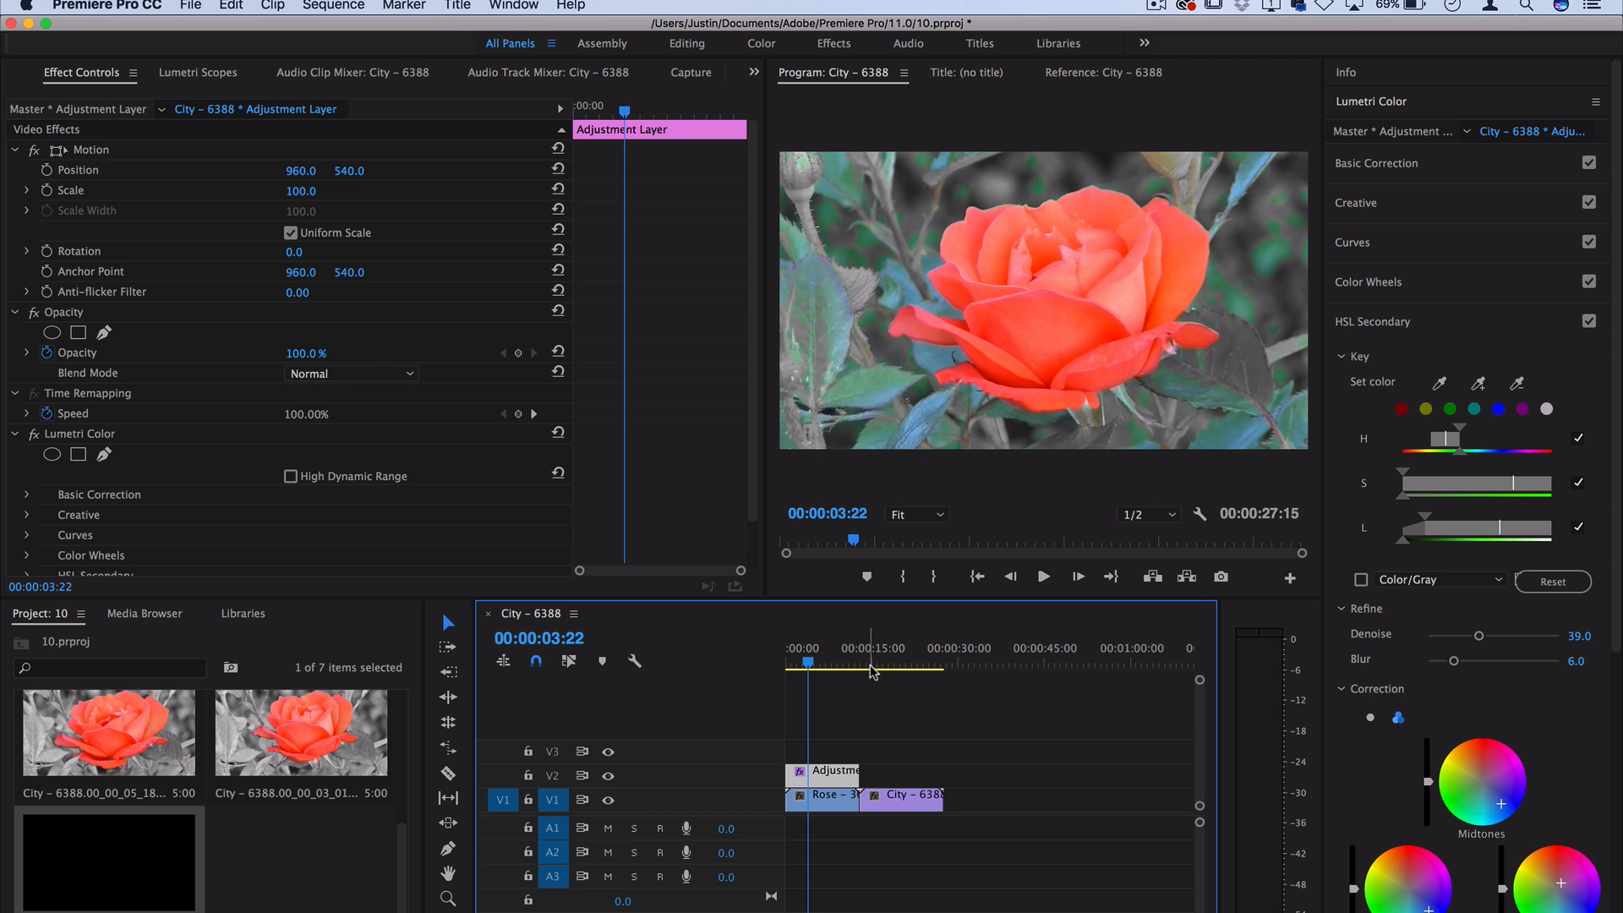
Step: Move the playhead onto the city clip with the woman walking past columns
{"action": "left_click", "coordinate": [900, 662]}
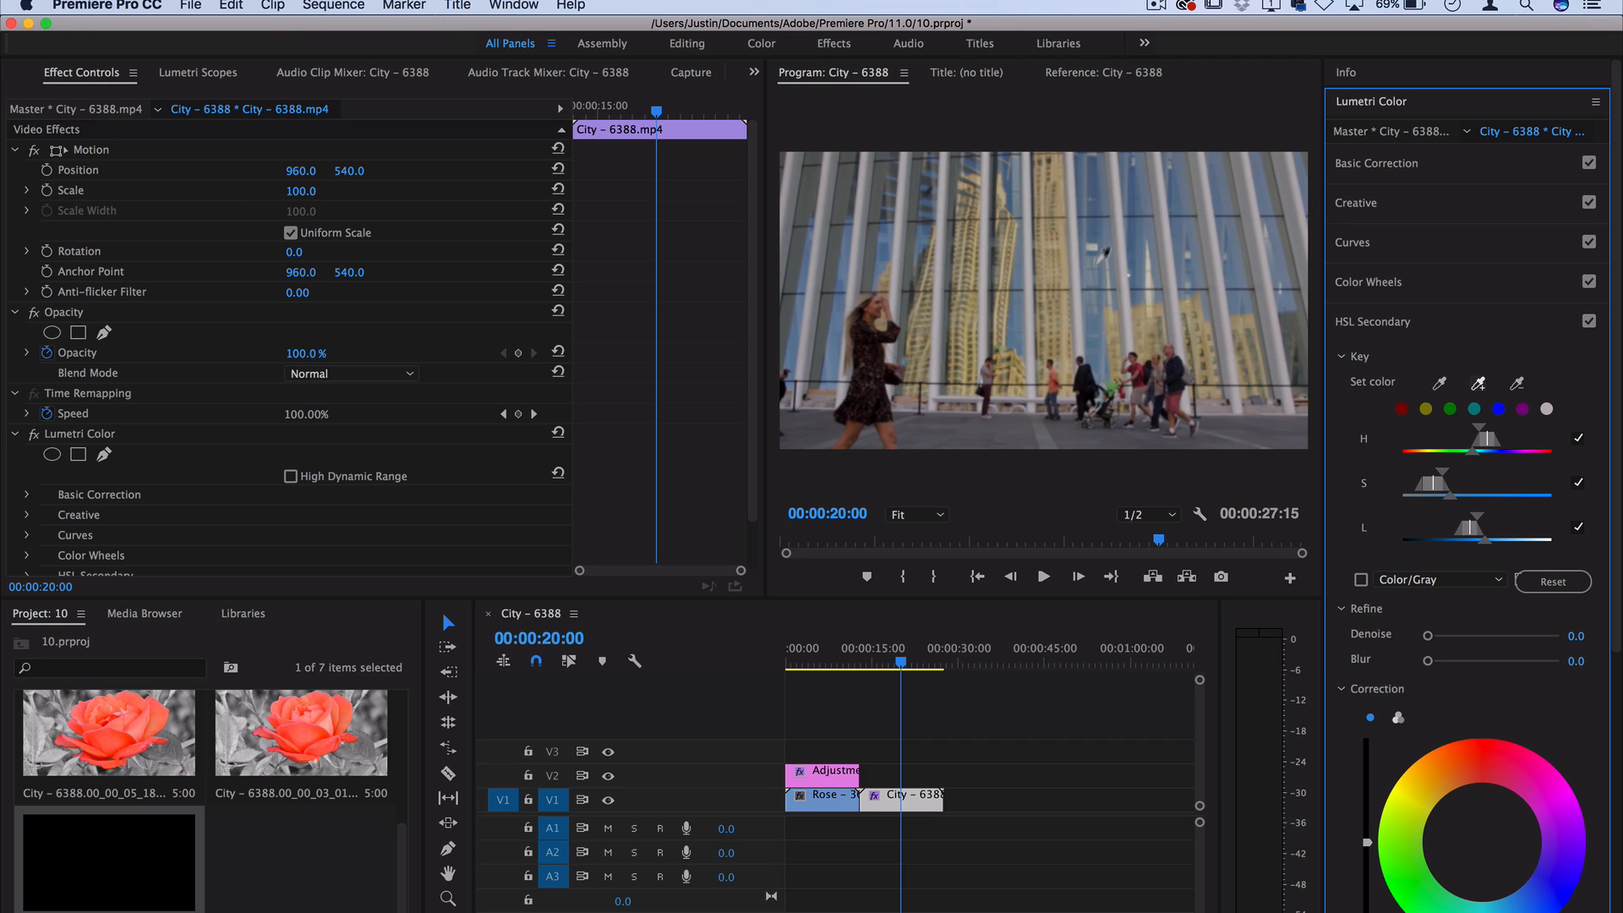
Step: Key the sky reflections, blur the key edges to 11.5, and tint them magenta
{"action": "left_click", "coordinate": [1360, 579]}
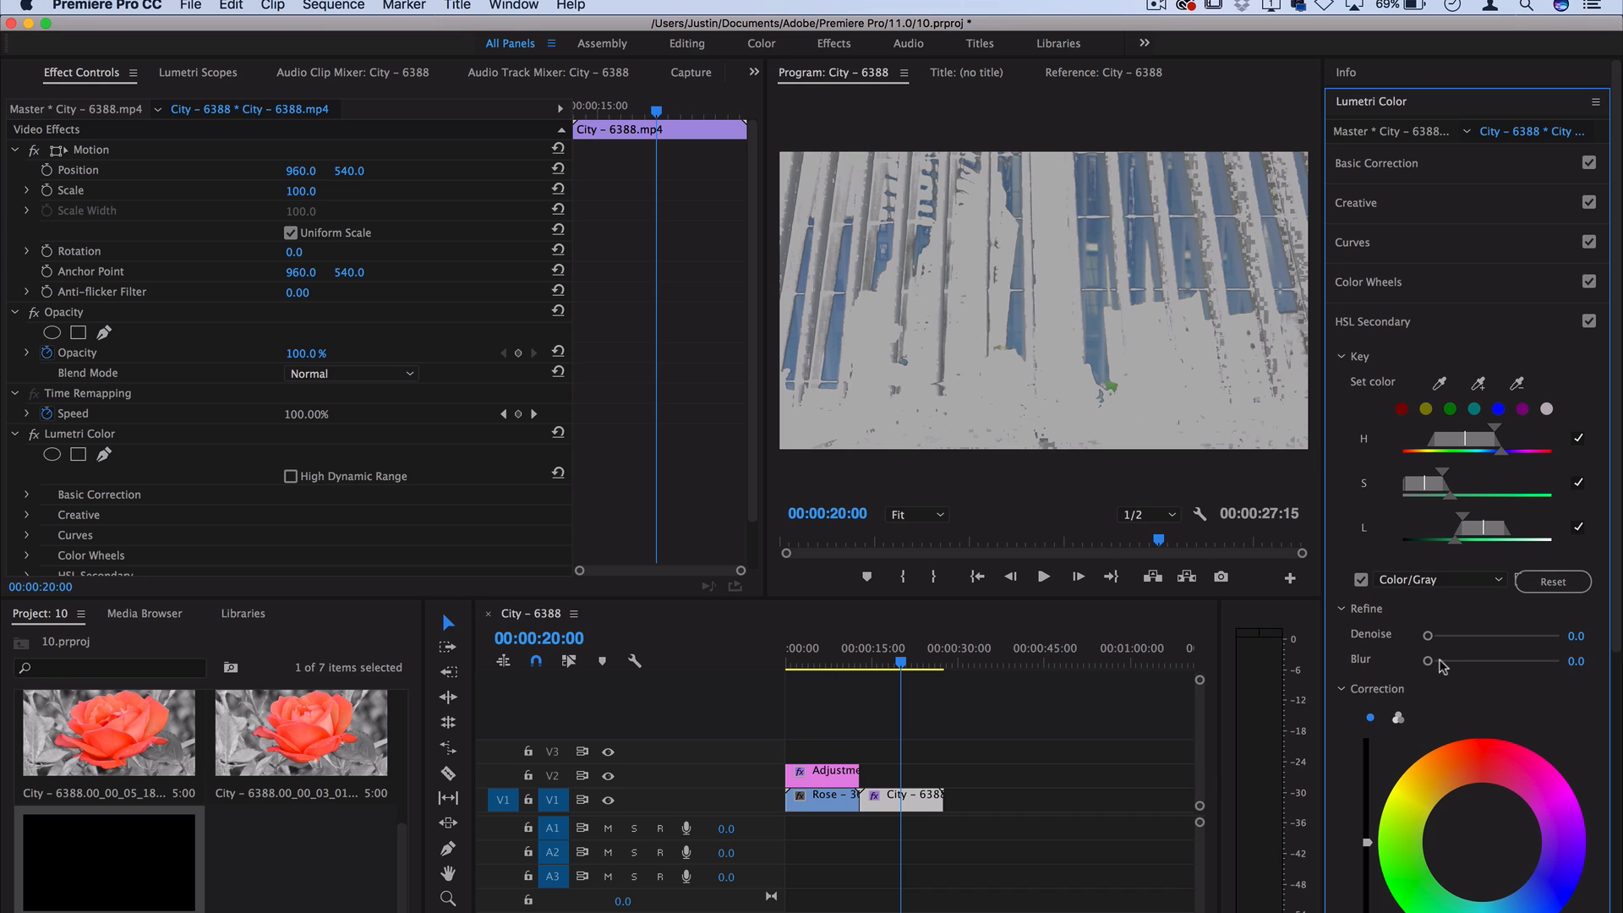
{"action": "left_click_drag", "start_coordinate": [1428, 661], "coordinate": [1448, 661]}
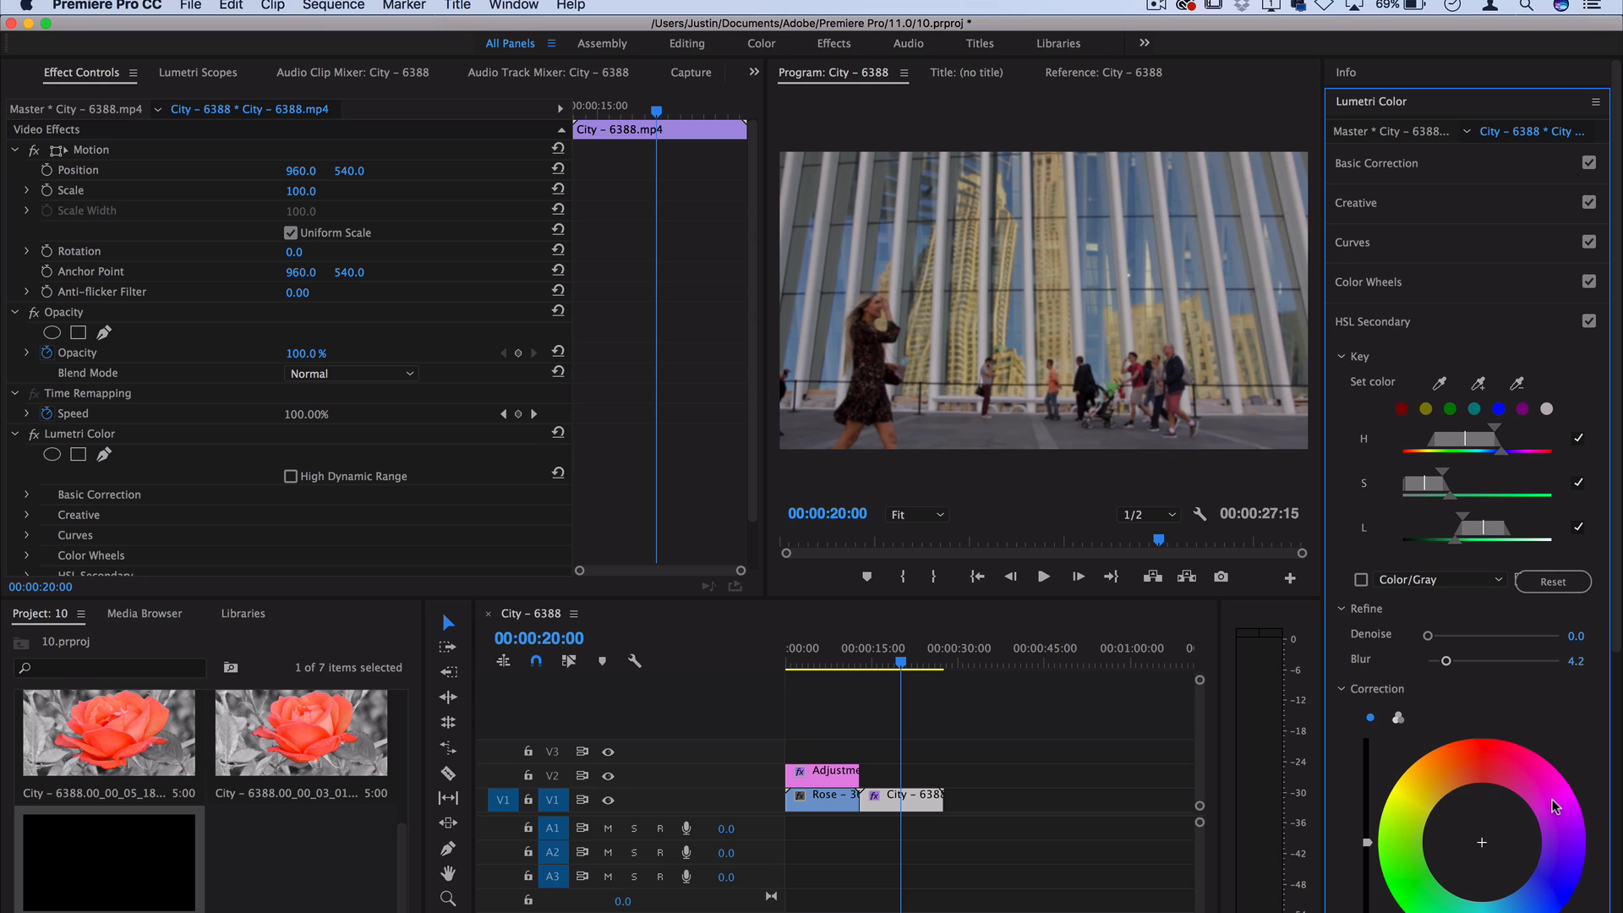
{"action": "left_click_drag", "start_coordinate": [1480, 842], "coordinate": [1552, 802]}
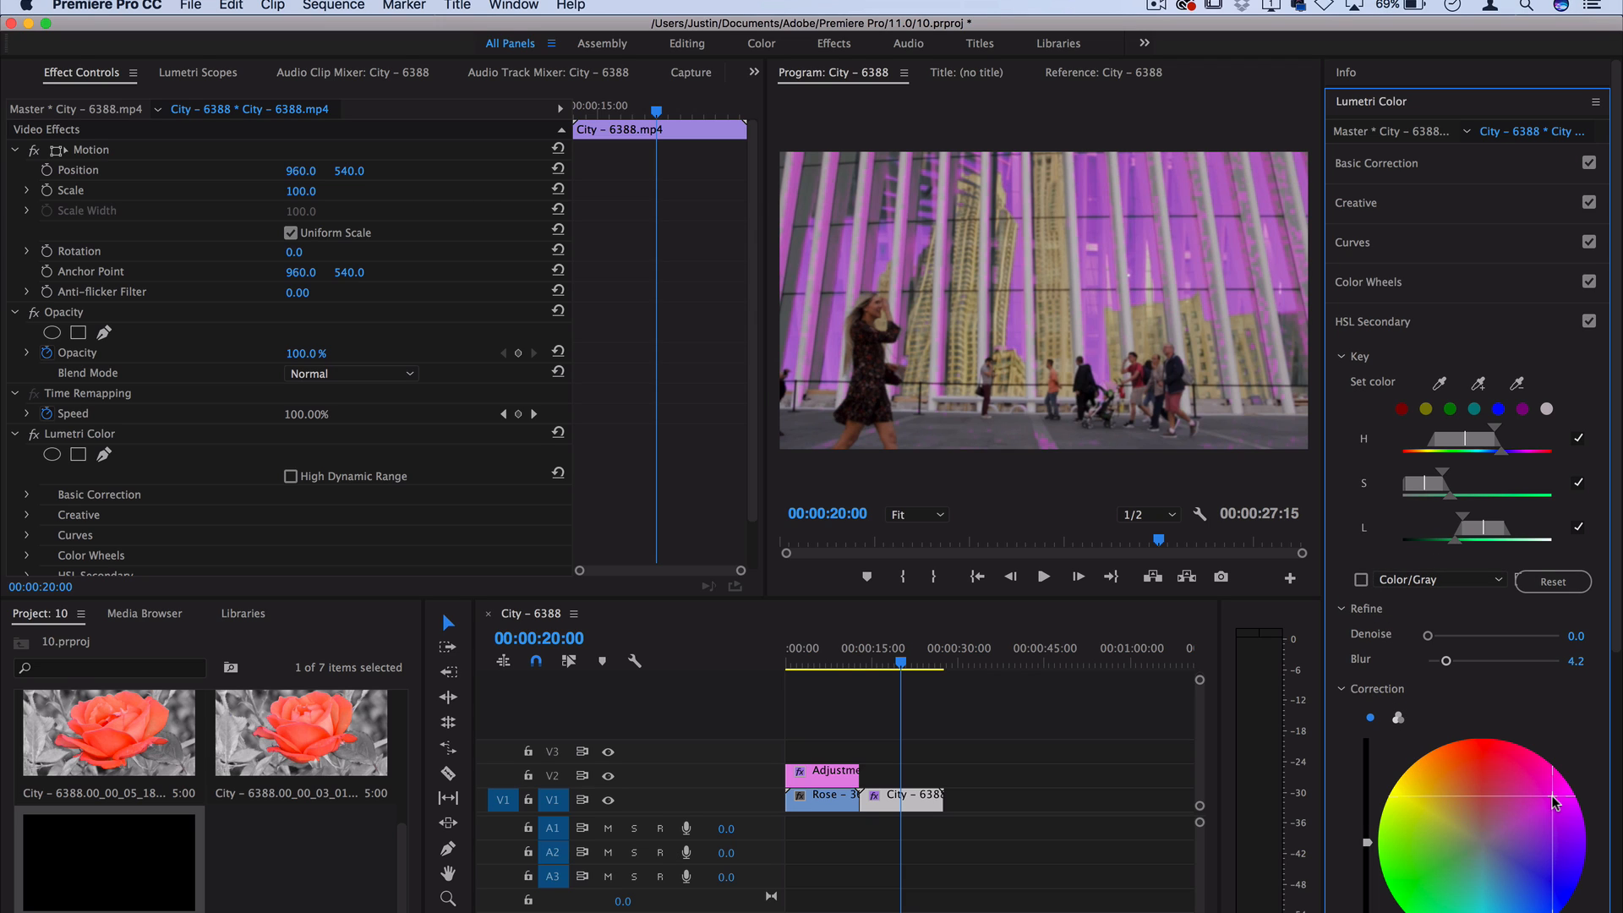
{"action": "scroll", "scroll_direction": "down", "scroll_amount": 3}
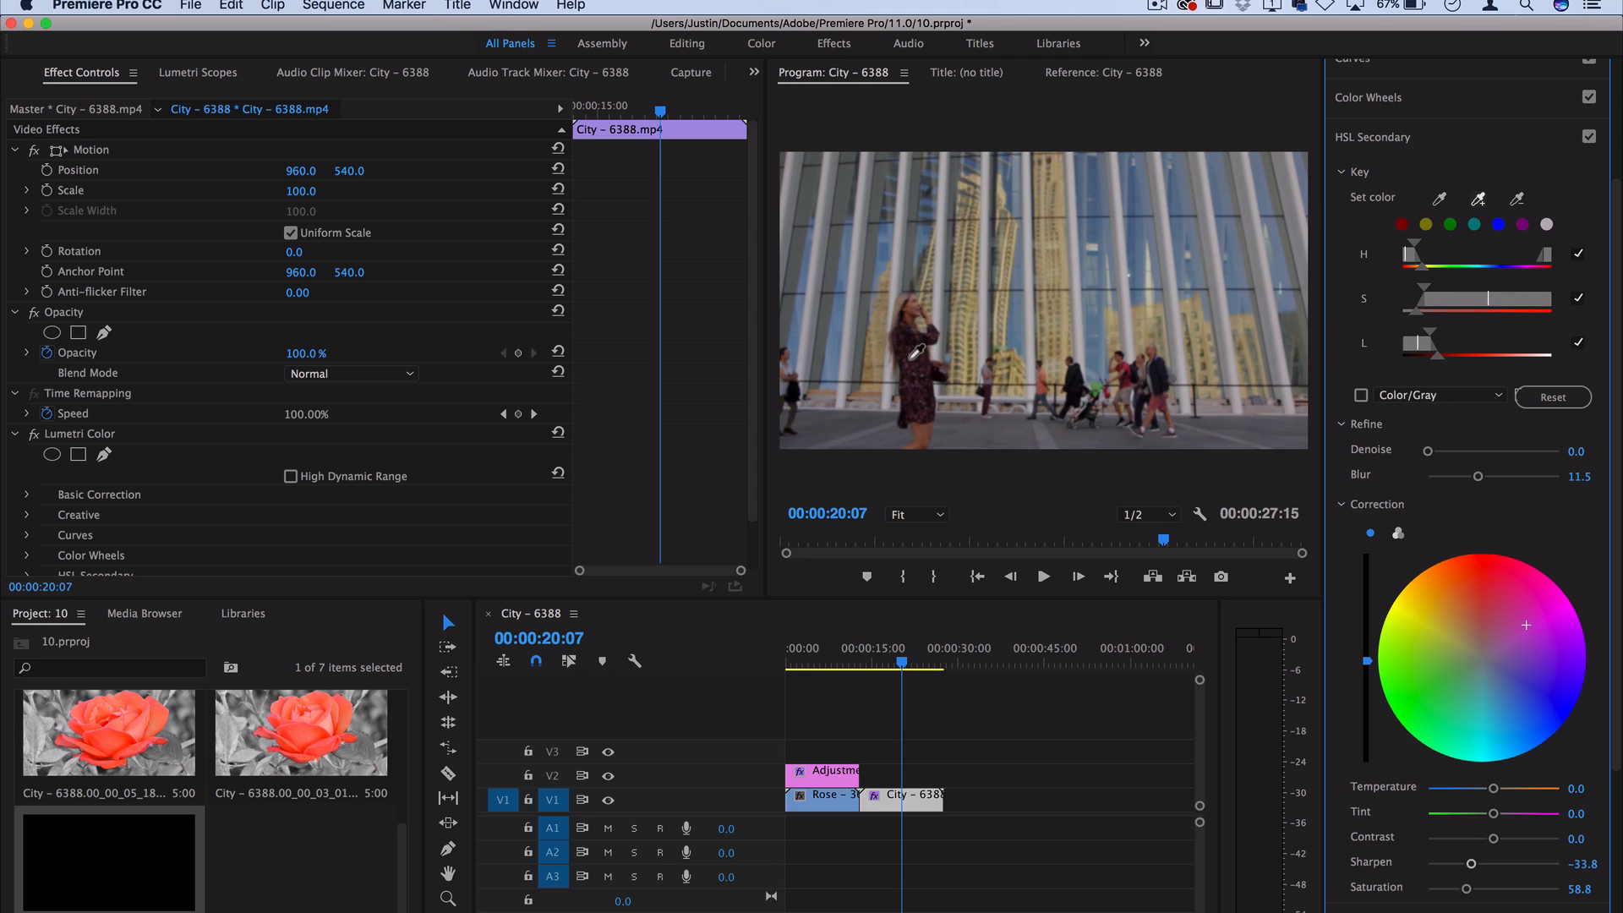
{"action": "mouse_move", "coordinate": [1512, 593]}
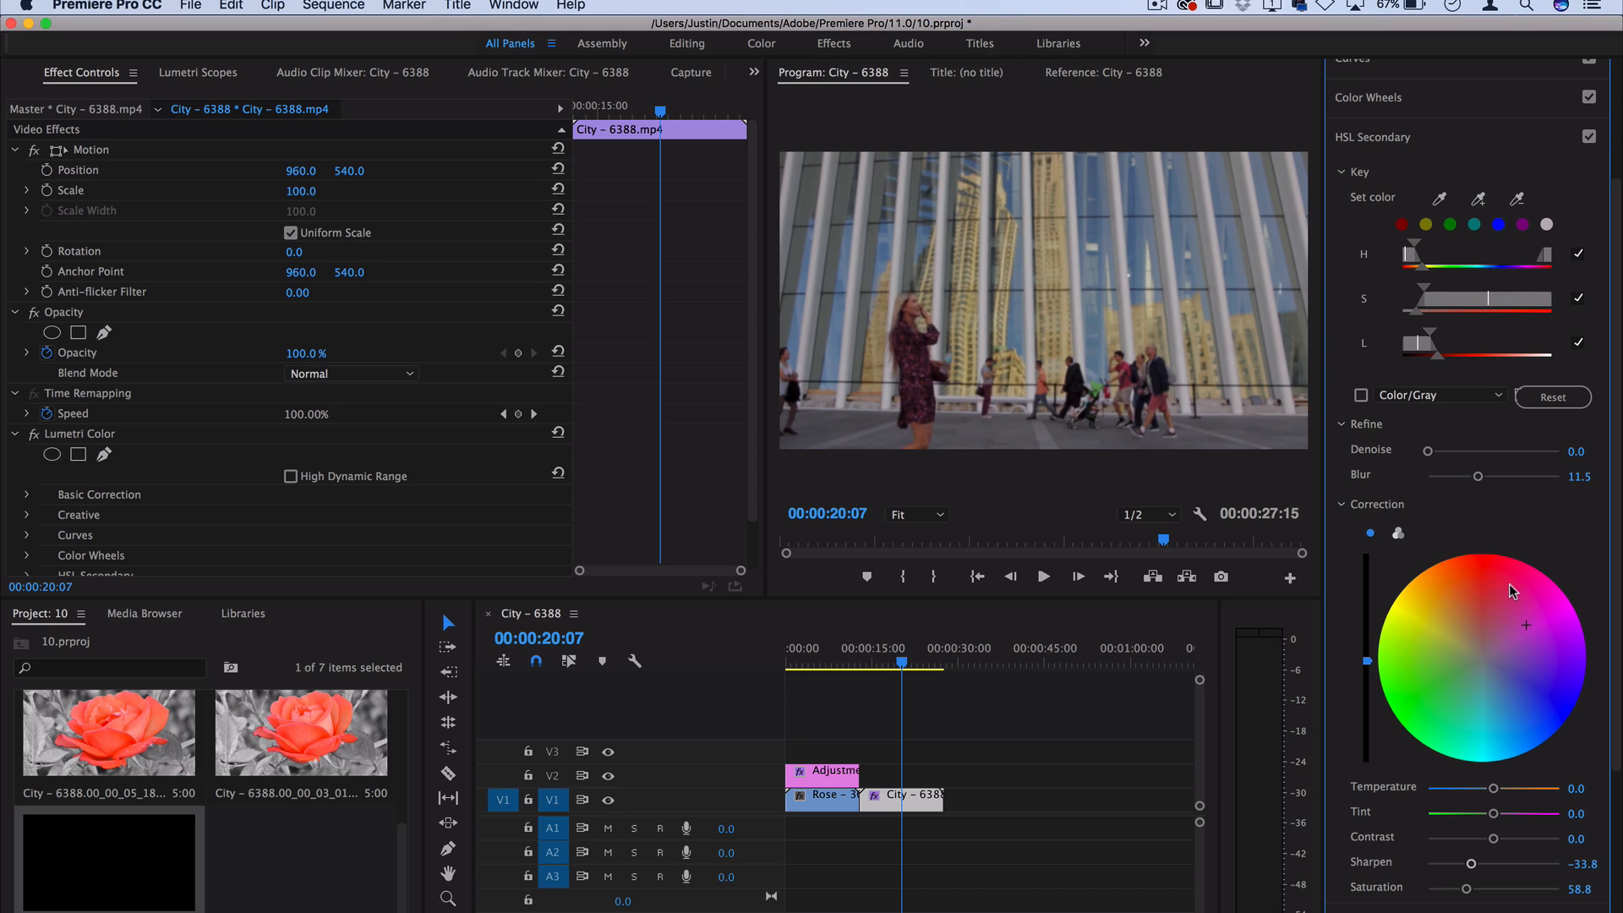
{"action": "mouse_move", "coordinate": [1496, 579]}
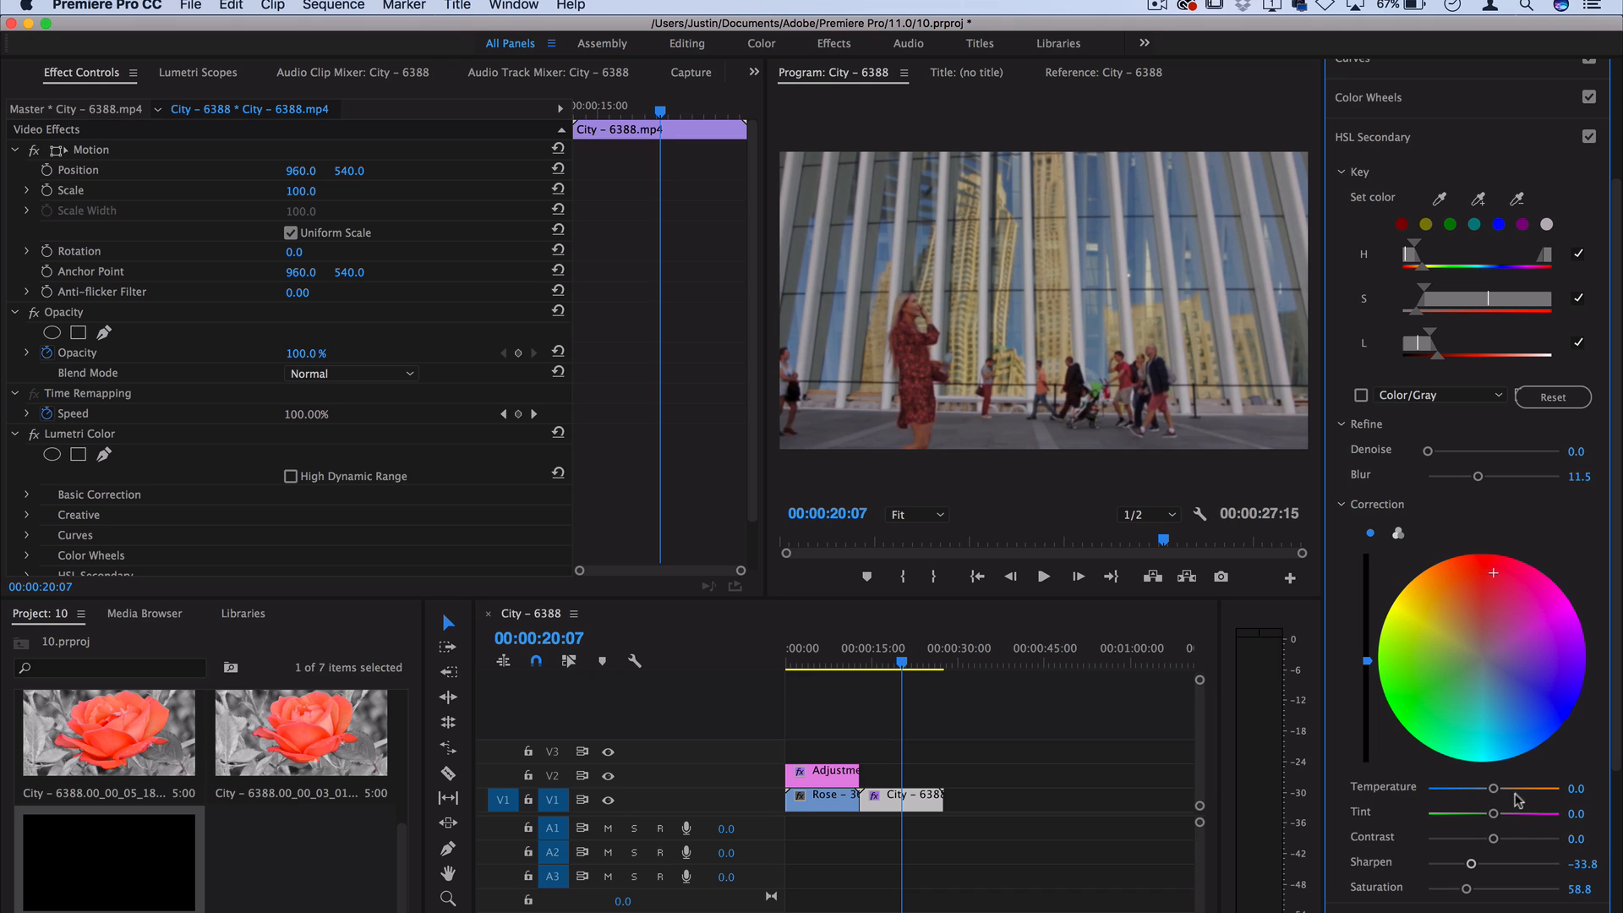
Step: Raise the dress correction's Temperature to 35.3
{"action": "left_click_drag", "start_coordinate": [1493, 789], "coordinate": [1523, 789]}
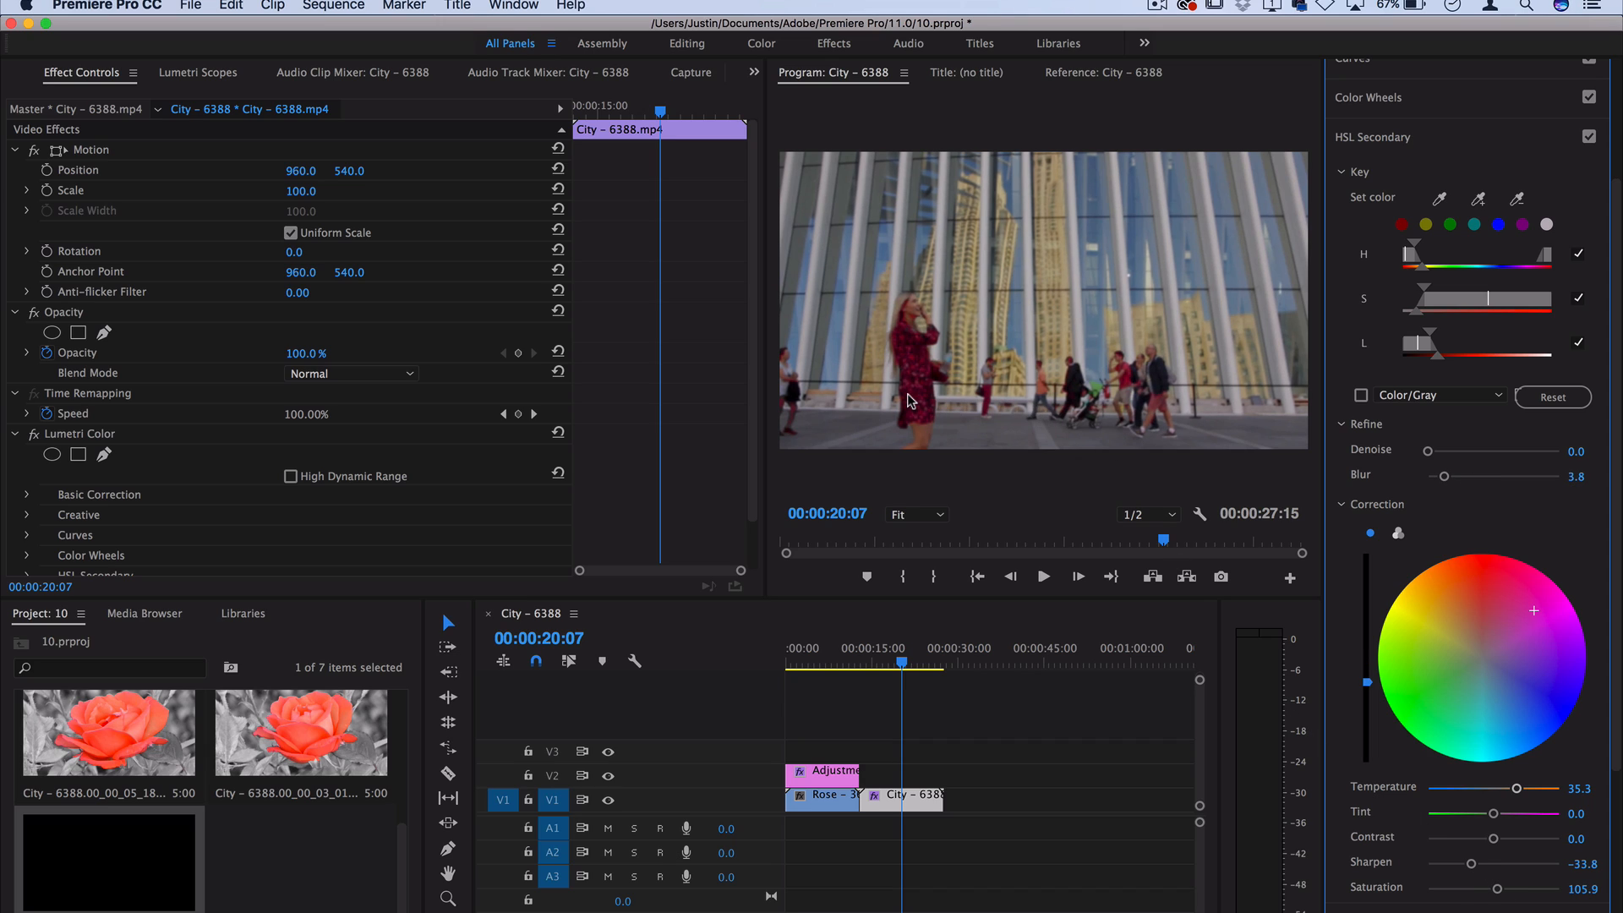
{"action": "mouse_move", "coordinate": [1093, 446]}
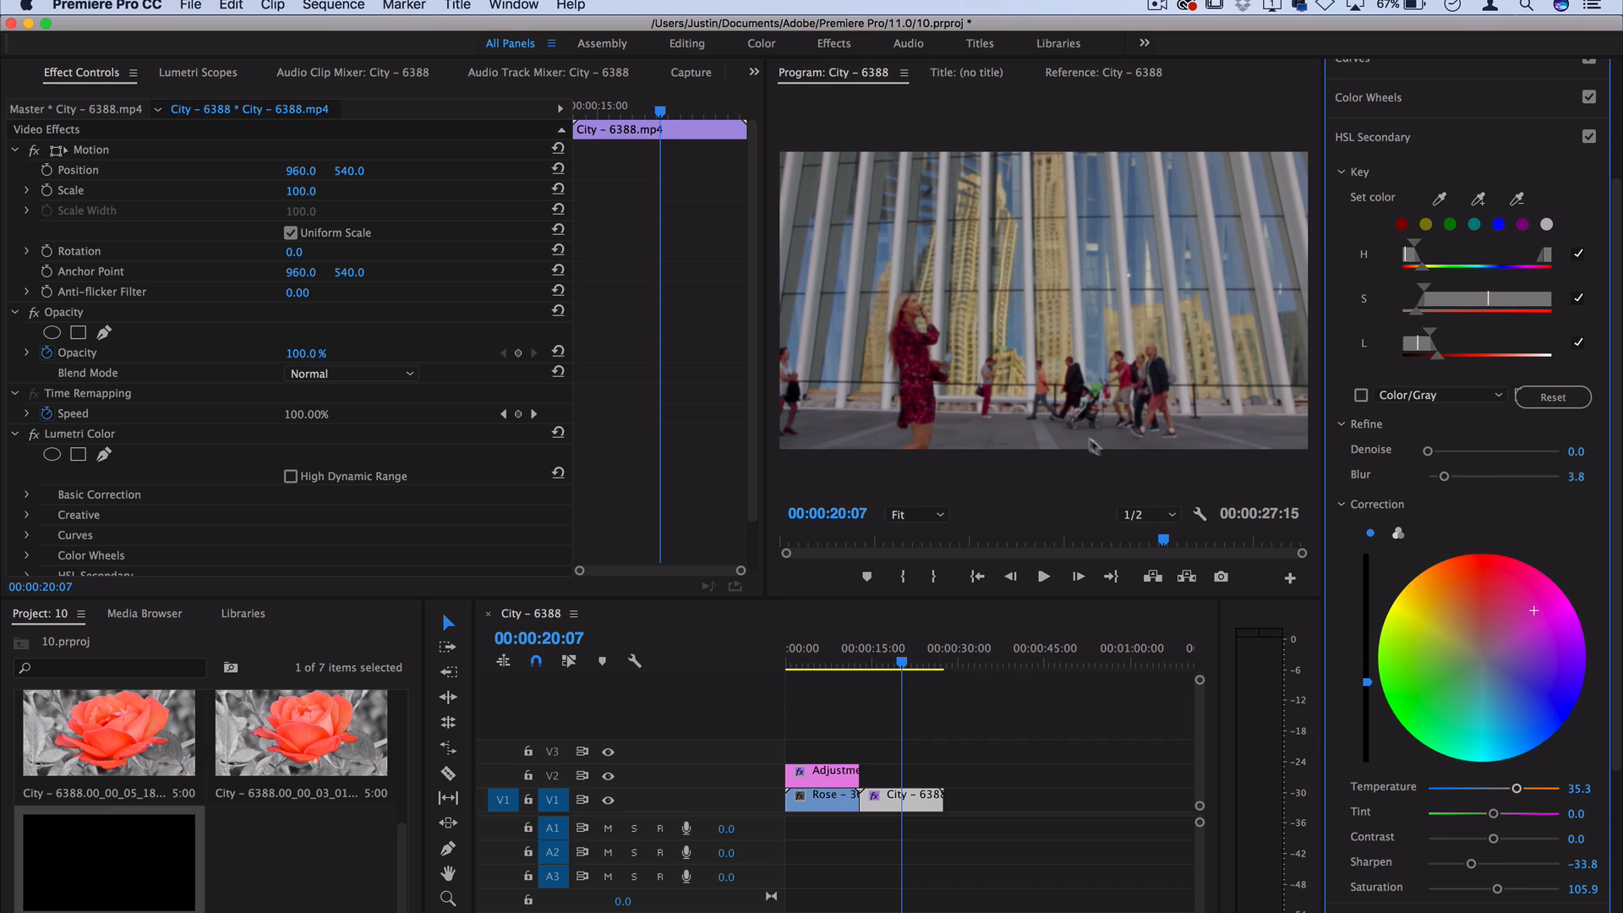